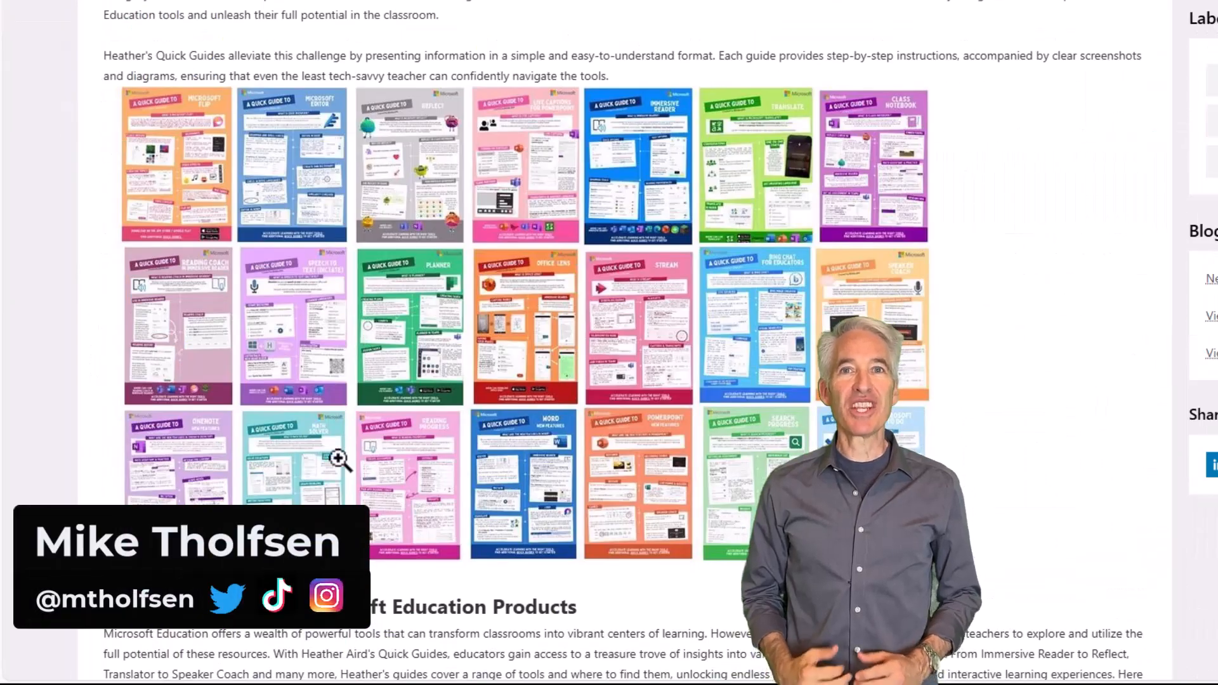
Step: View the Reading Coach, Khanmigo, Search Progress, Speaker Progress and Math Progress guide tabs
{"action": "left_click", "coordinate": [179, 326]}
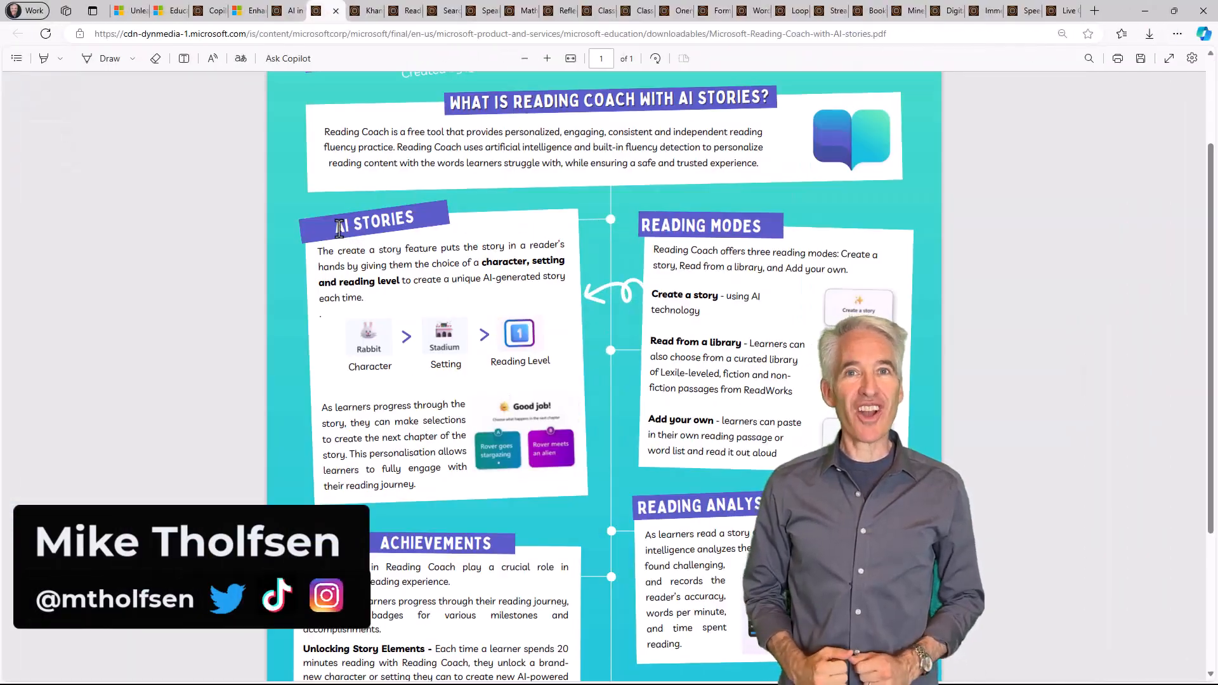
{"action": "scroll", "scroll_direction": "down", "scroll_amount": 3}
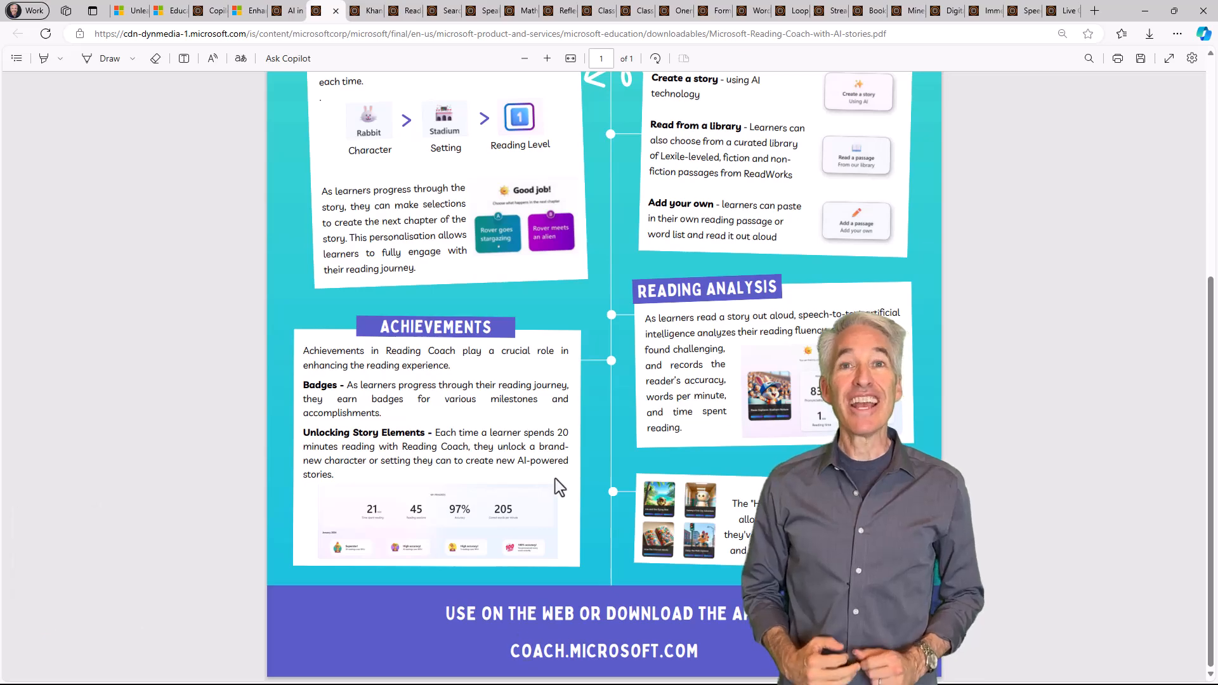
{"action": "left_click", "coordinate": [366, 10]}
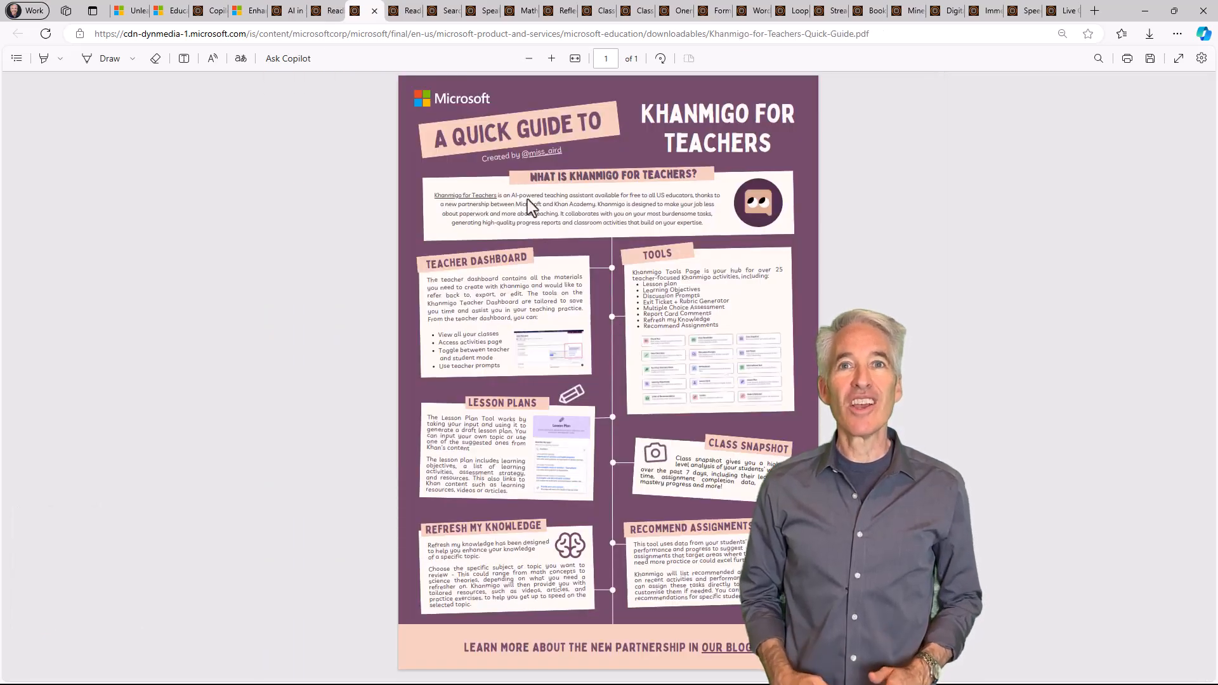
{"action": "left_click", "coordinate": [404, 11]}
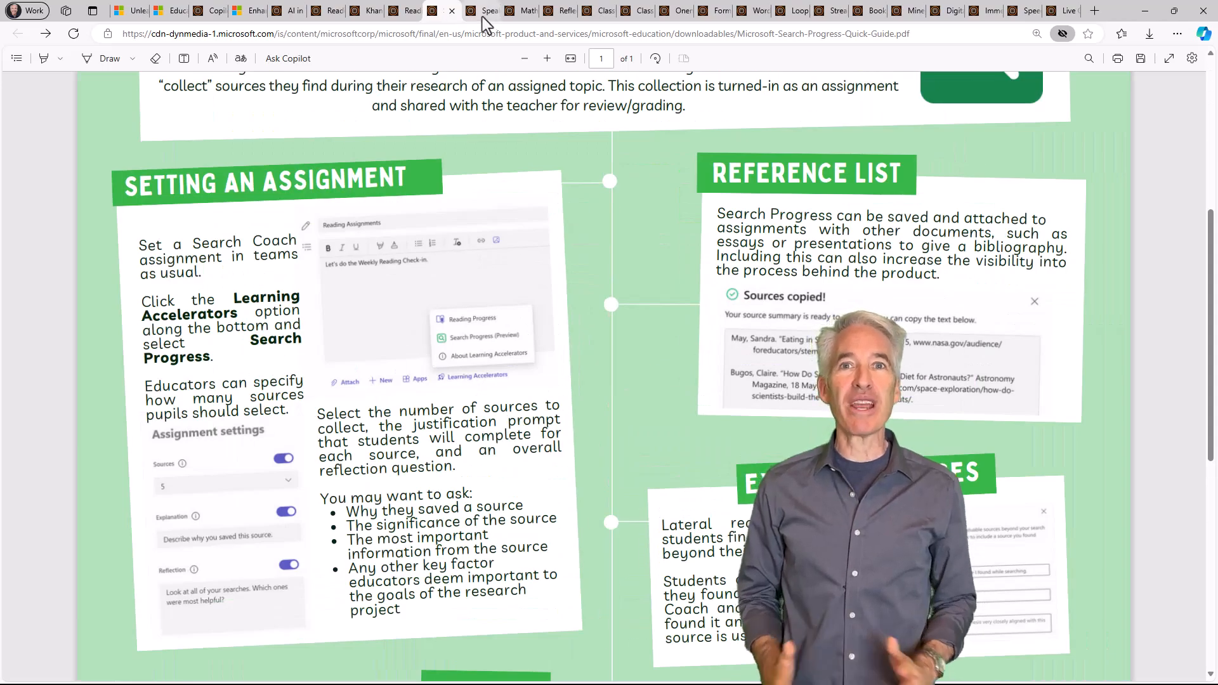
{"action": "left_click", "coordinate": [489, 10]}
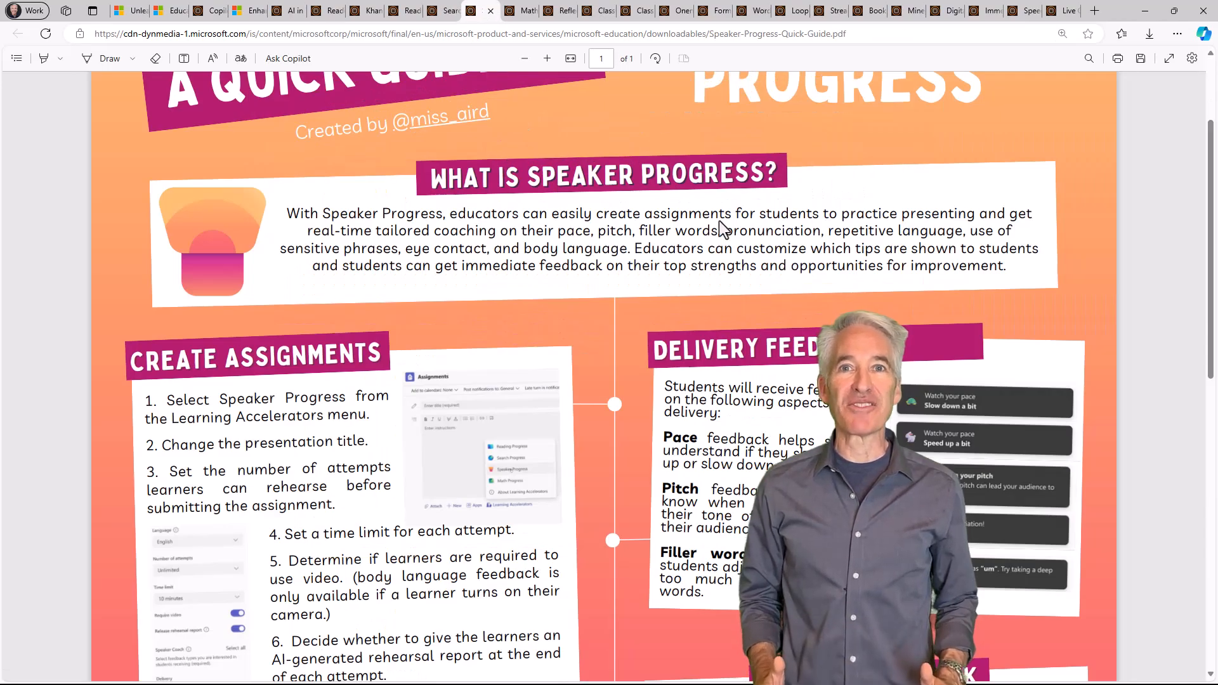
{"action": "left_click", "coordinate": [519, 10]}
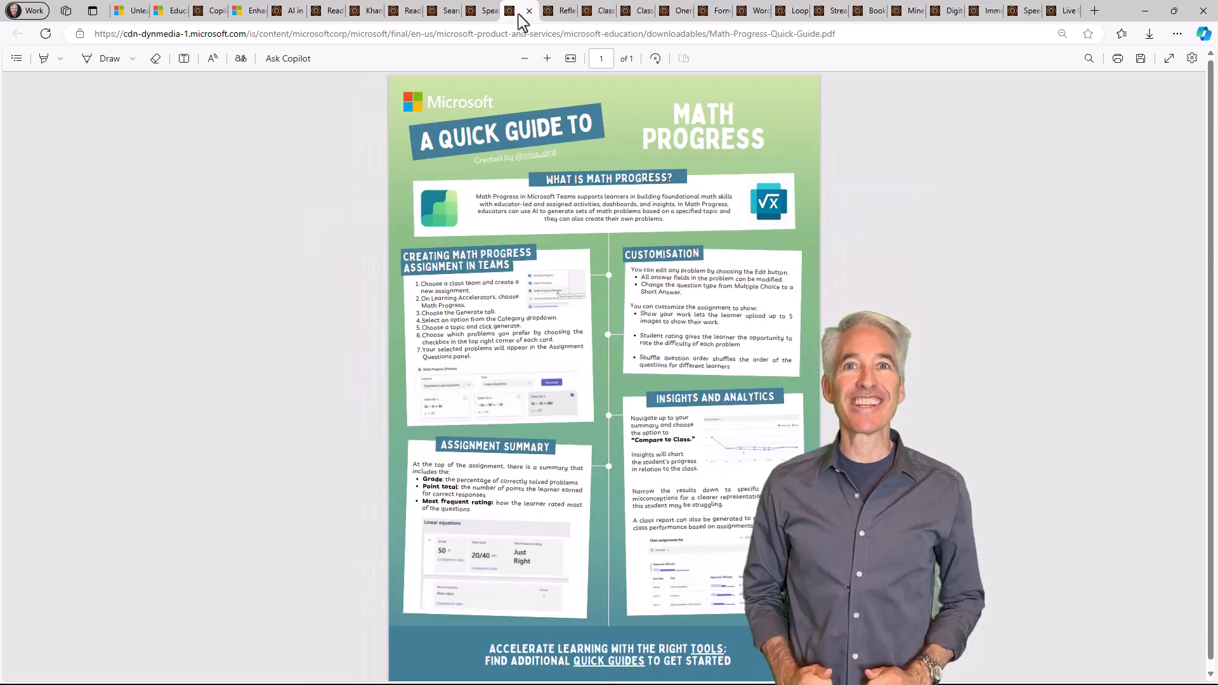
{"action": "left_click", "coordinate": [529, 10]}
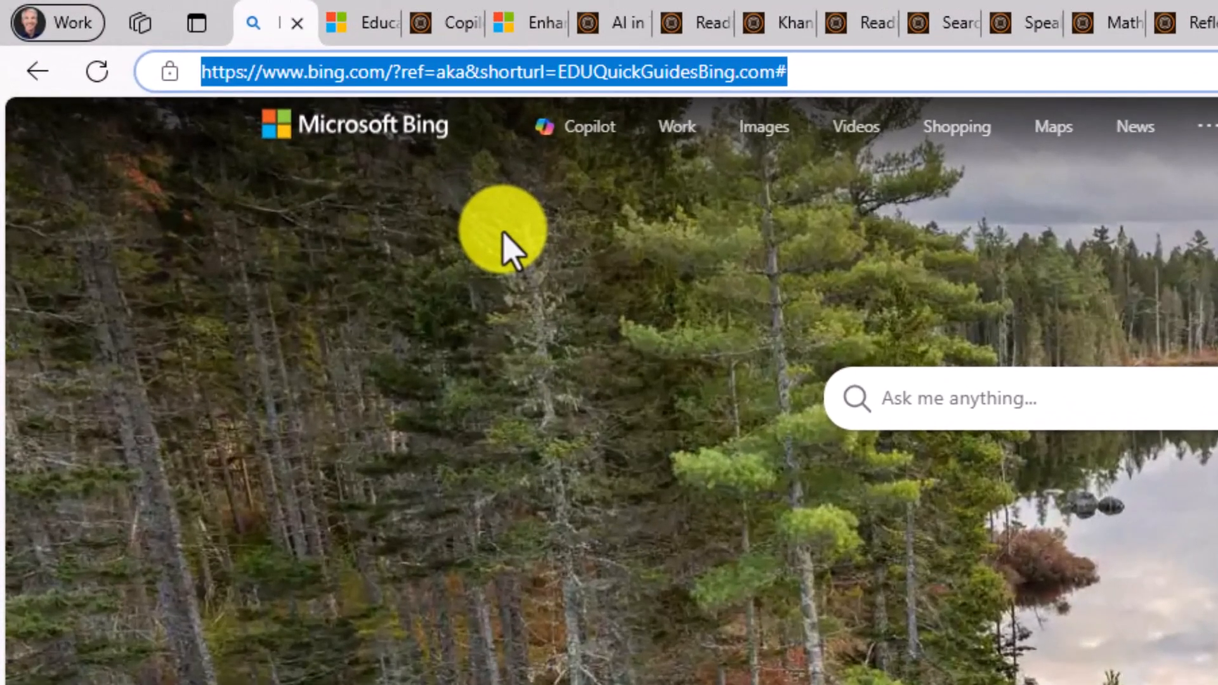
Step: Go to aka.ms/EDUQuickGuides and scroll the guide links down to Inclusion and Accessibility
{"action": "type", "text": "https://aka.ms/EDUQuickGuides"}
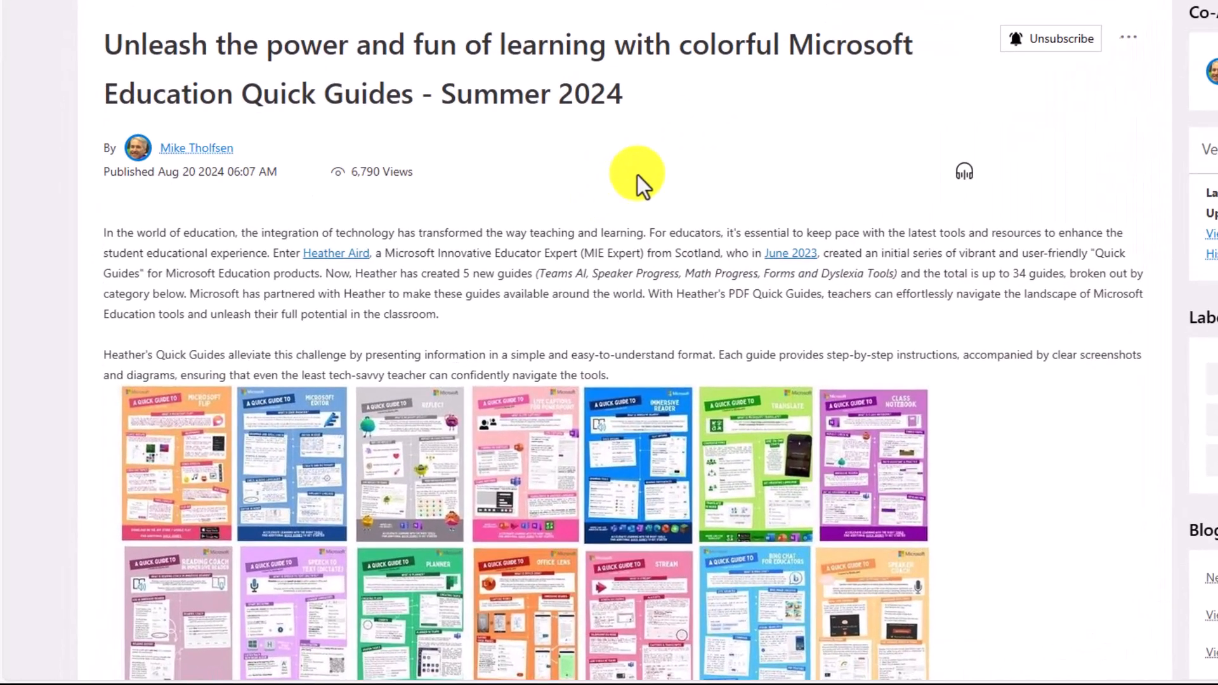
{"action": "mouse_move", "coordinate": [540, 175]}
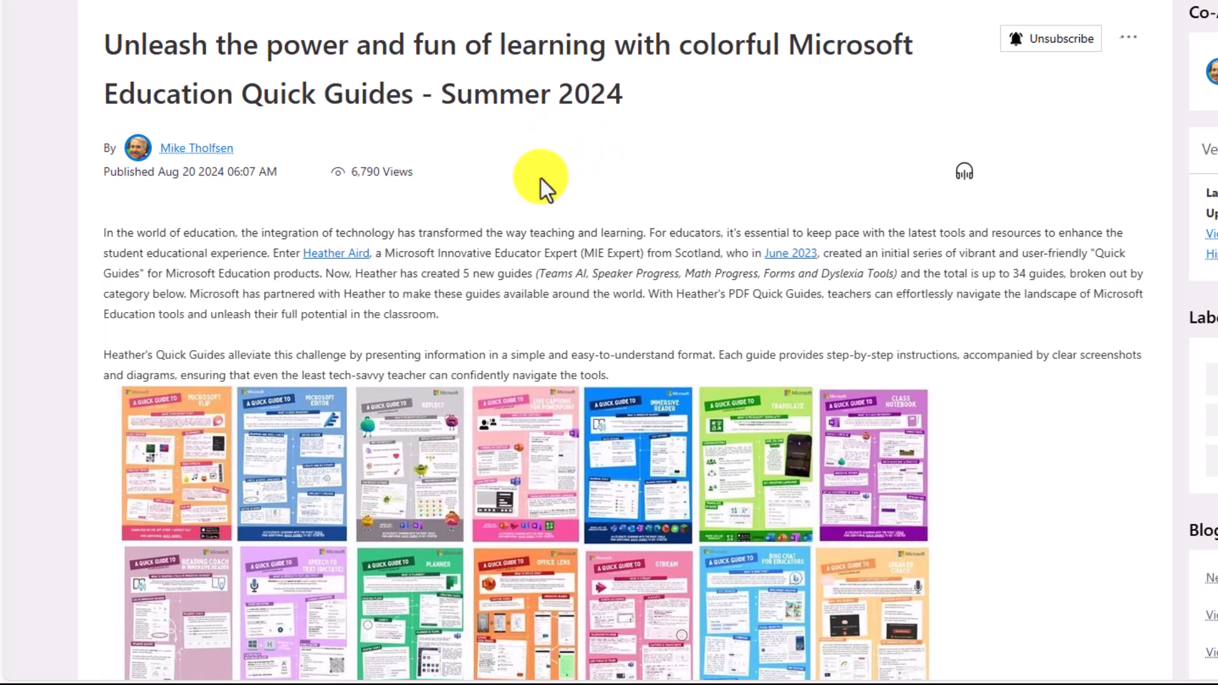
{"action": "scroll", "scroll_direction": "down", "scroll_amount": 3}
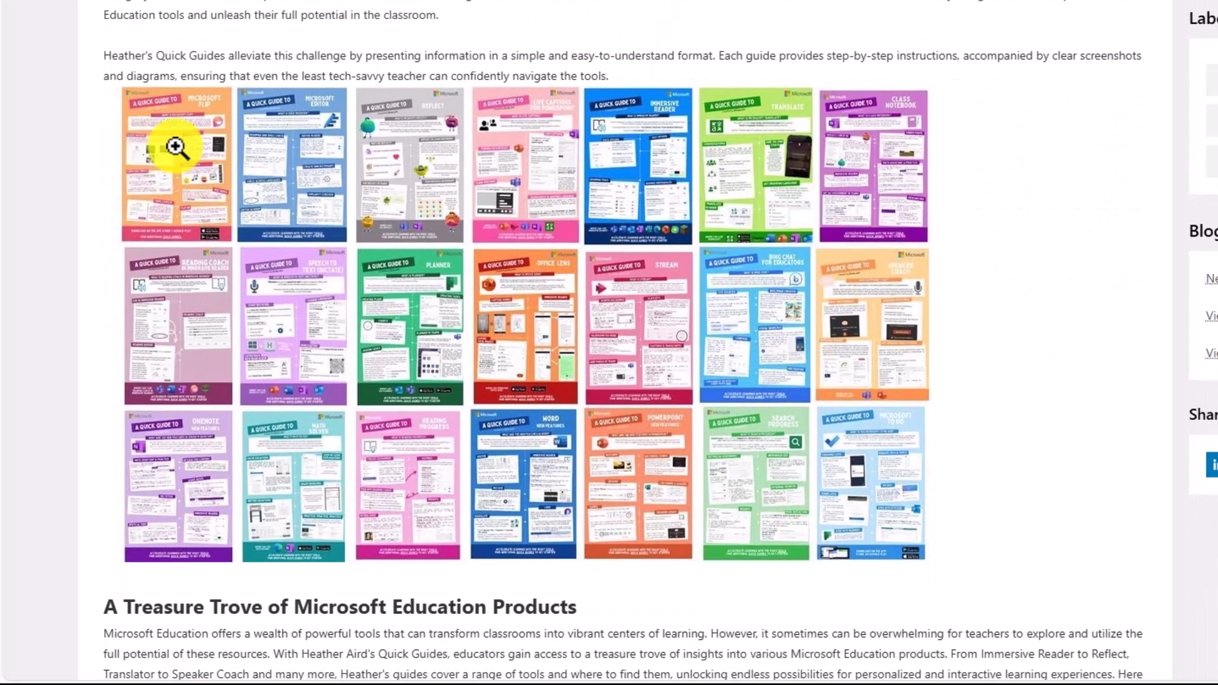
{"action": "mouse_move", "coordinate": [287, 328]}
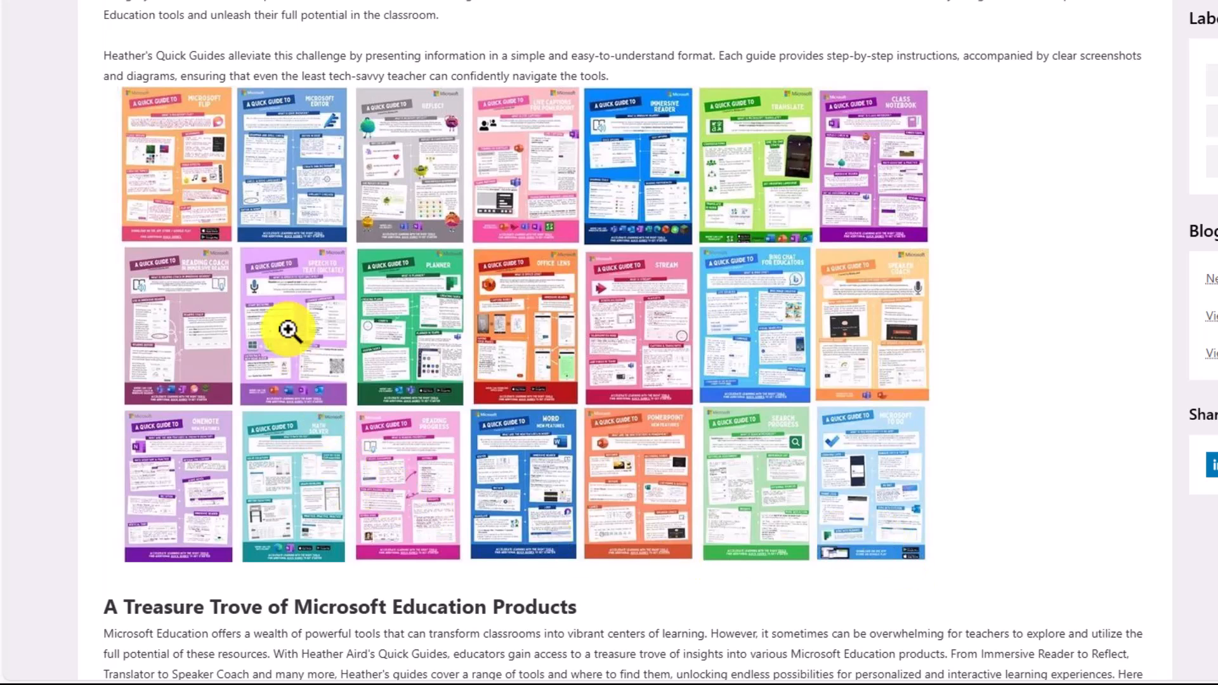
{"action": "scroll", "scroll_direction": "down", "scroll_amount": 3}
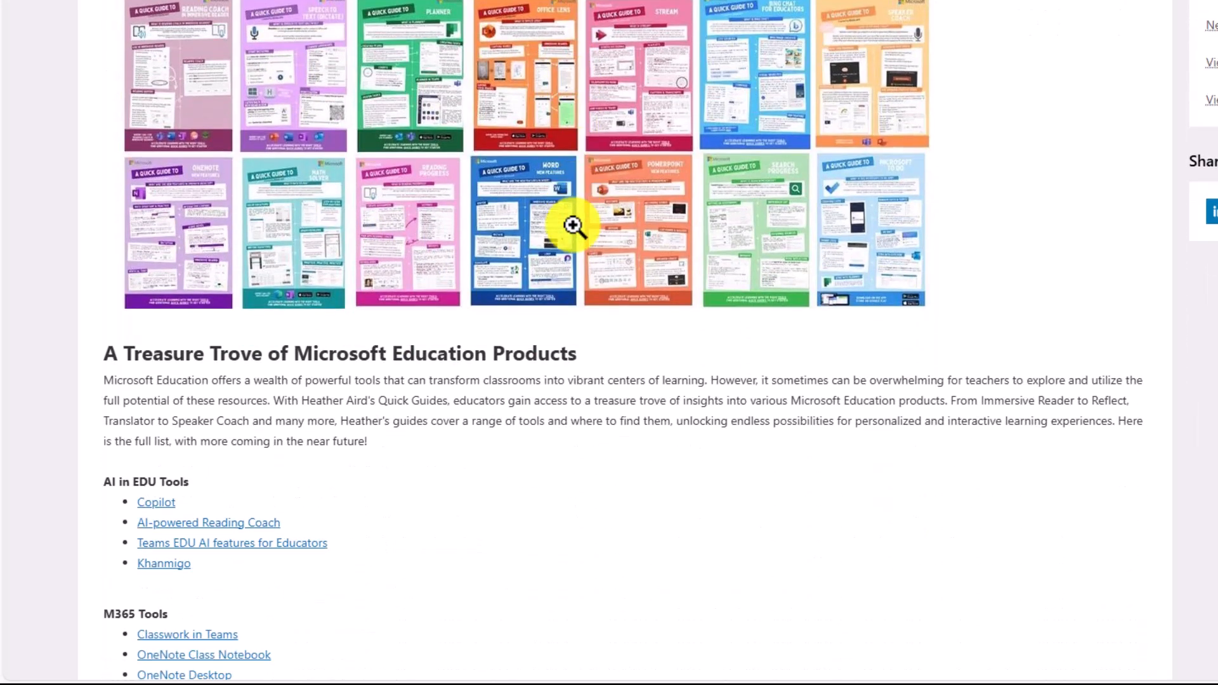
{"action": "scroll", "scroll_direction": "down", "scroll_amount": 3}
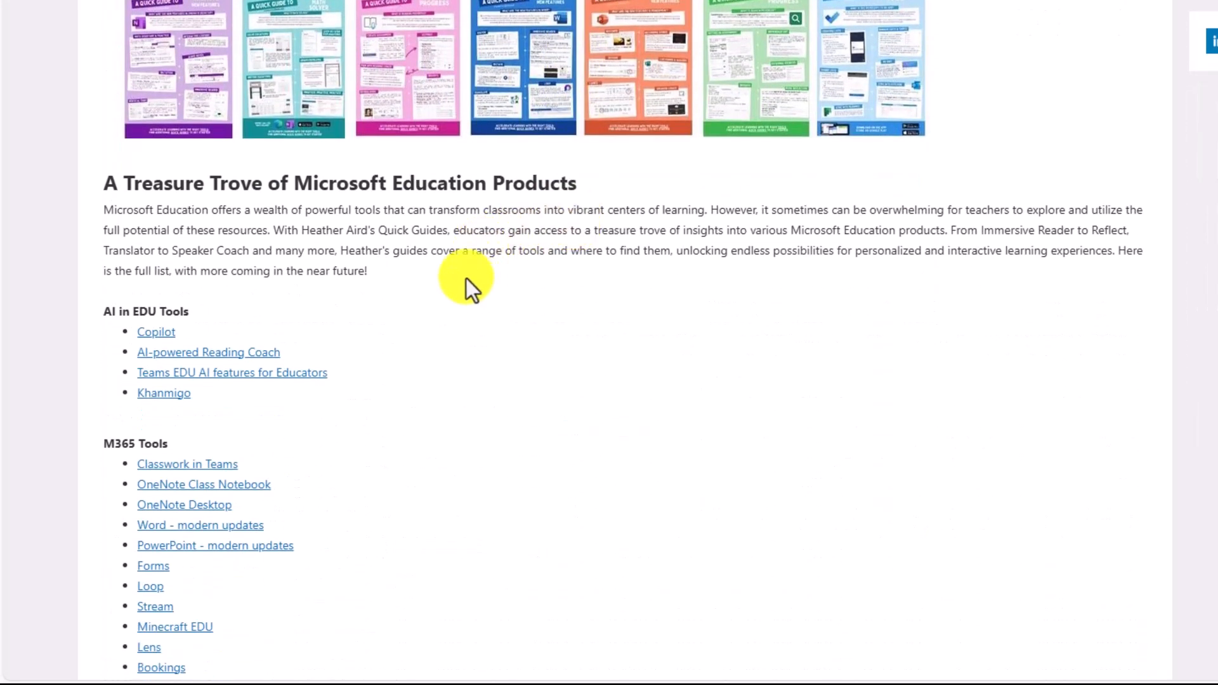
{"action": "scroll", "scroll_direction": "down", "scroll_amount": 3}
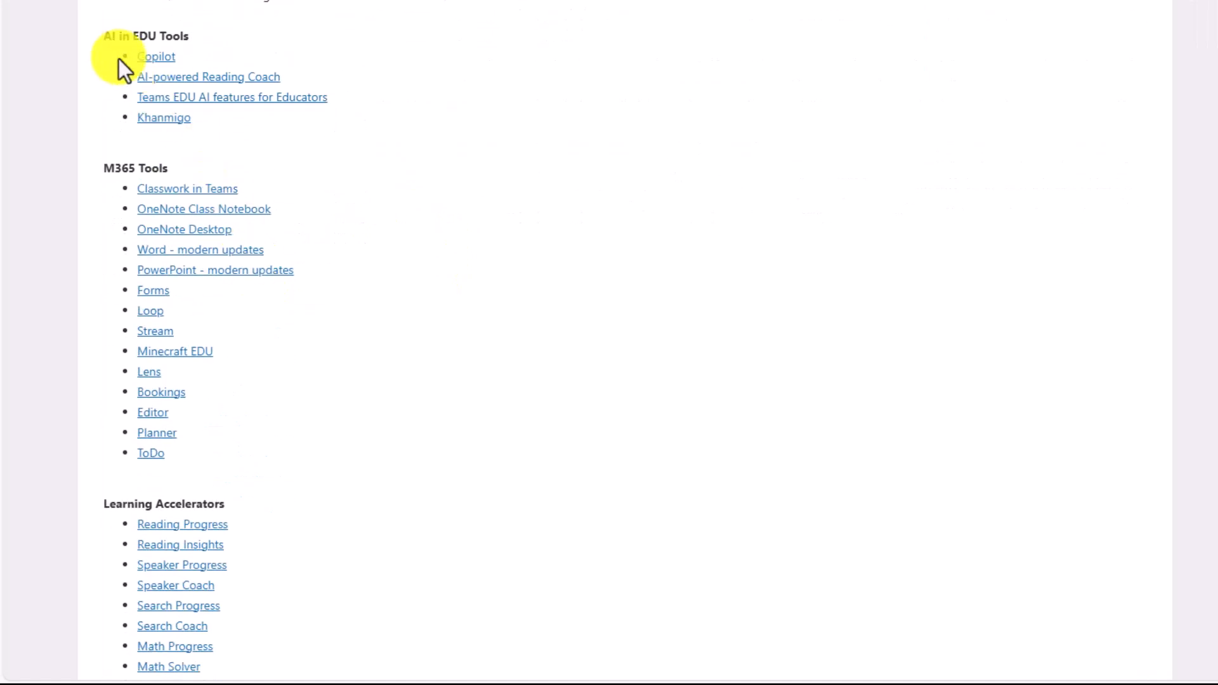
{"action": "mouse_move", "coordinate": [128, 159]}
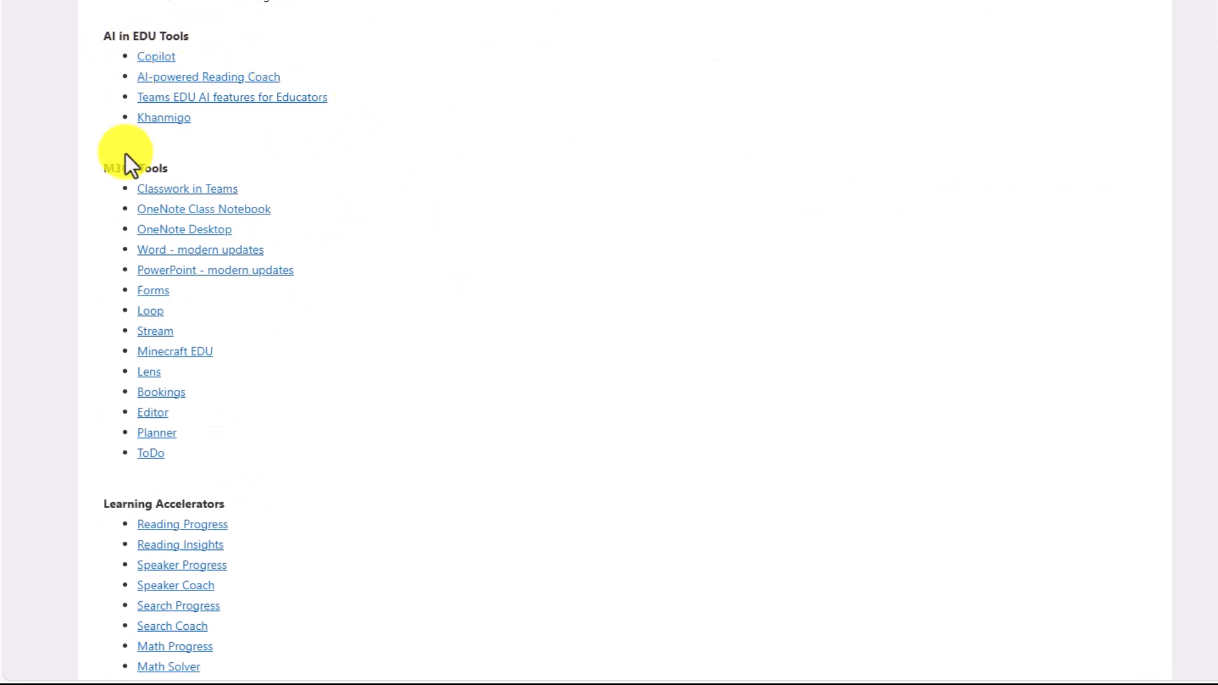
{"action": "scroll", "scroll_direction": "down", "scroll_amount": 3}
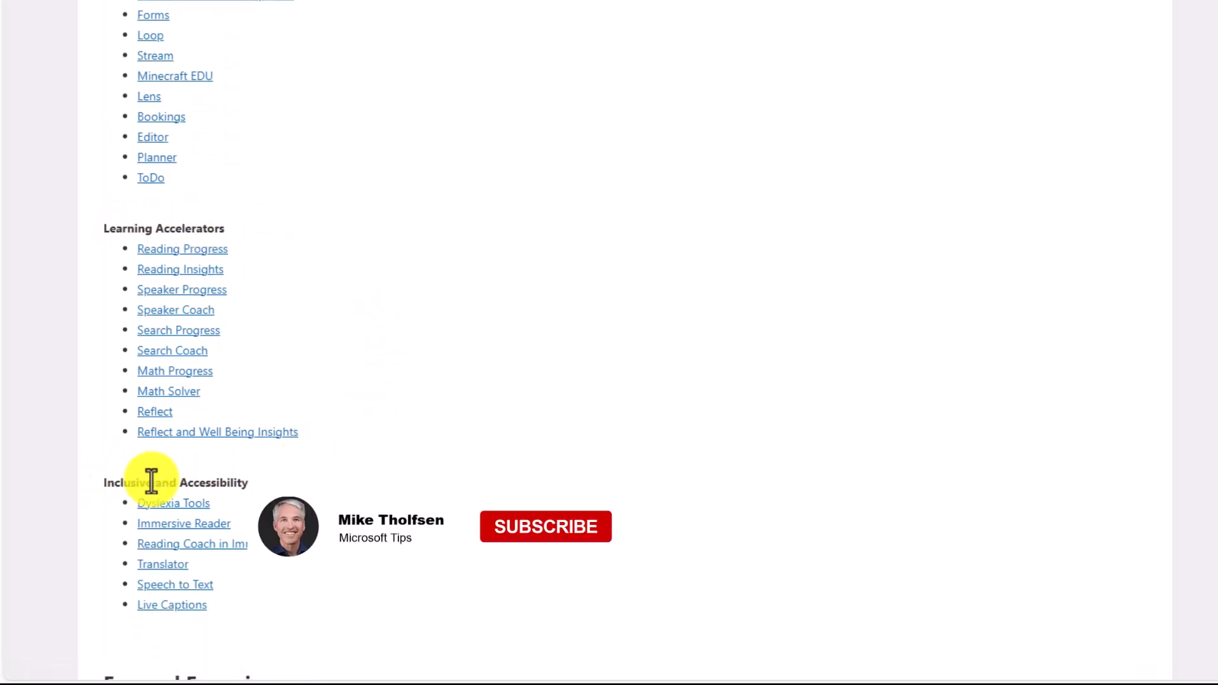
{"action": "scroll", "scroll_direction": "up", "scroll_amount": 3}
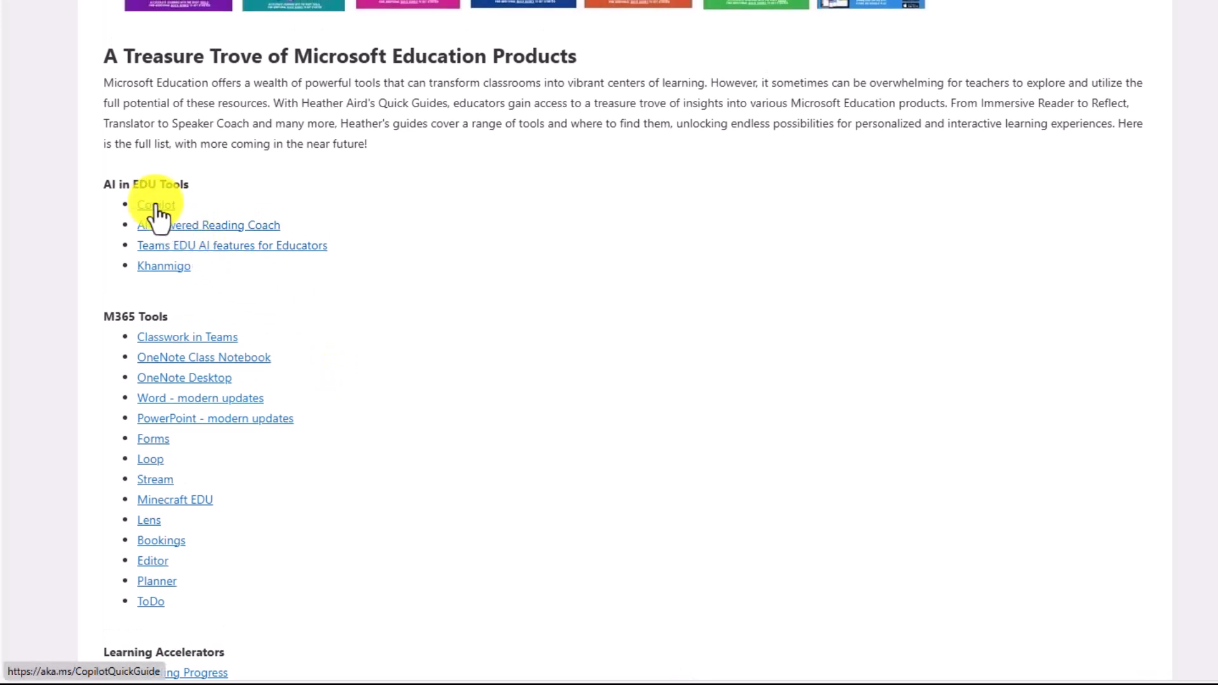
{"action": "mouse_move", "coordinate": [190, 231]}
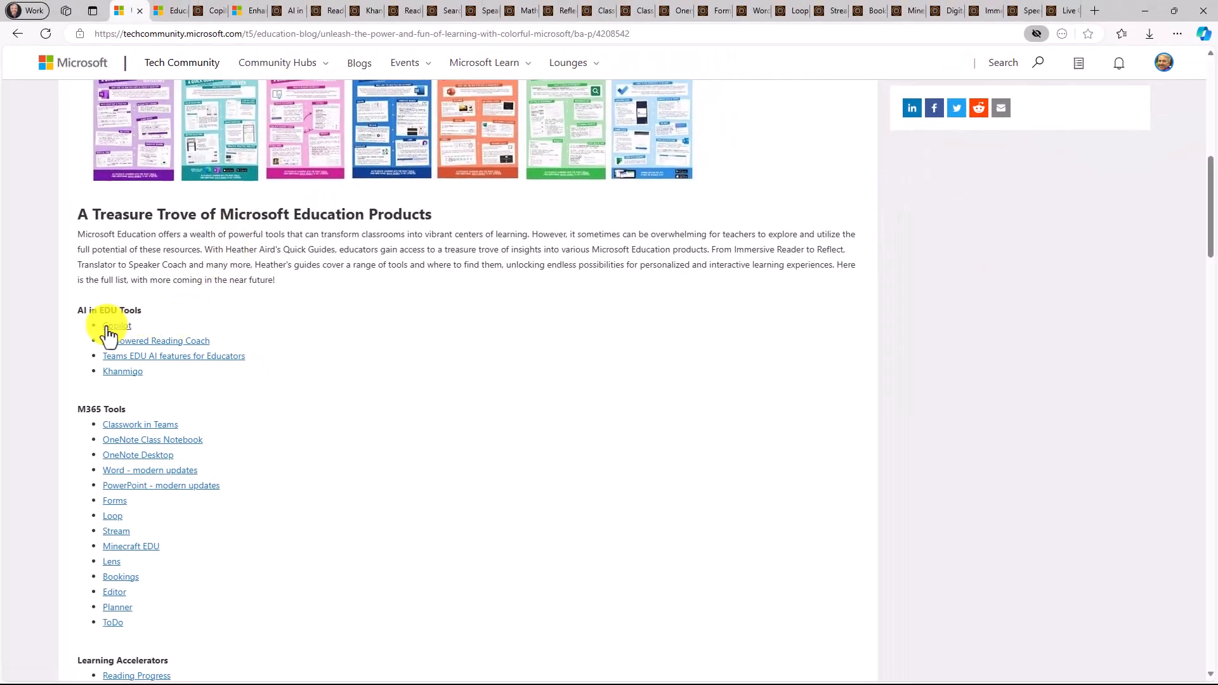
{"action": "mouse_move", "coordinate": [210, 20]}
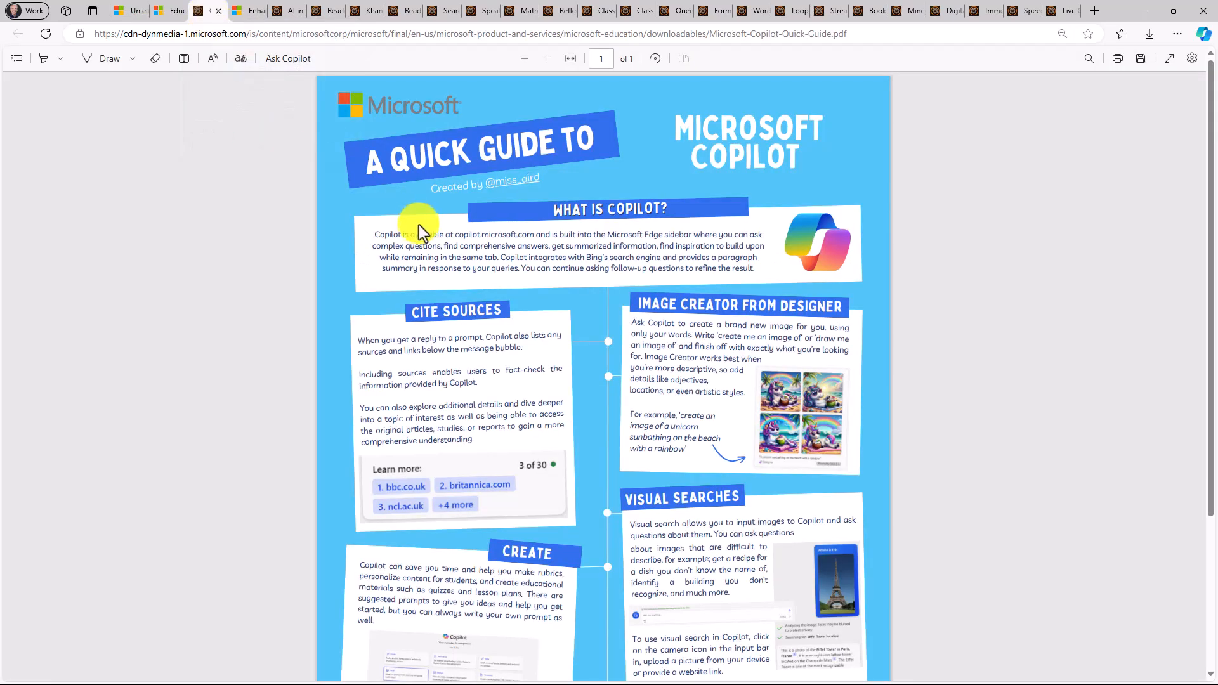
{"action": "mouse_move", "coordinate": [462, 208]}
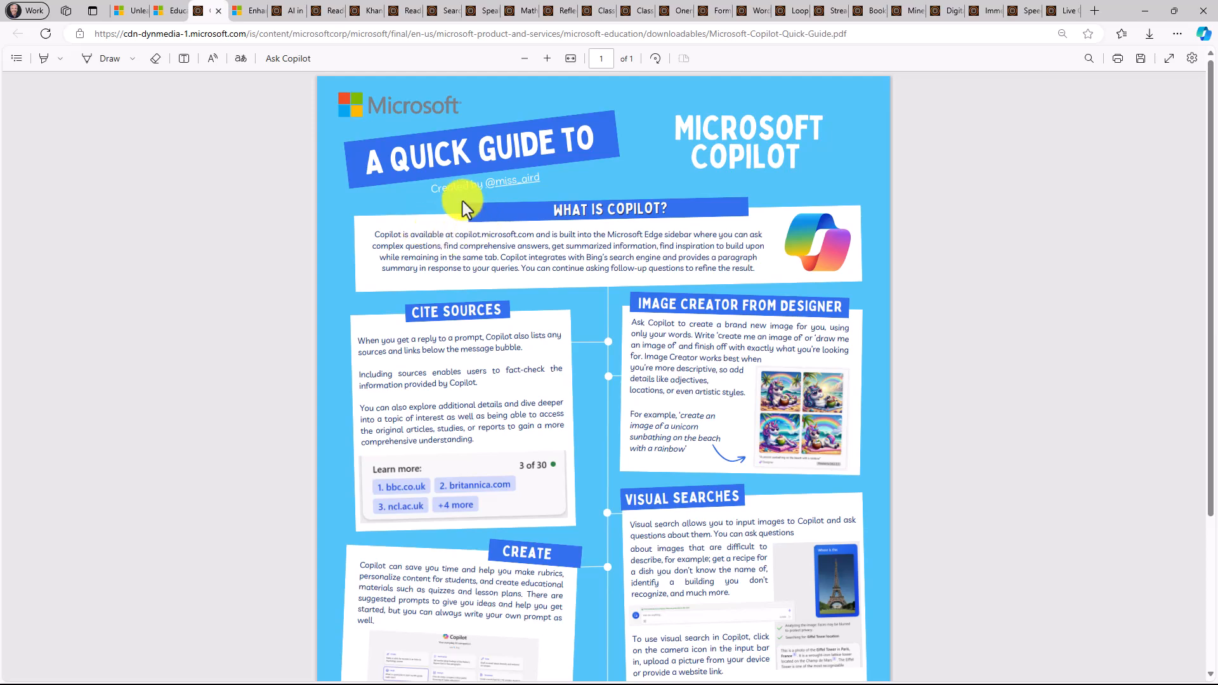
Step: Scroll down the guide list toward the Copilot link under AI in EDU Tools
{"action": "scroll", "scroll_direction": "down", "scroll_amount": 3}
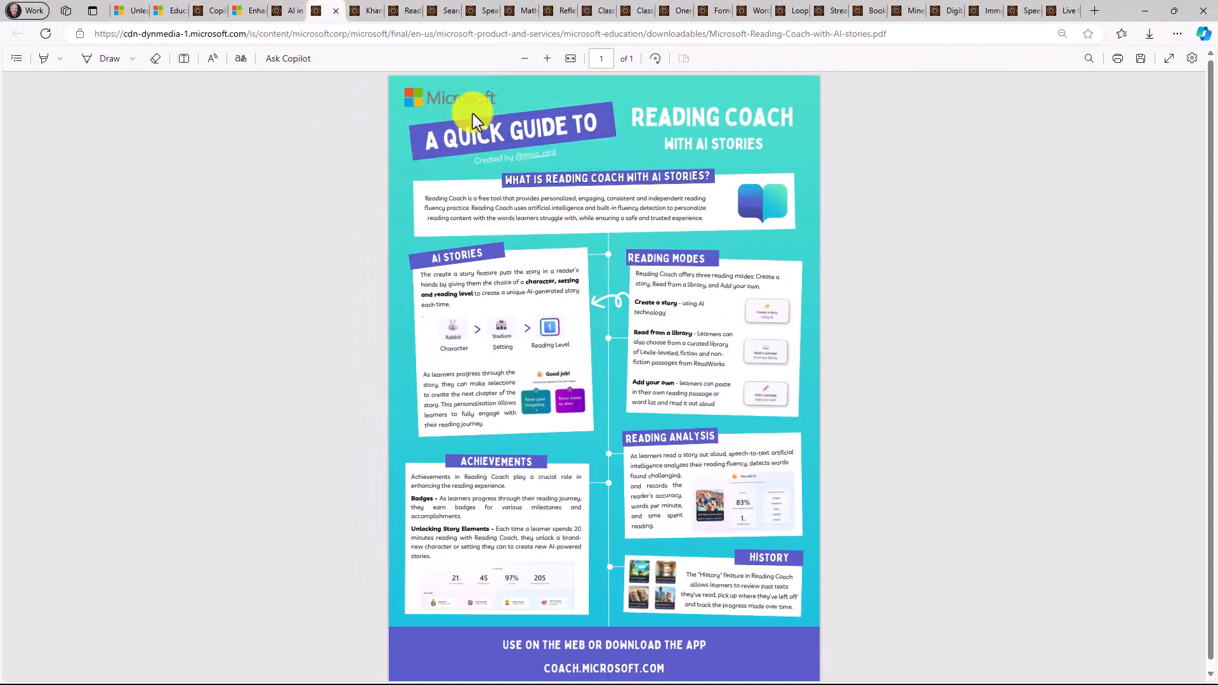
{"action": "mouse_move", "coordinate": [637, 315]}
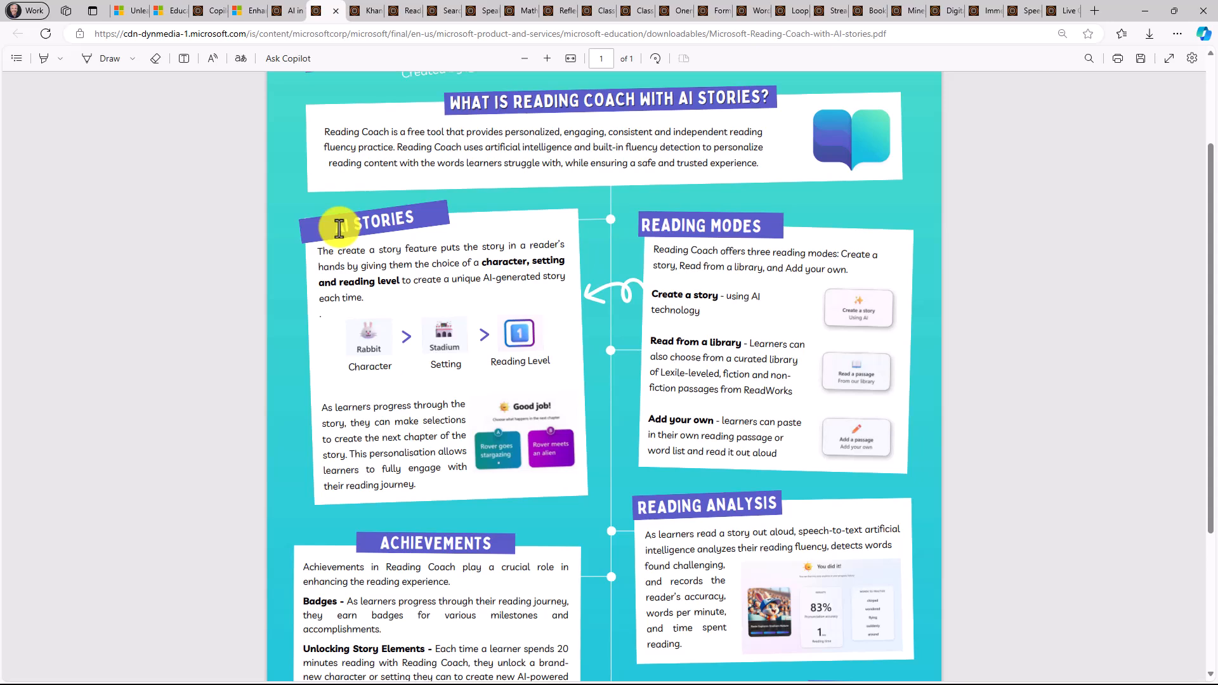
Step: Scroll the Reading Coach guide to its end, then switch to the Khanmigo for Teachers PDF
{"action": "scroll", "scroll_direction": "down", "scroll_amount": 3}
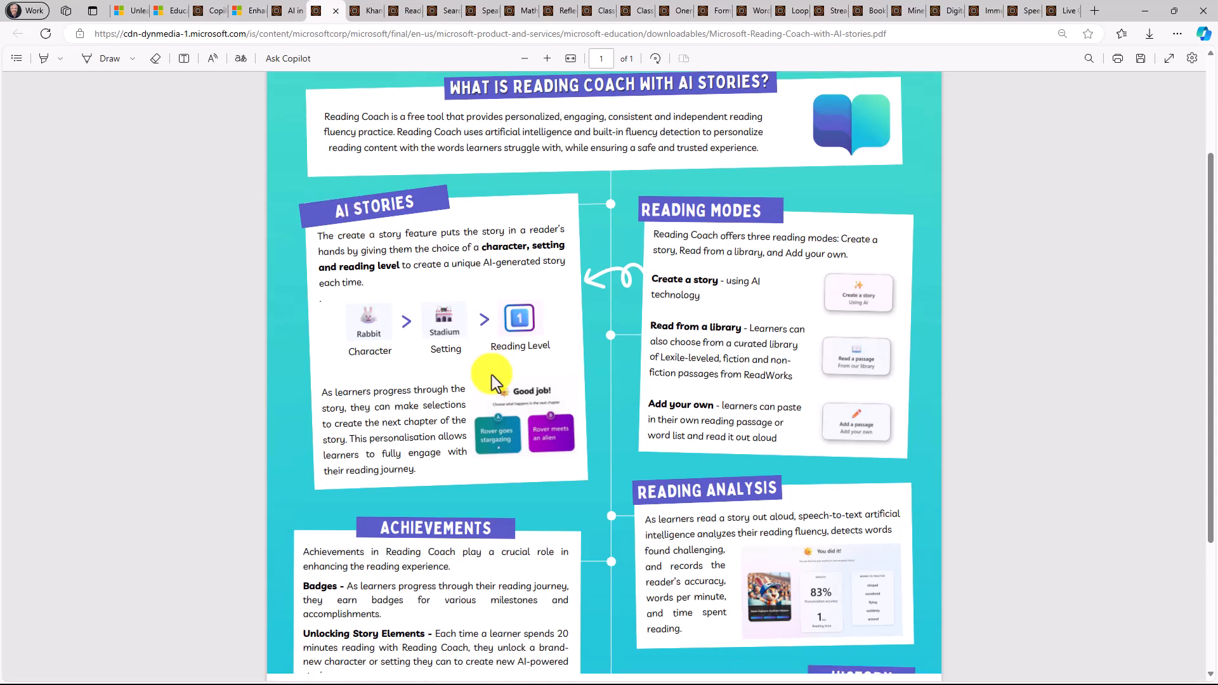
{"action": "scroll", "scroll_direction": "down", "scroll_amount": 3}
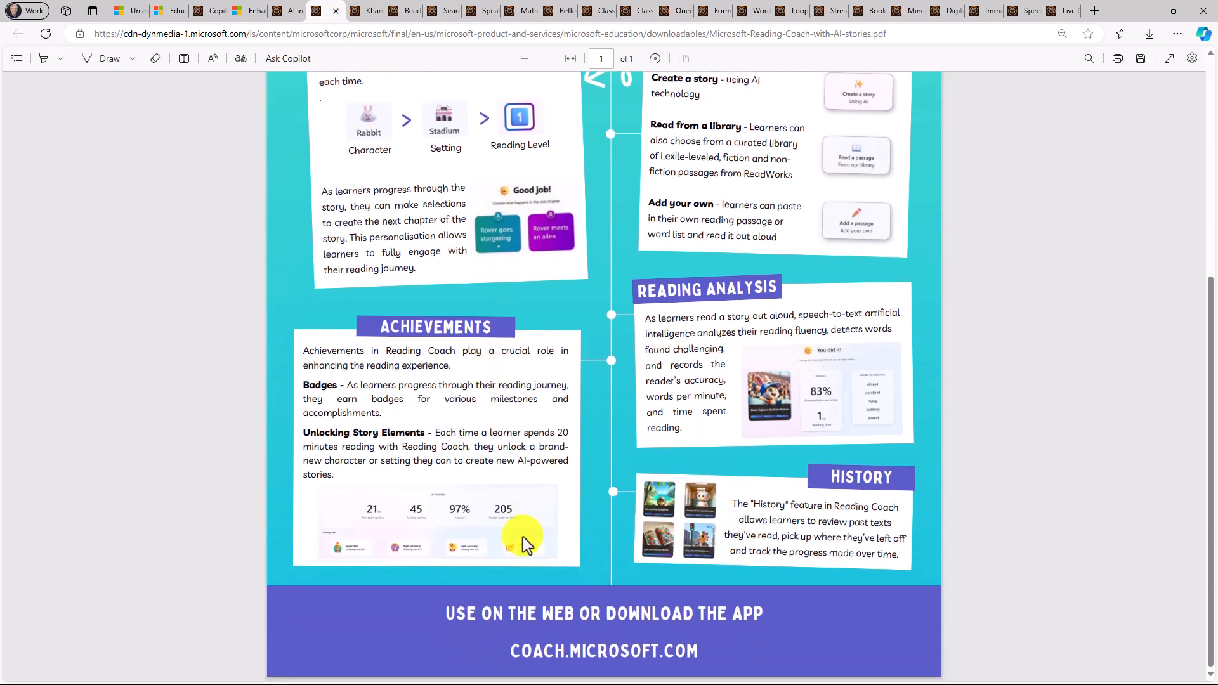
{"action": "mouse_move", "coordinate": [621, 645]}
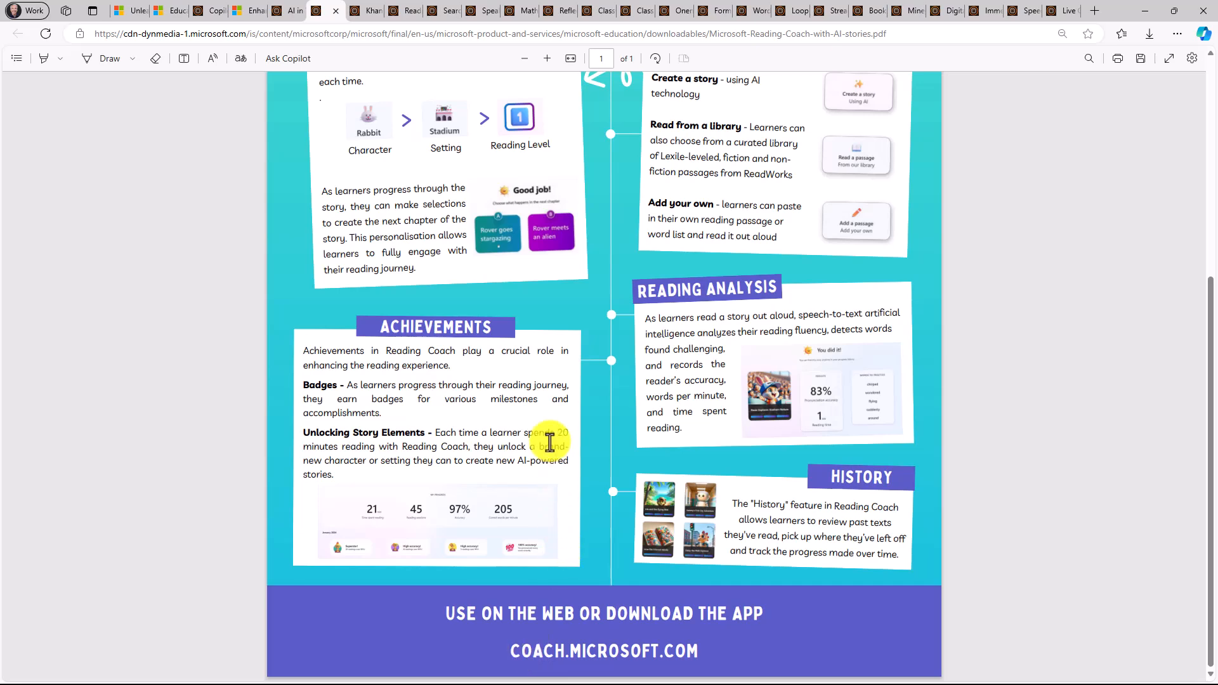
{"action": "left_click", "coordinate": [366, 10]}
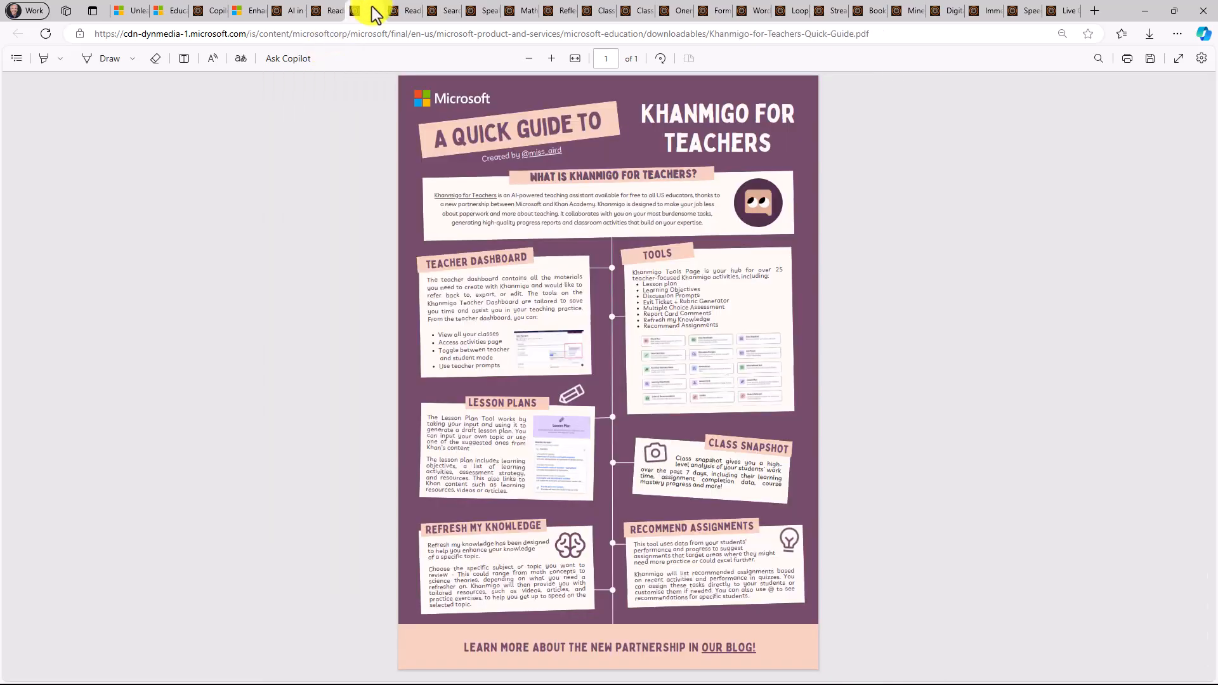
{"action": "mouse_move", "coordinate": [540, 177]}
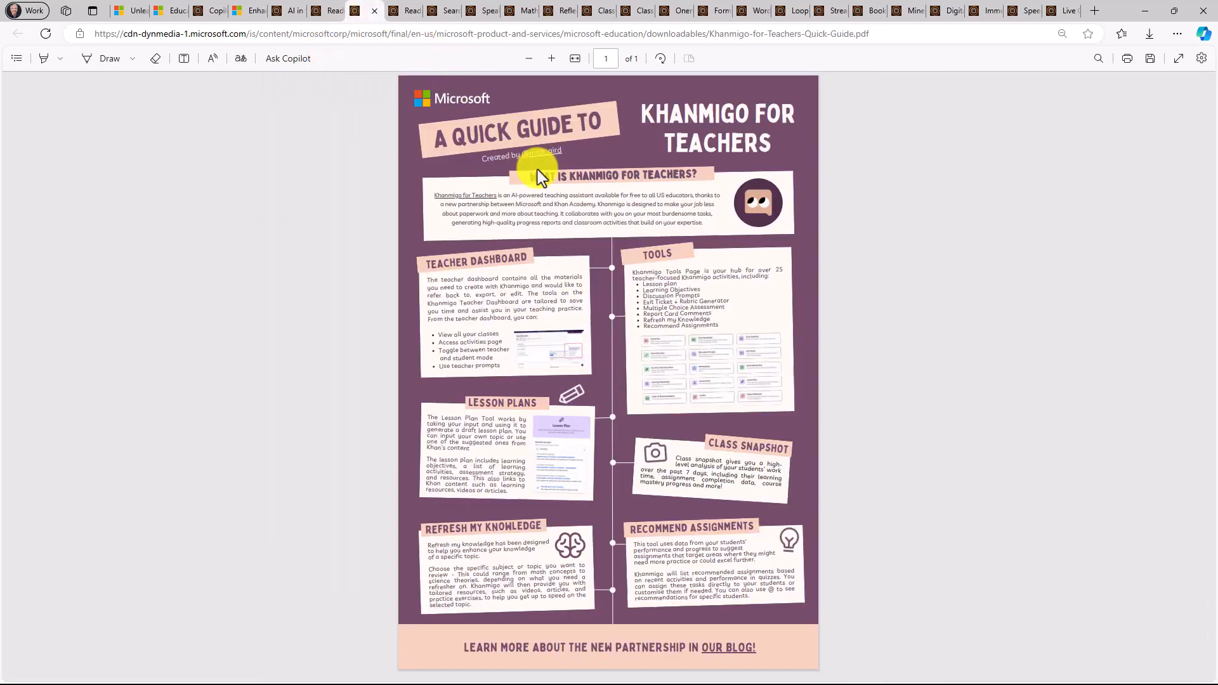
{"action": "mouse_move", "coordinate": [613, 323]}
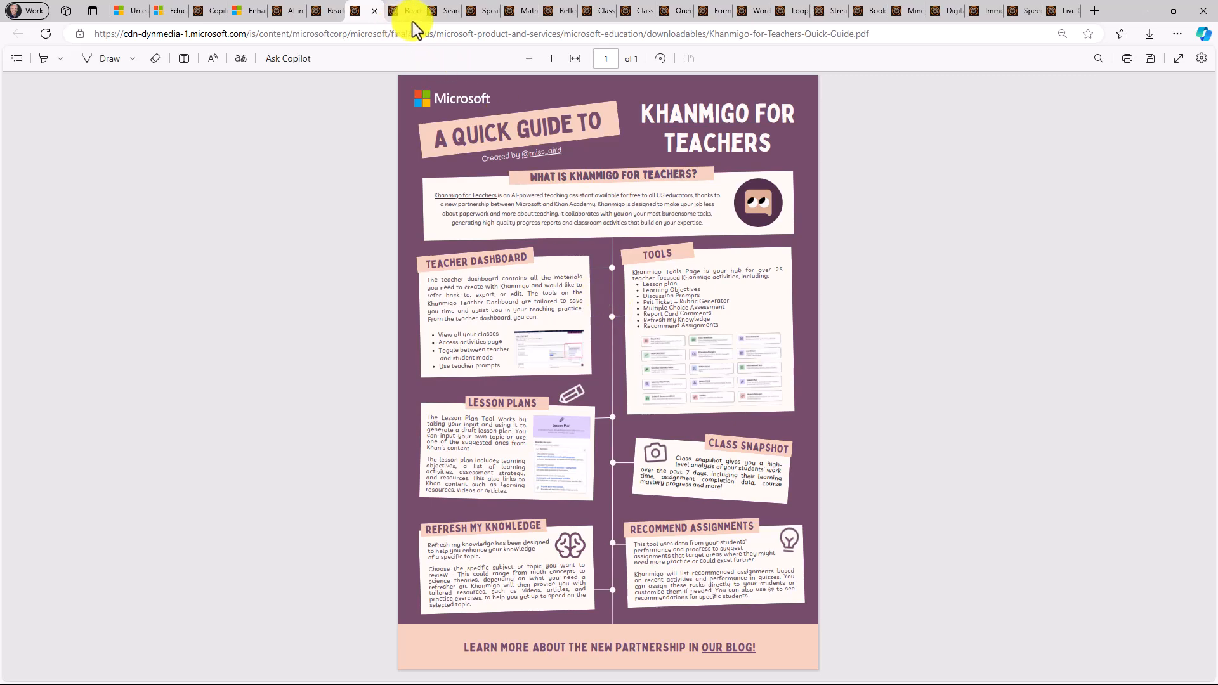
Step: View the Reading Progress, Search Progress and Speaker Progress guides, restoring Speaker Progress to full-page
{"action": "left_click", "coordinate": [412, 10]}
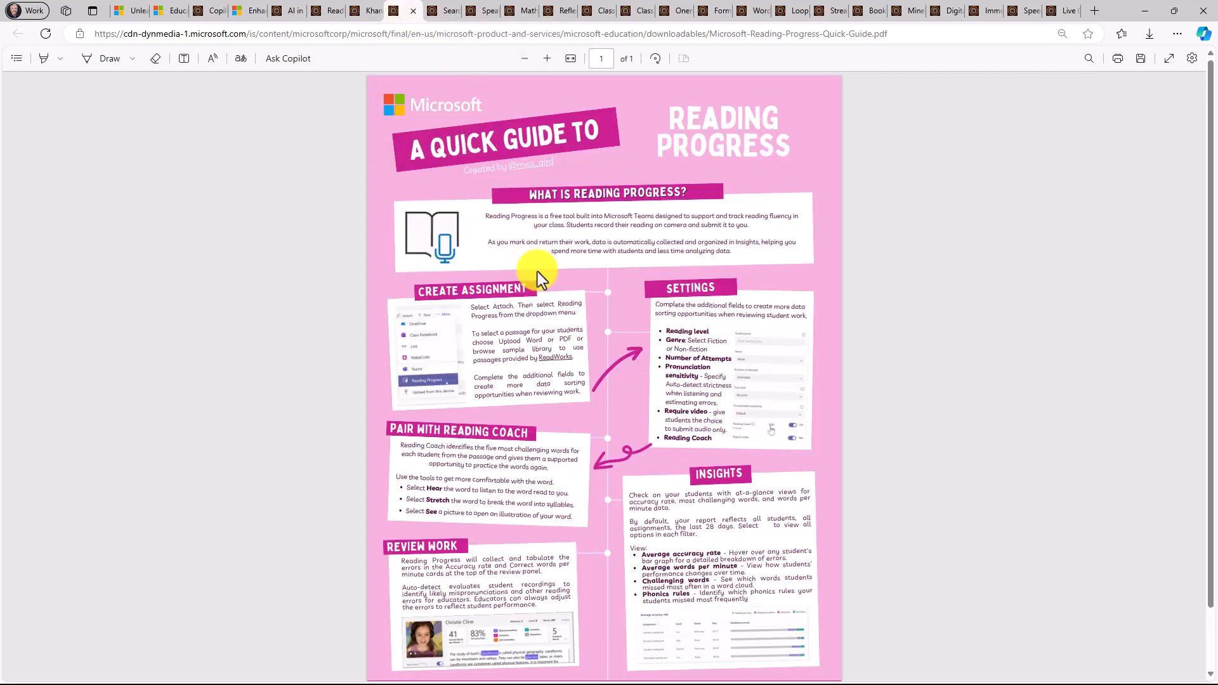
{"action": "mouse_move", "coordinate": [526, 242]}
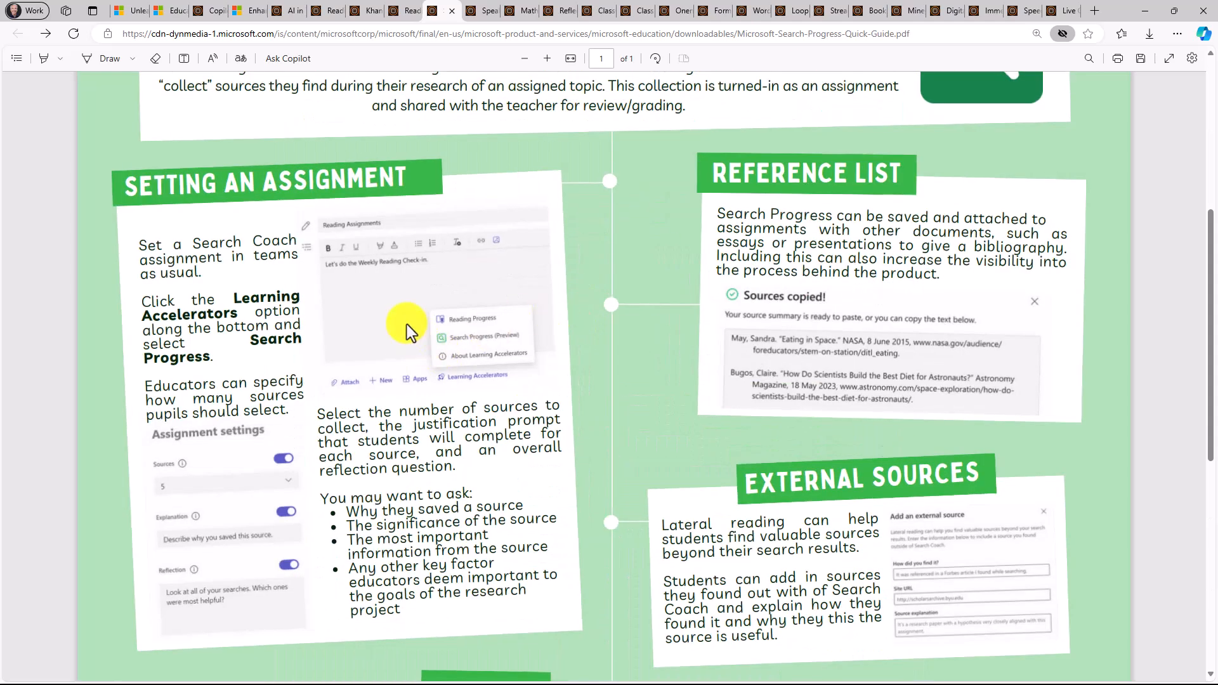
{"action": "mouse_move", "coordinate": [356, 6]}
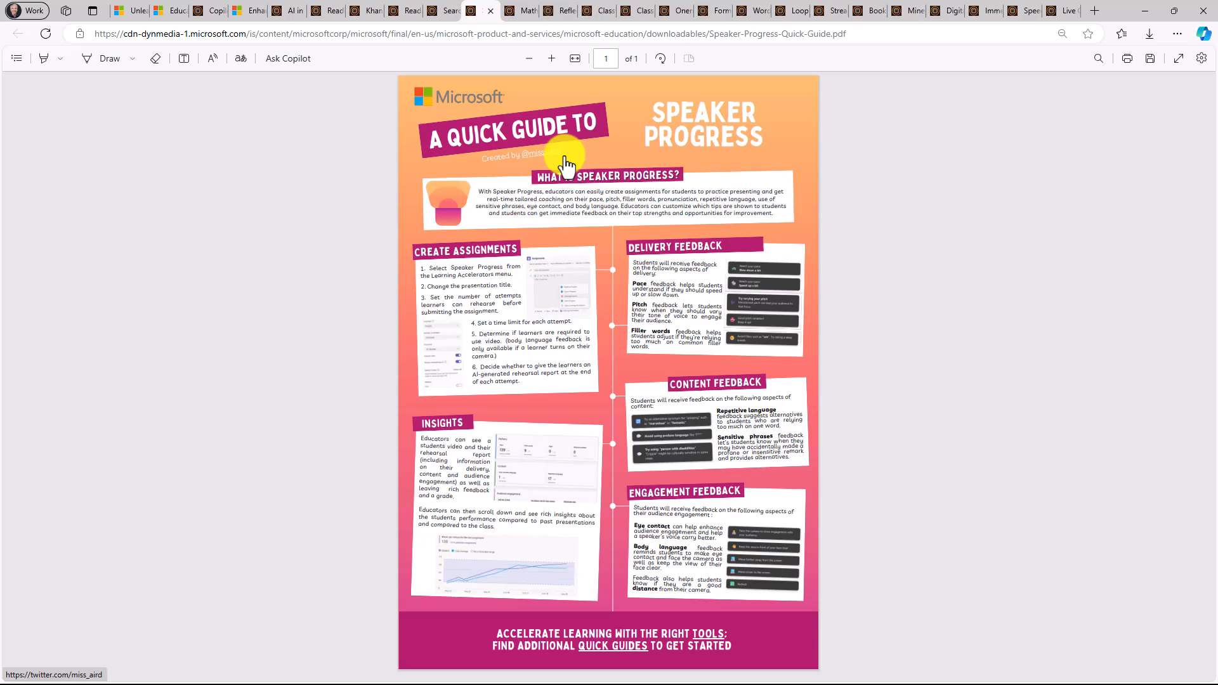
{"action": "left_click", "coordinate": [551, 58]}
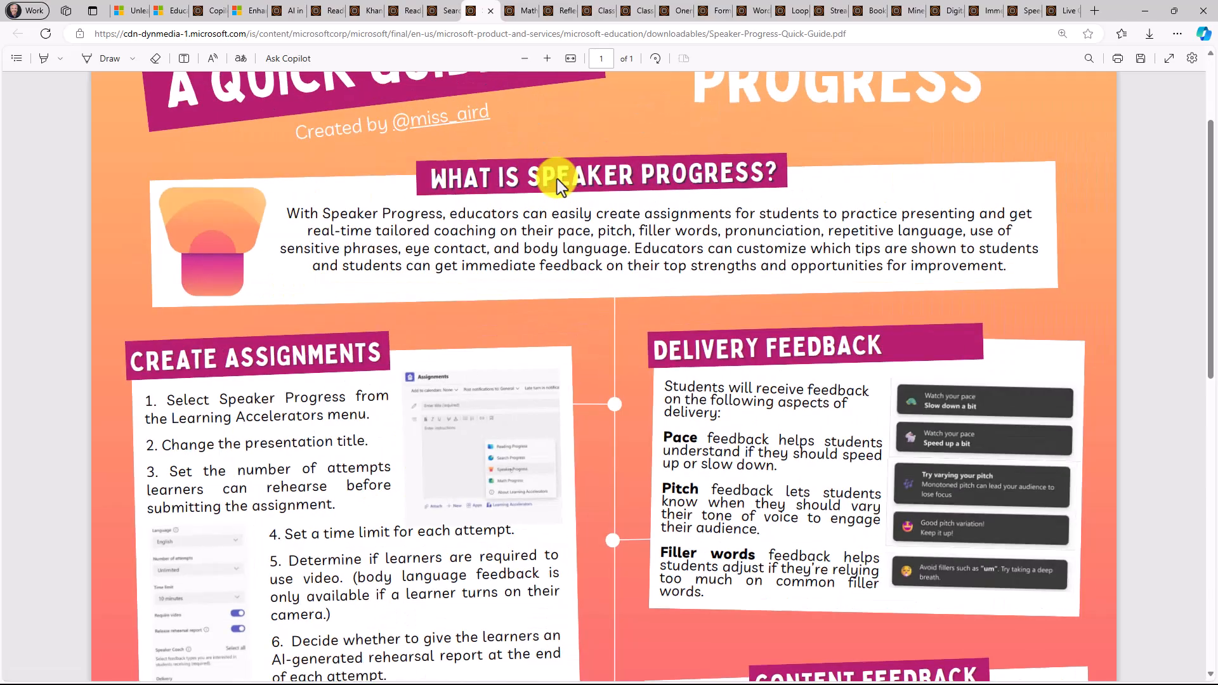
{"action": "mouse_move", "coordinate": [755, 197]}
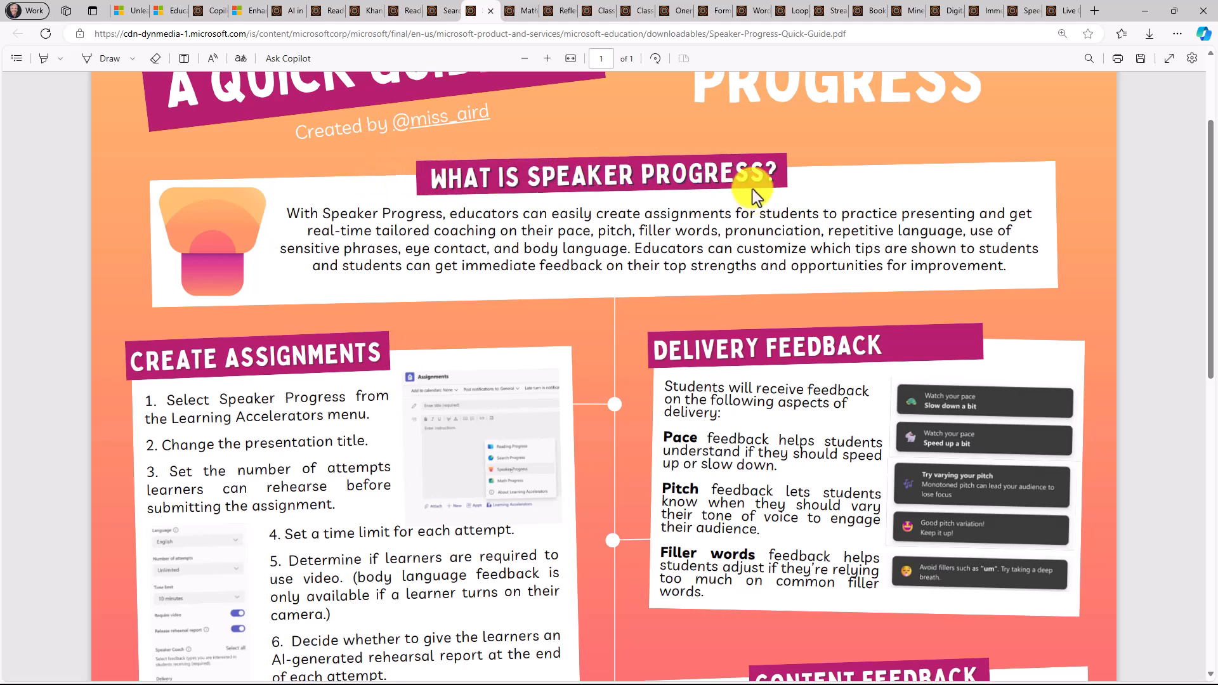
{"action": "mouse_move", "coordinate": [676, 373]}
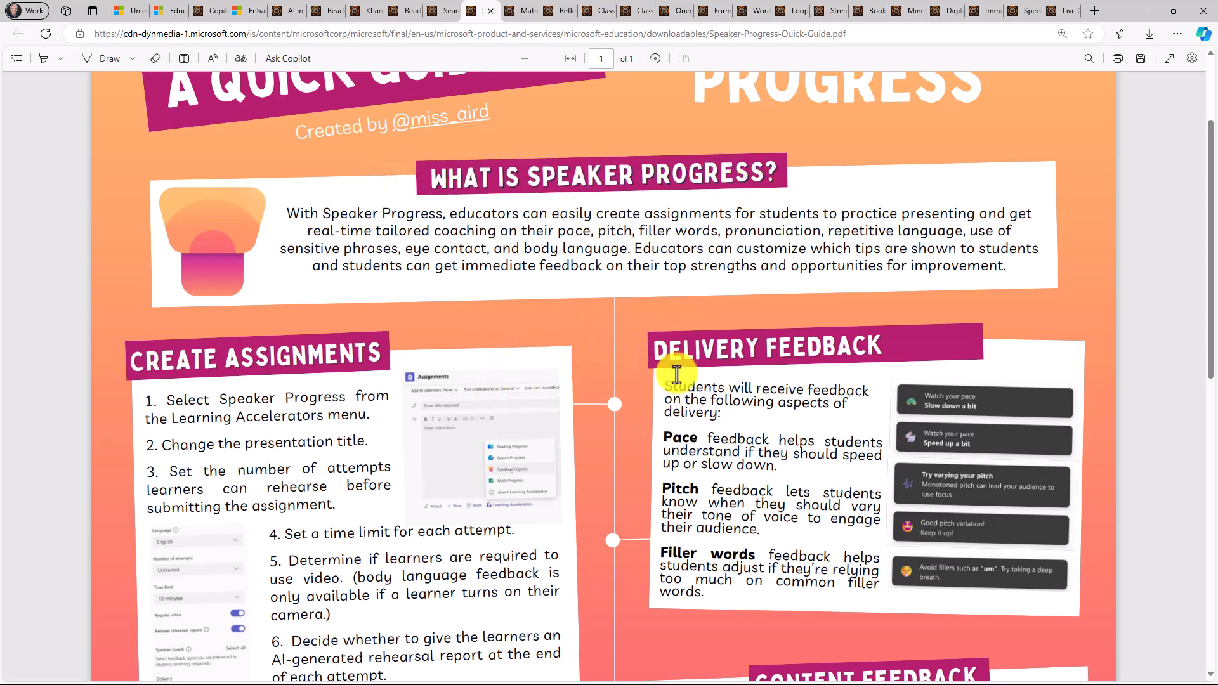
{"action": "scroll", "scroll_direction": "down", "scroll_amount": 3}
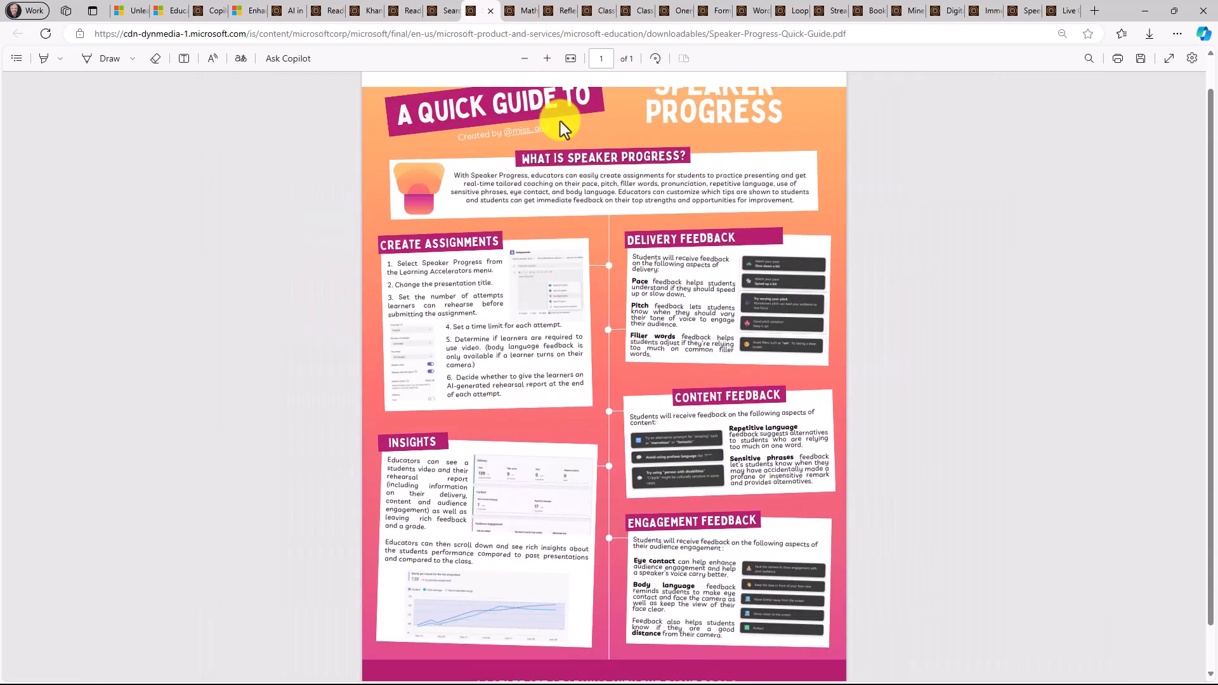
Step: Look at Math Progress, then scroll through the Microsoft Reflect guide and back to top
{"action": "left_click", "coordinate": [517, 11]}
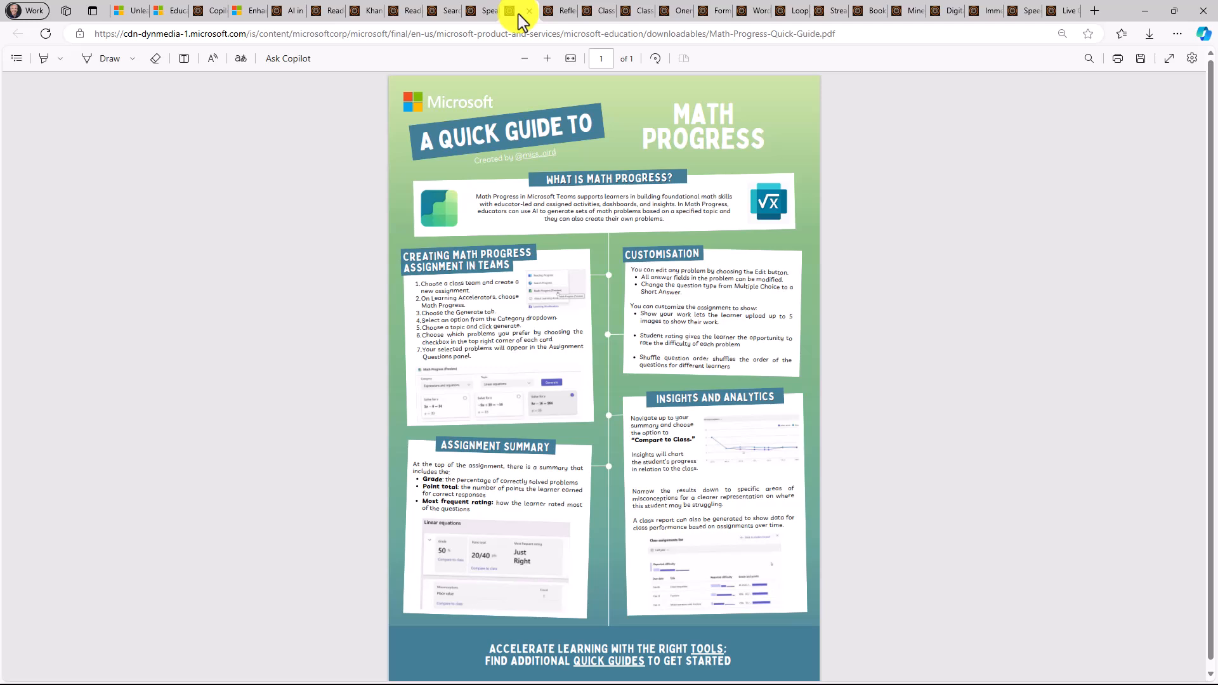
{"action": "mouse_move", "coordinate": [501, 117]}
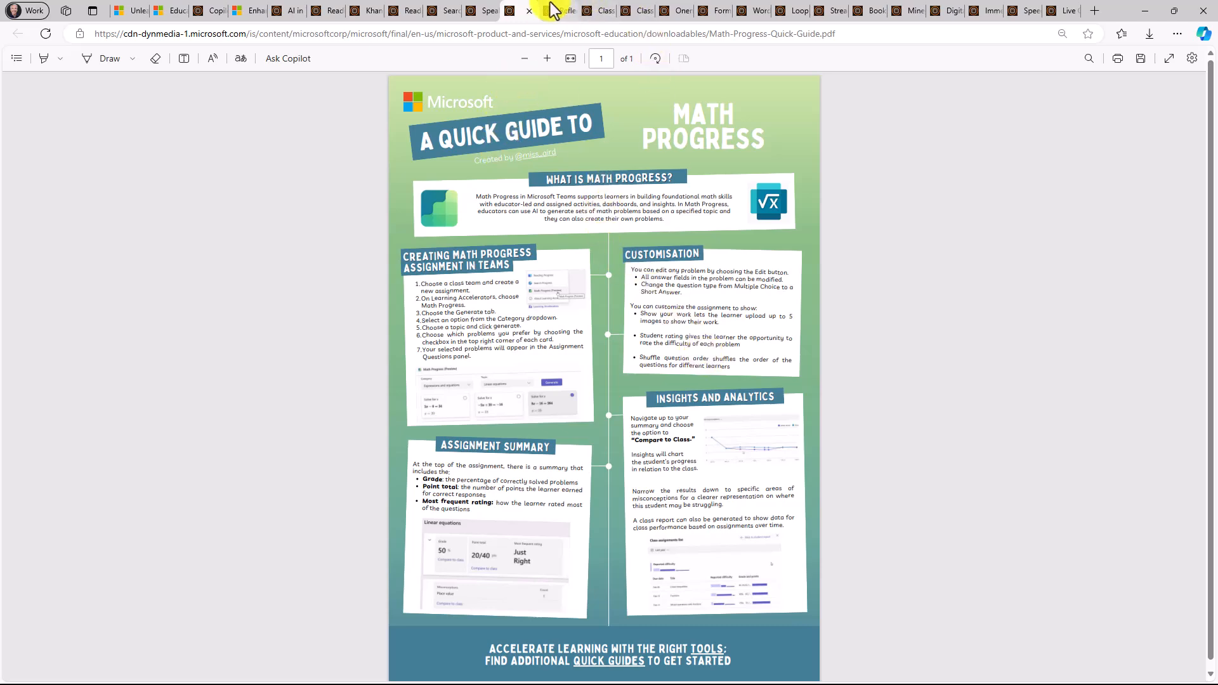
{"action": "left_click", "coordinate": [534, 10]}
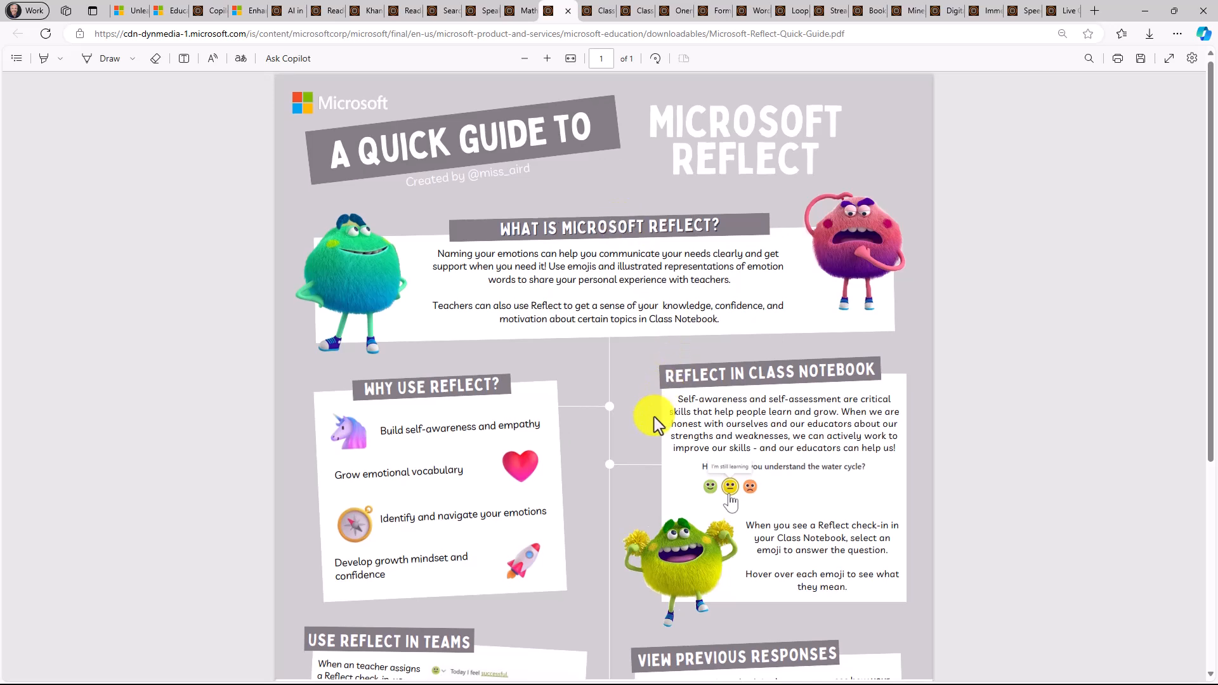
{"action": "scroll", "scroll_direction": "down", "scroll_amount": 3}
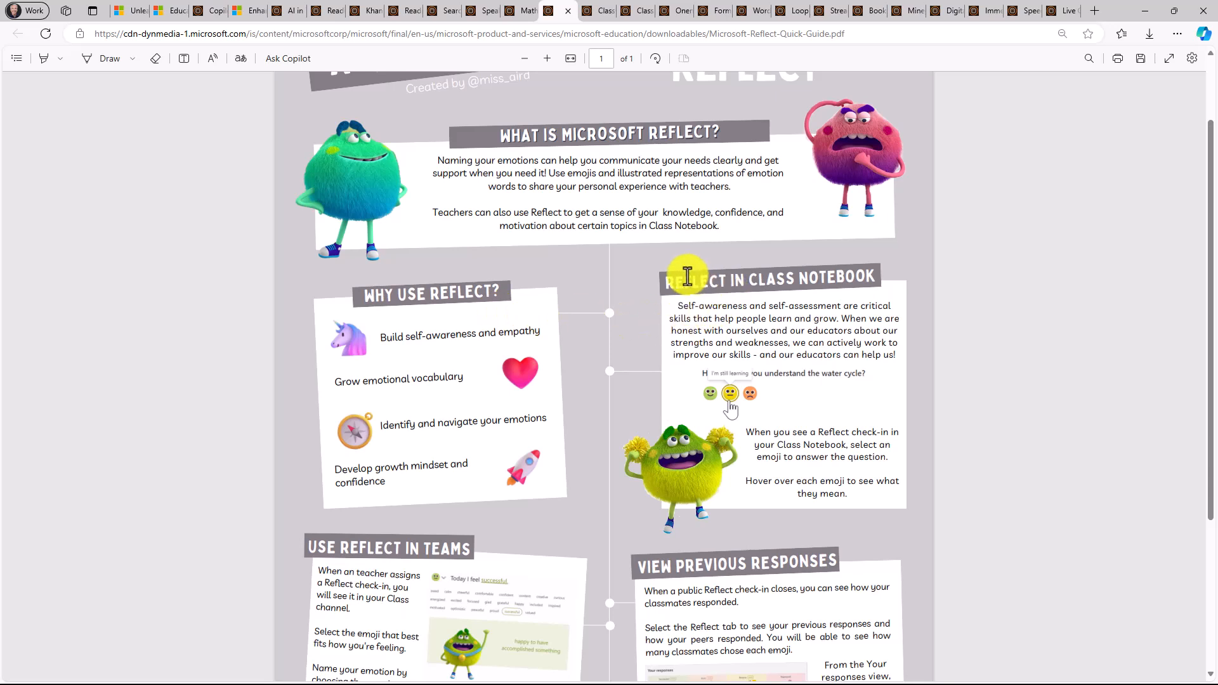
{"action": "mouse_move", "coordinate": [575, 382]}
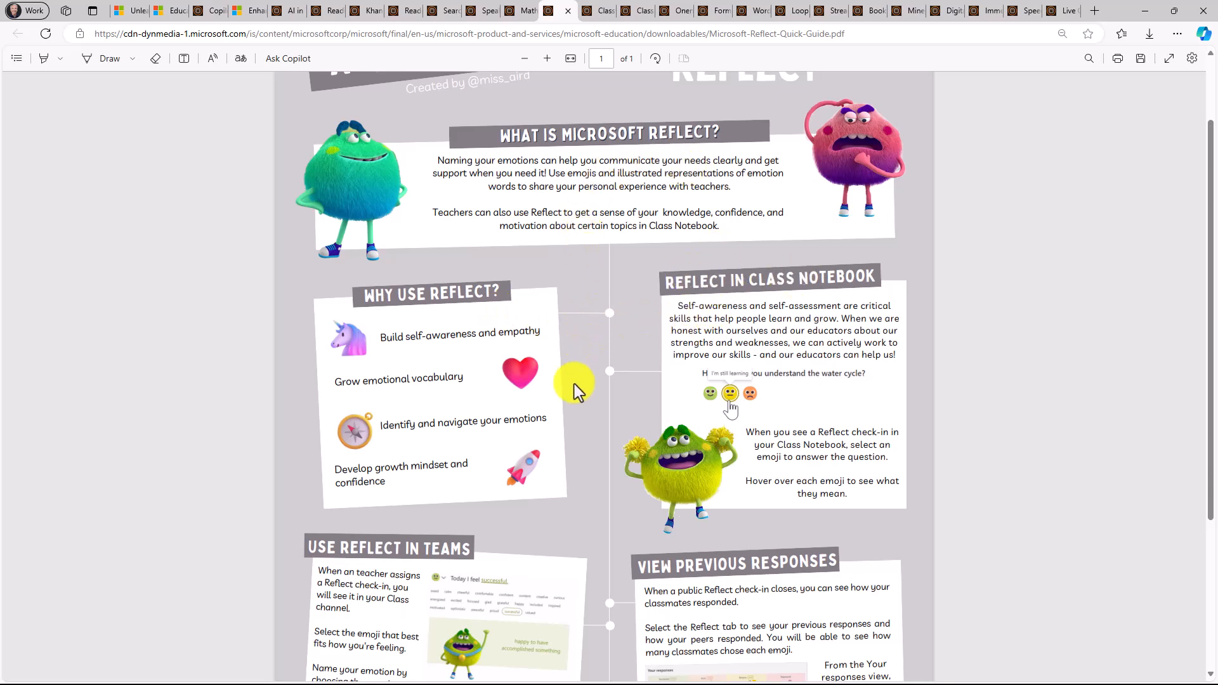
{"action": "scroll", "scroll_direction": "down", "scroll_amount": 3}
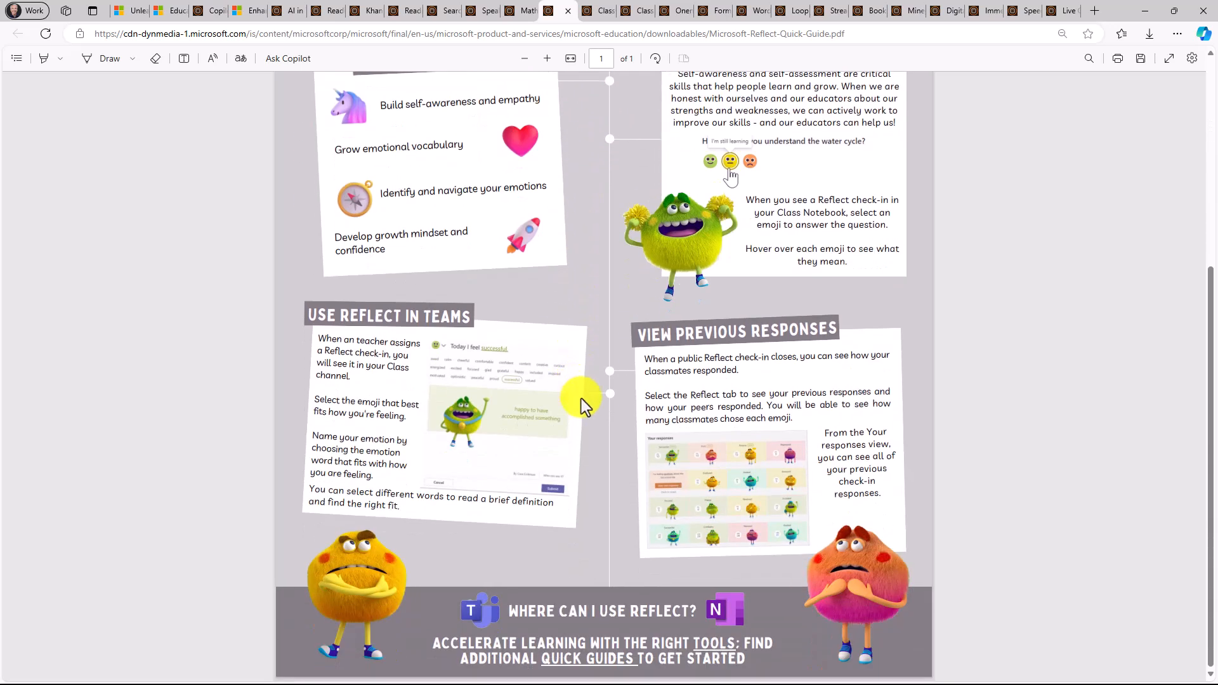
{"action": "scroll", "scroll_direction": "up", "scroll_amount": 3}
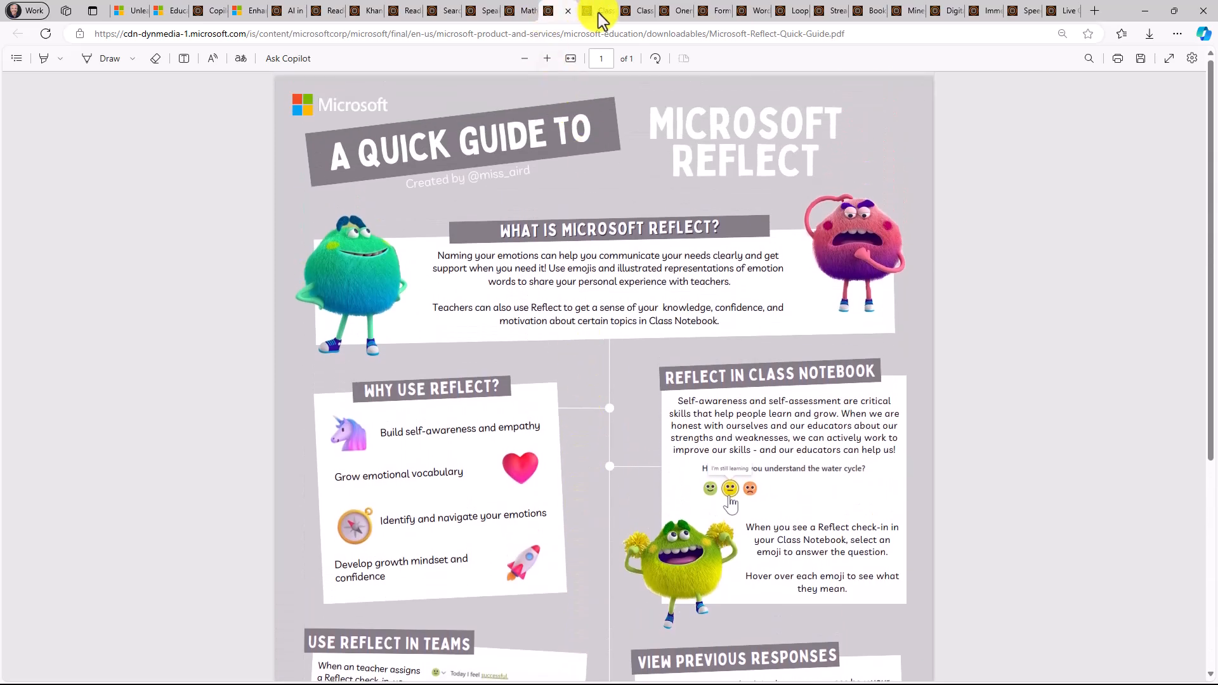
Step: Switch to the Microsoft Classwork guide, then to the Class Notebook Quick Guide
{"action": "left_click", "coordinate": [637, 10]}
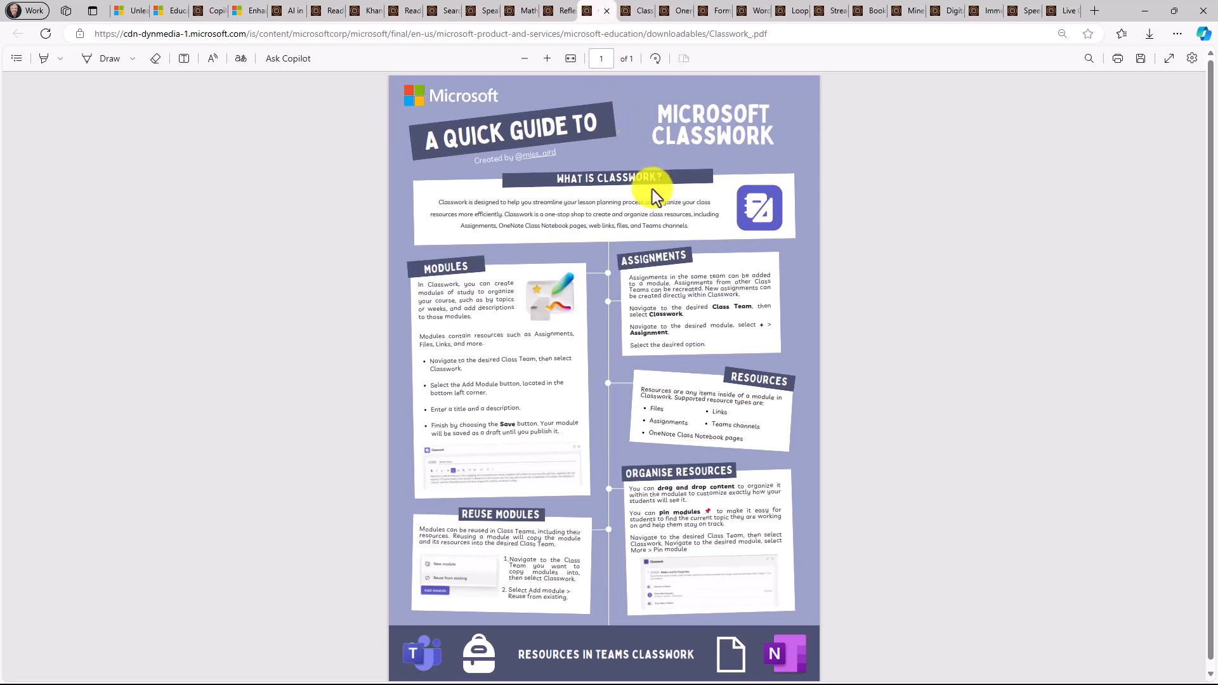
{"action": "mouse_move", "coordinate": [606, 315]}
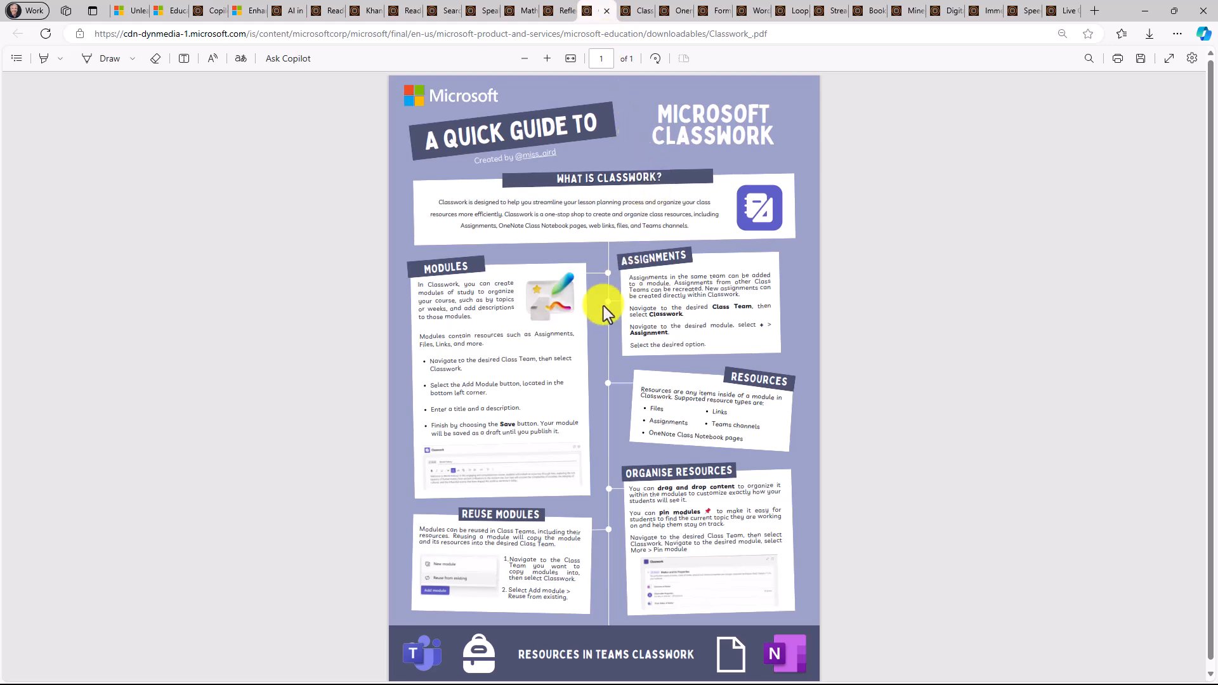
{"action": "mouse_move", "coordinate": [515, 522]}
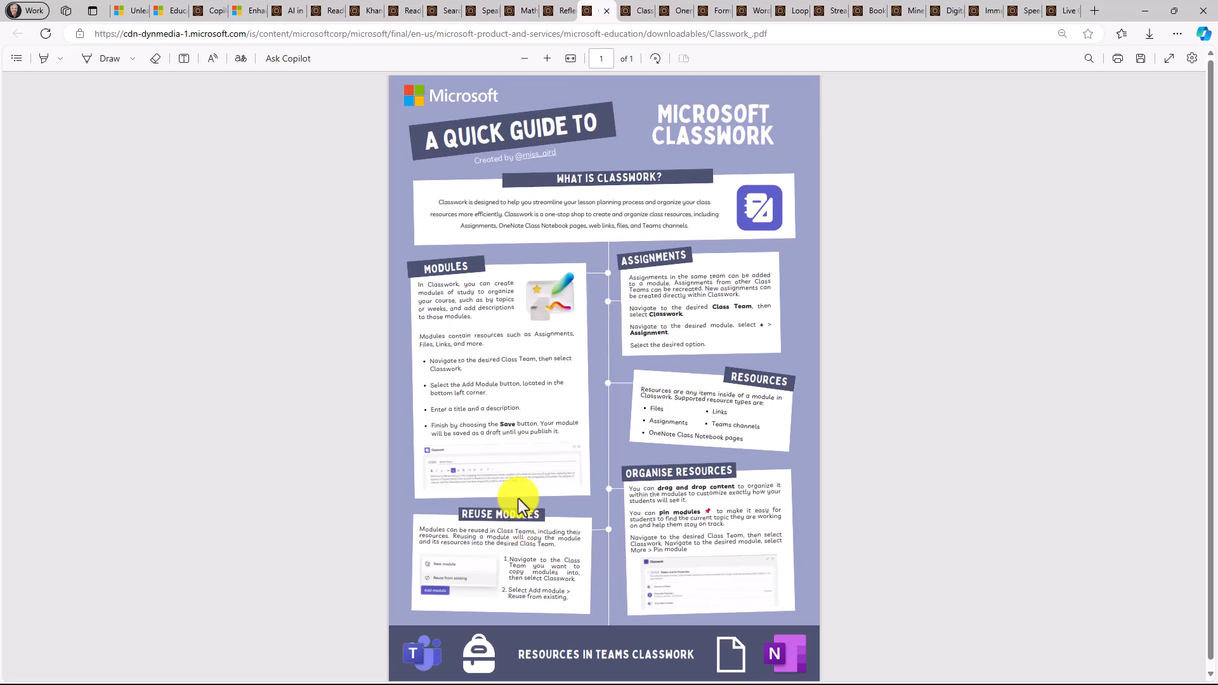
{"action": "mouse_move", "coordinate": [574, 252]}
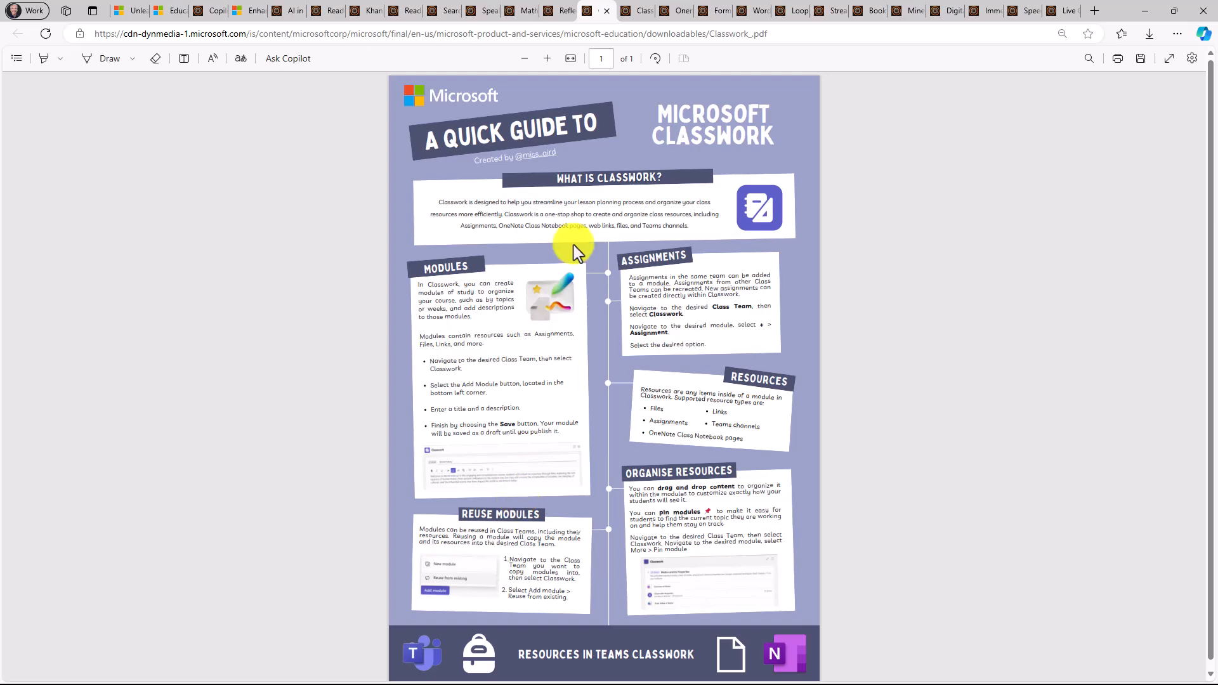
{"action": "left_click", "coordinate": [641, 10]}
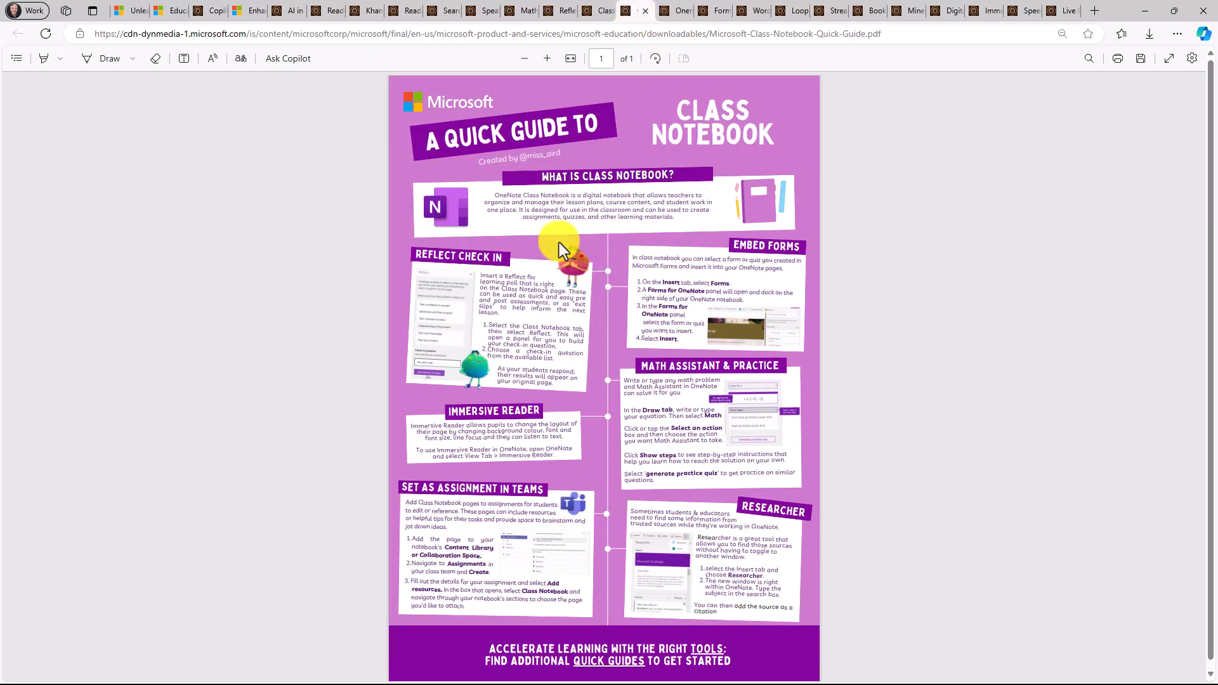
{"action": "mouse_move", "coordinate": [547, 172]}
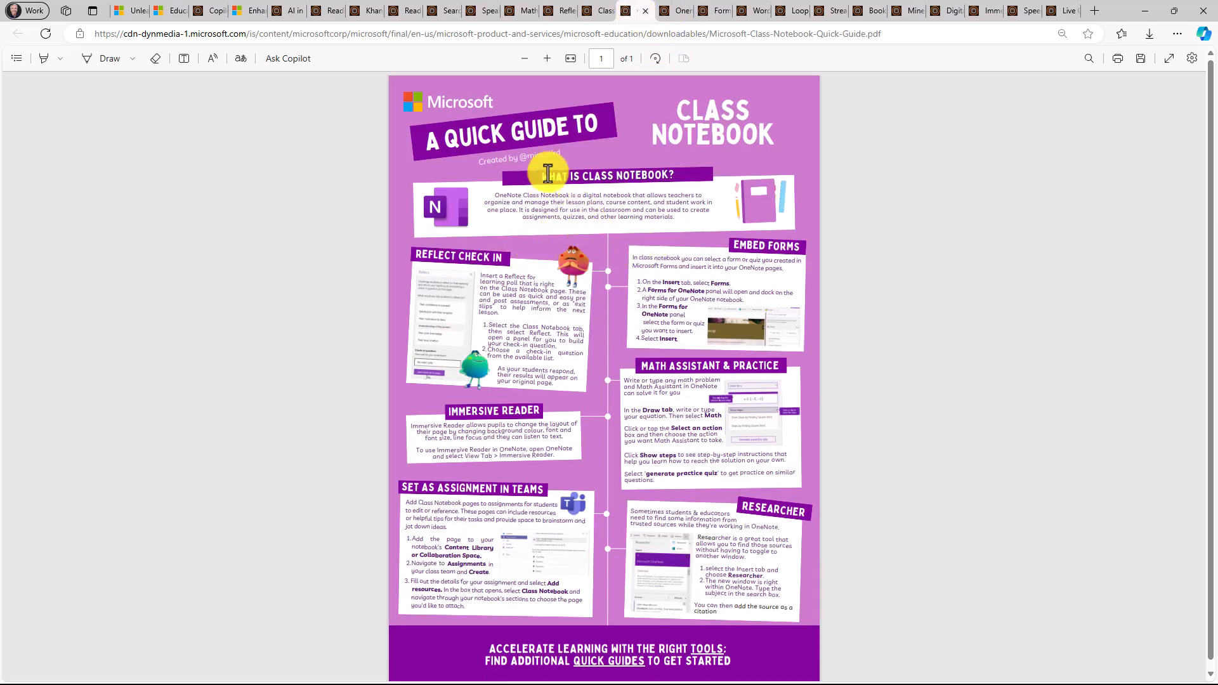
{"action": "mouse_move", "coordinate": [709, 405]}
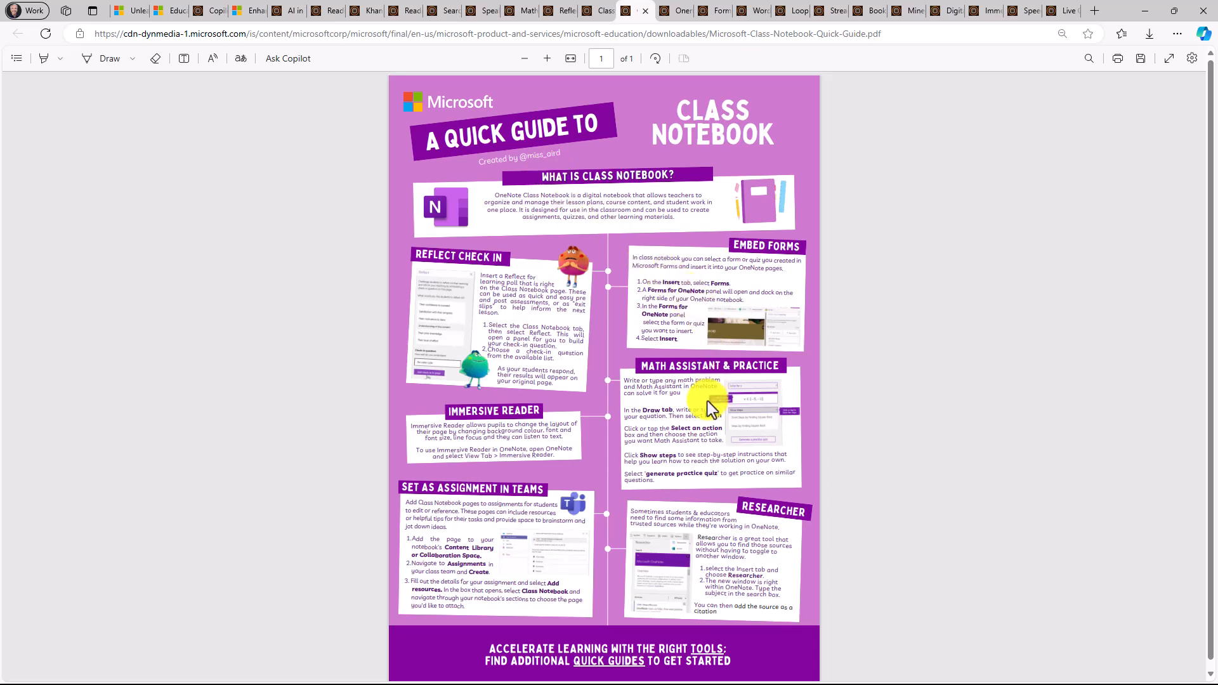
{"action": "mouse_move", "coordinate": [719, 435]}
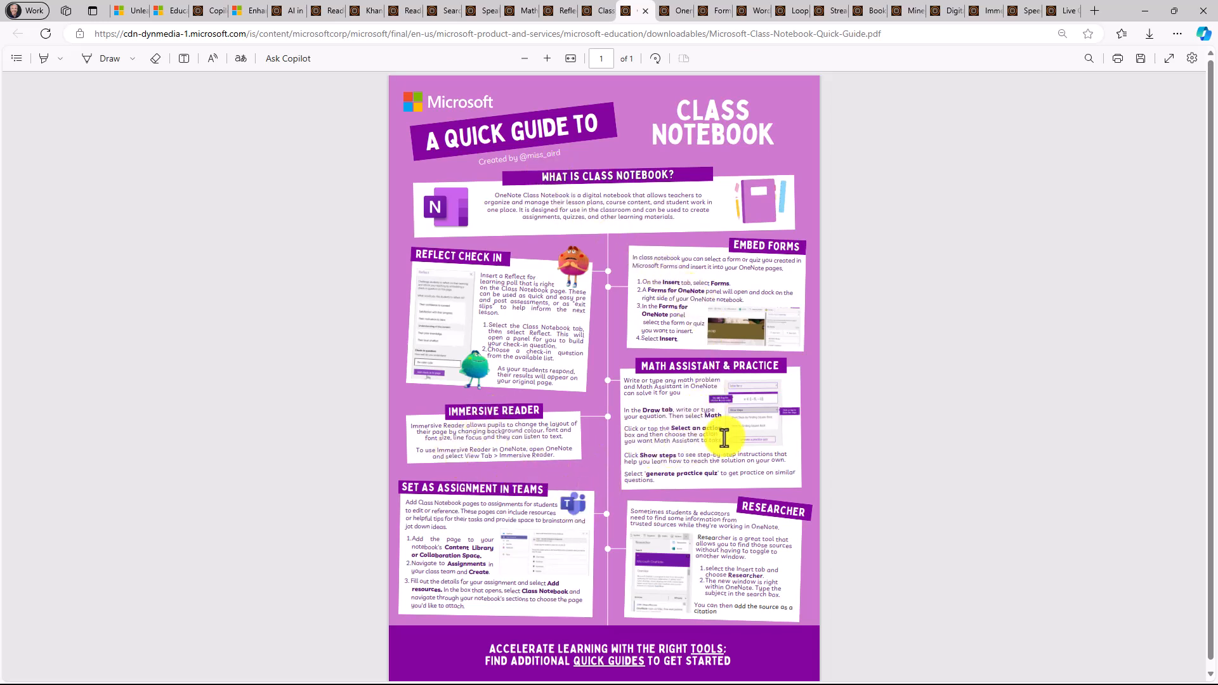
Step: View the Forms guide, then scroll through the Word New Features guide and back up
{"action": "left_click", "coordinate": [644, 10]}
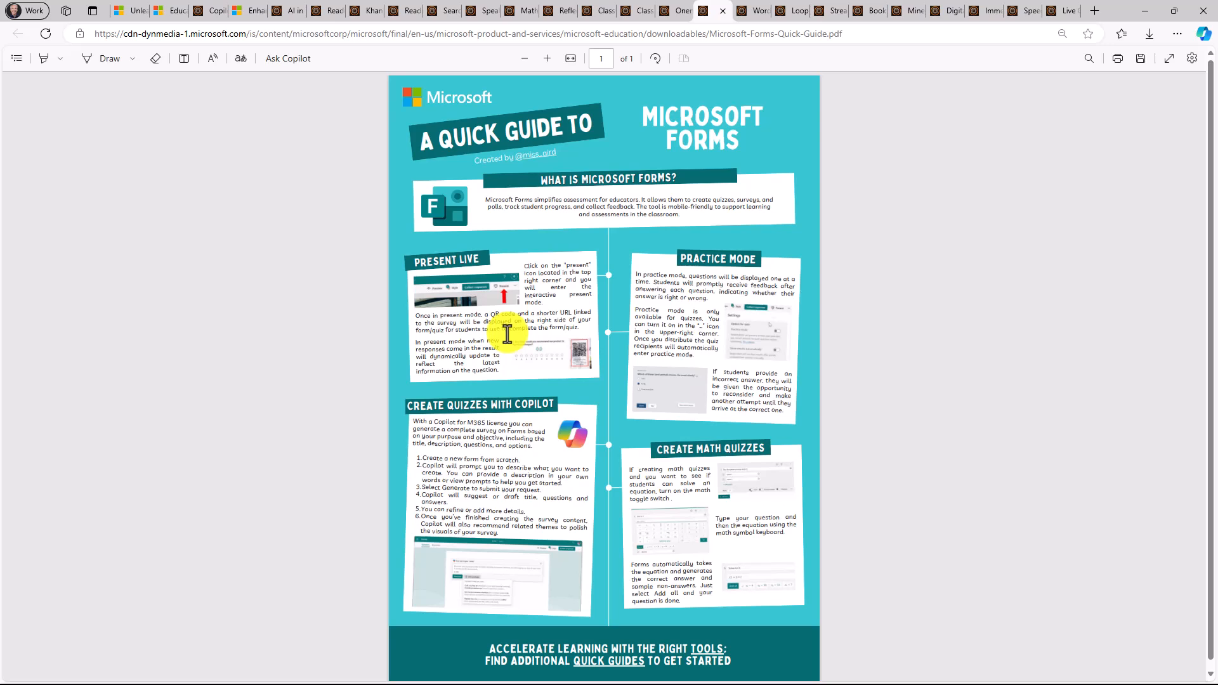
{"action": "mouse_move", "coordinate": [688, 525]}
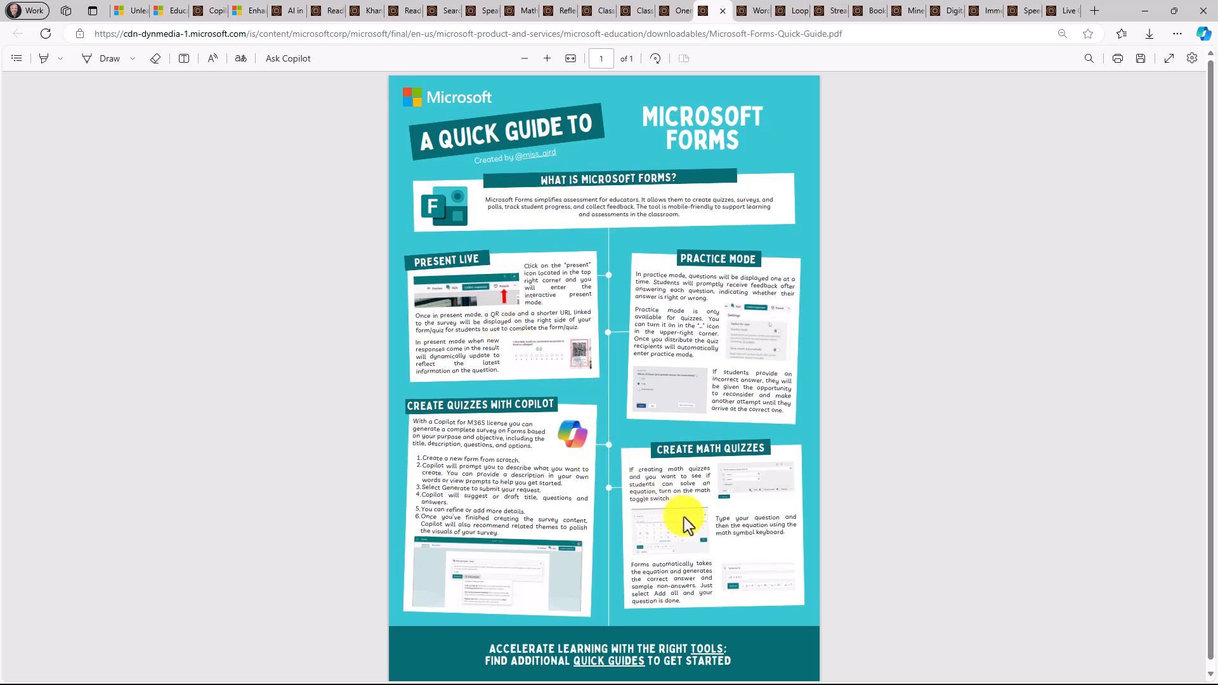
{"action": "mouse_move", "coordinate": [744, 278]}
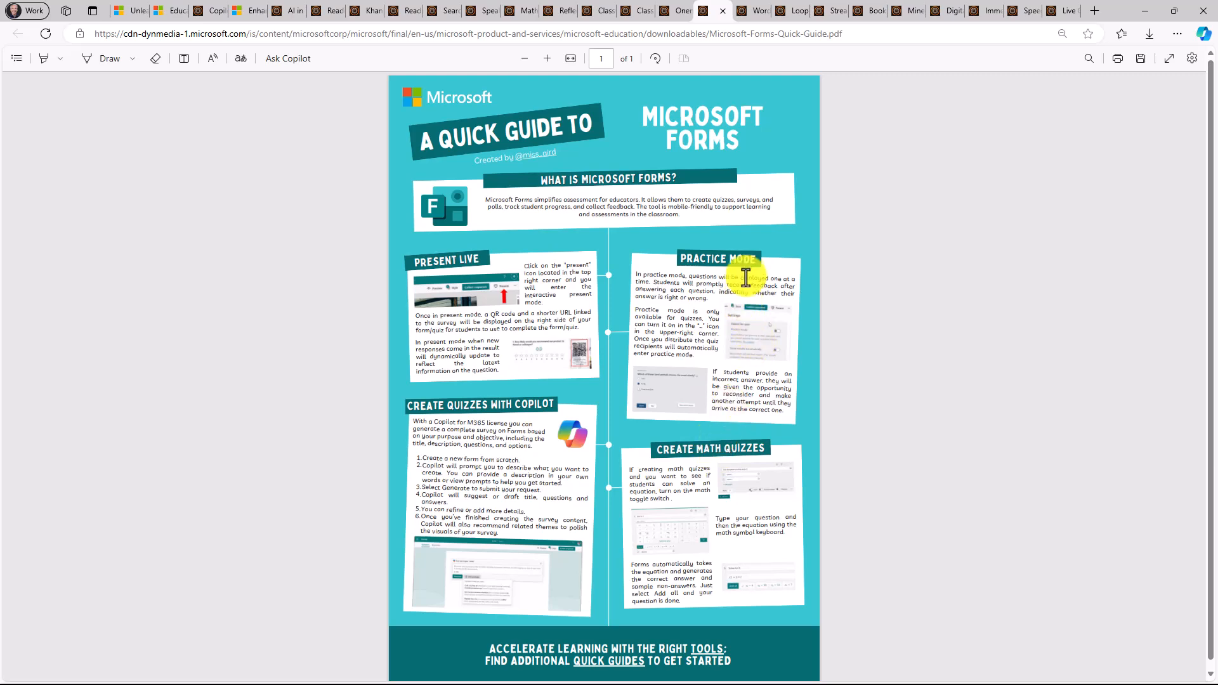
{"action": "mouse_move", "coordinate": [420, 294]}
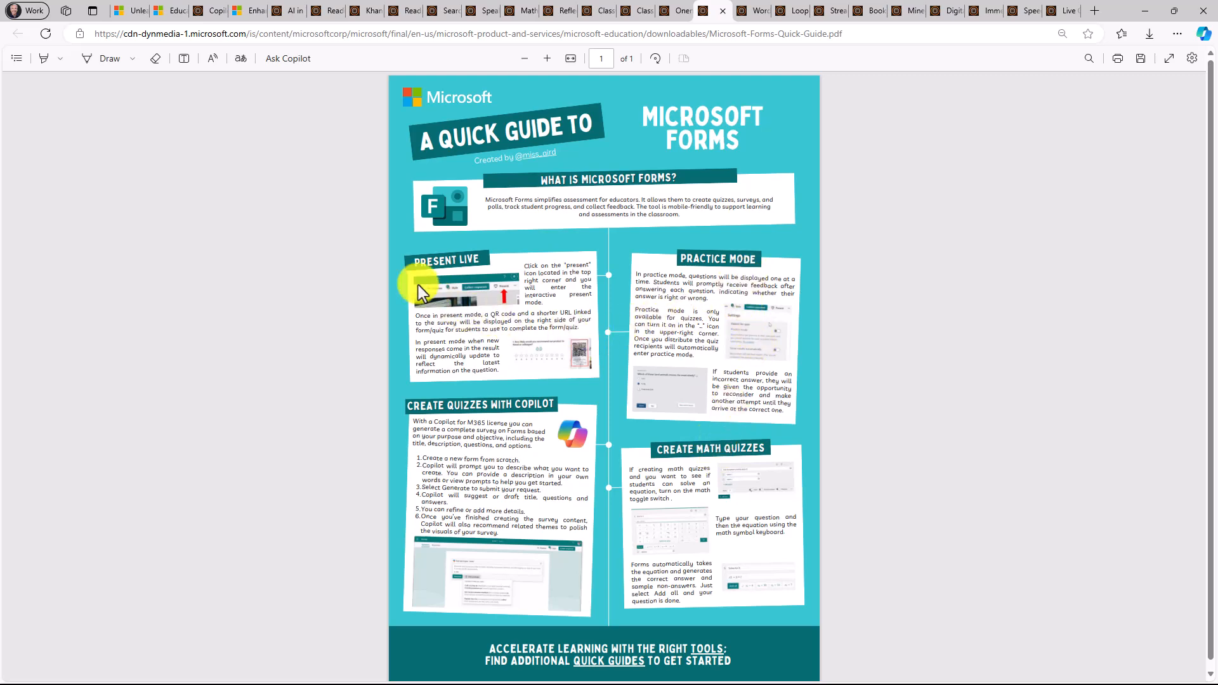
{"action": "left_click", "coordinate": [757, 10]}
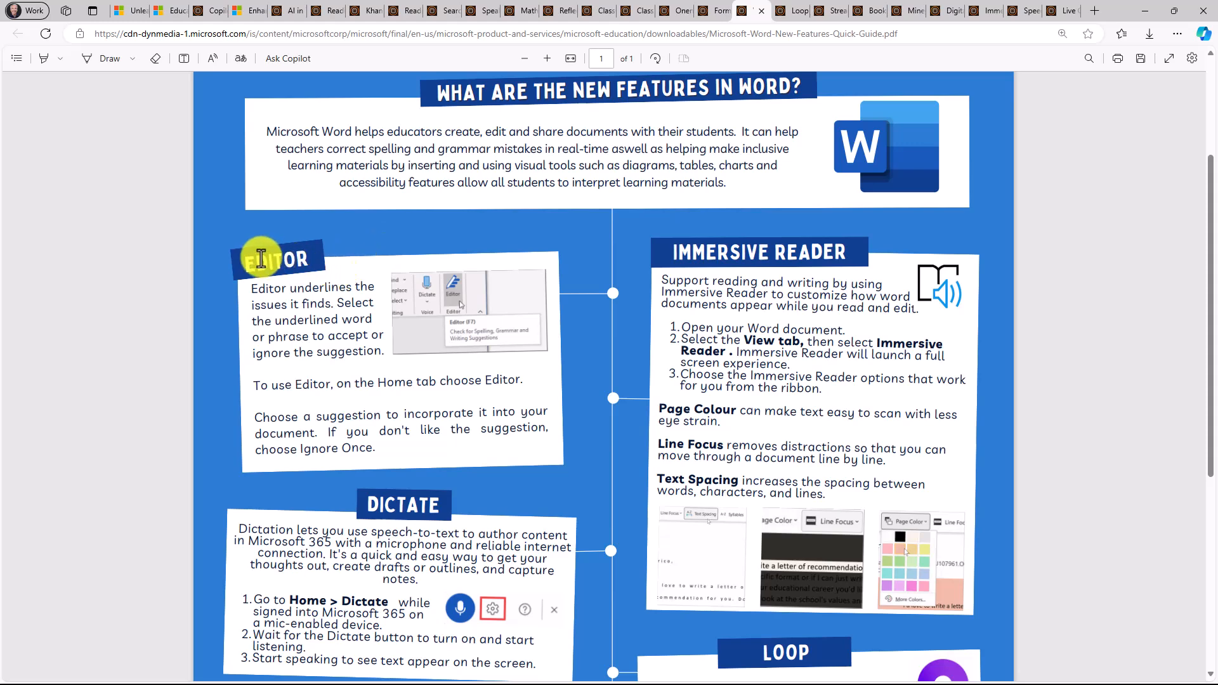
{"action": "scroll", "scroll_direction": "down", "scroll_amount": 3}
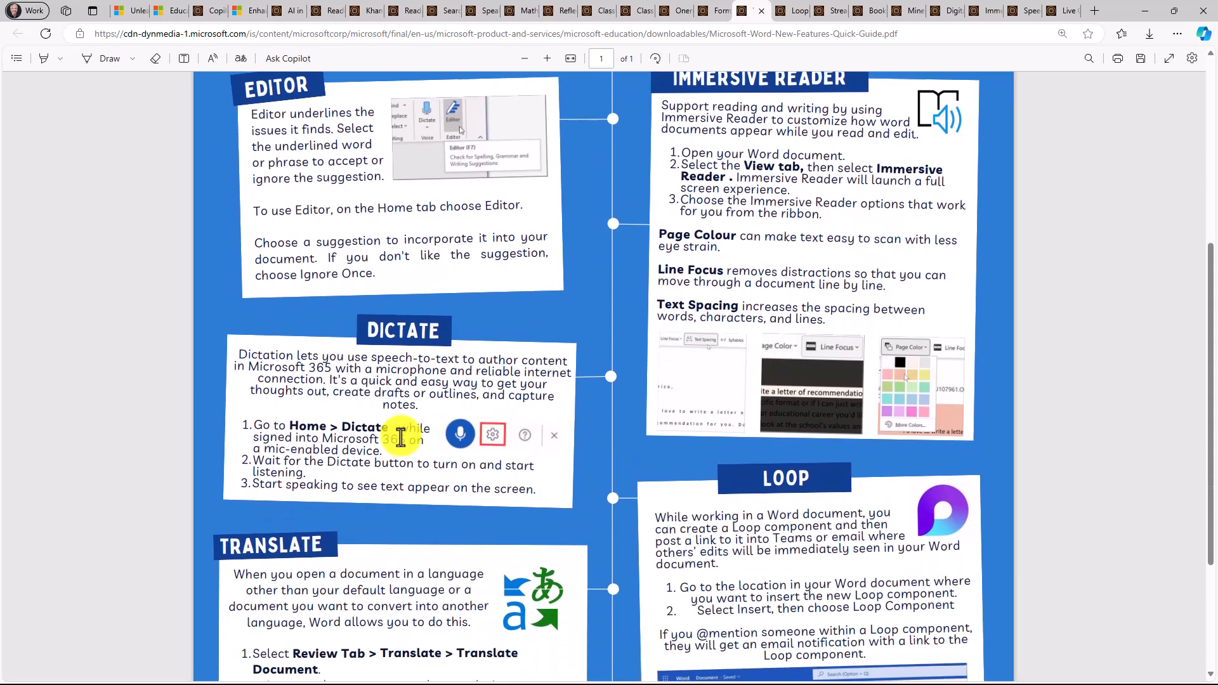
{"action": "scroll", "scroll_direction": "down", "scroll_amount": 3}
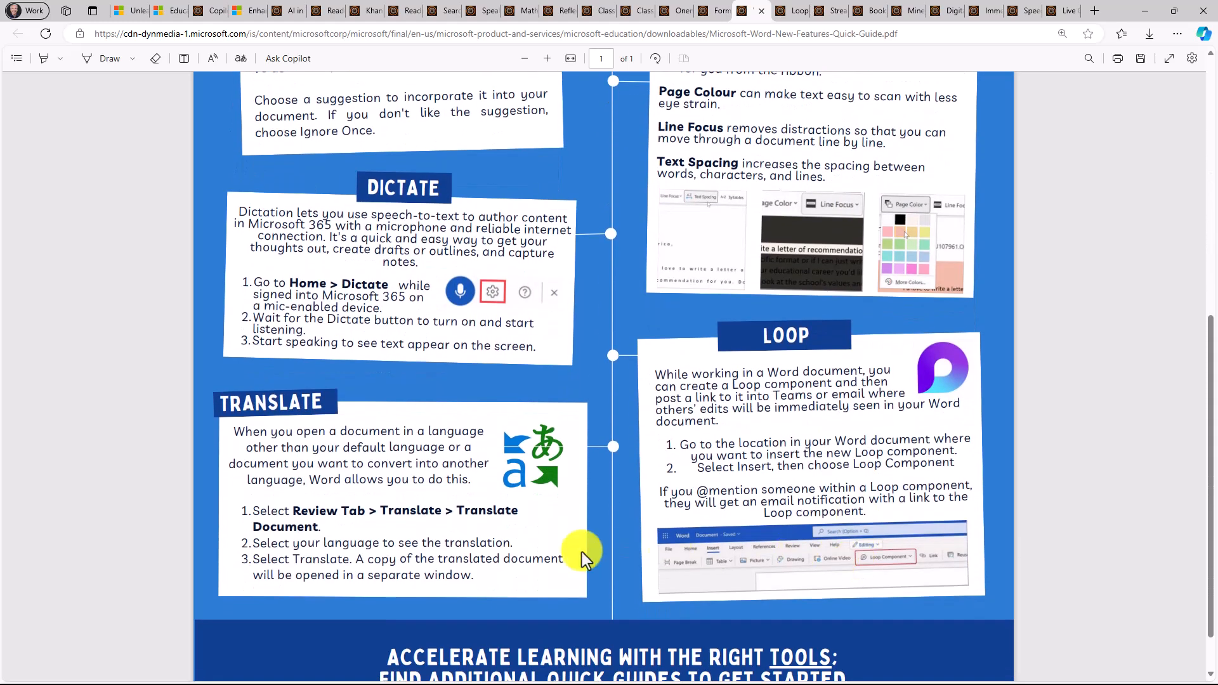
{"action": "scroll", "scroll_direction": "up", "scroll_amount": 3}
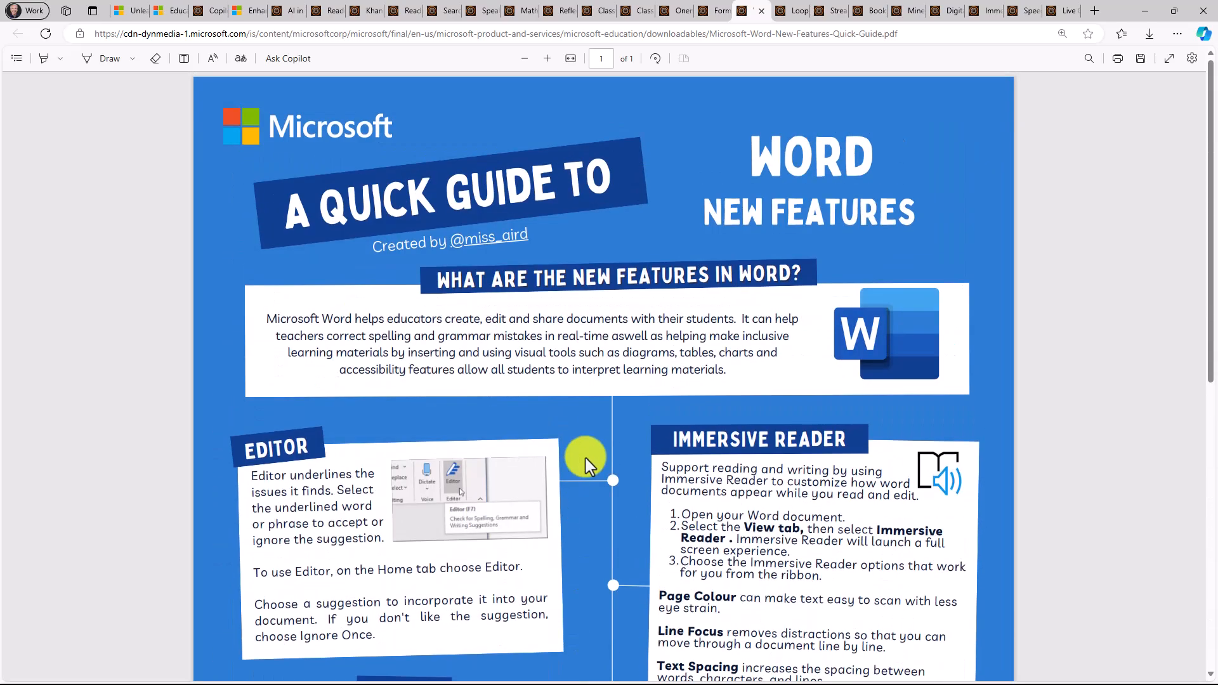
{"action": "mouse_move", "coordinate": [768, 77]}
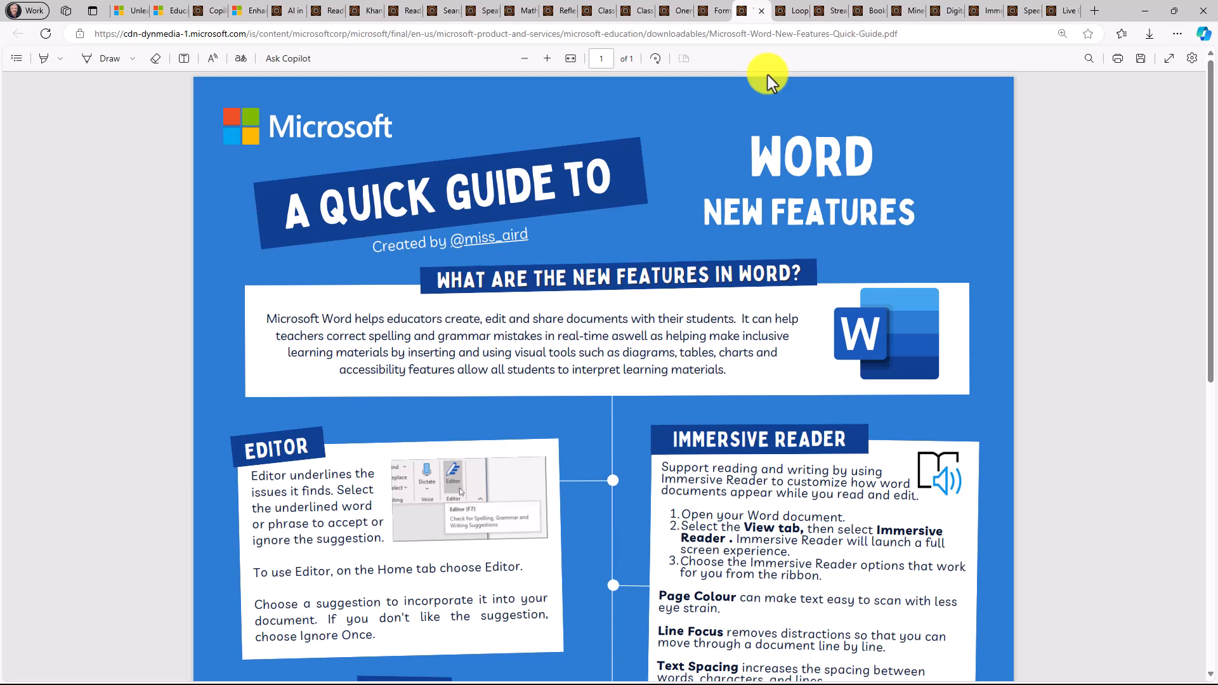
{"action": "mouse_move", "coordinate": [793, 34]}
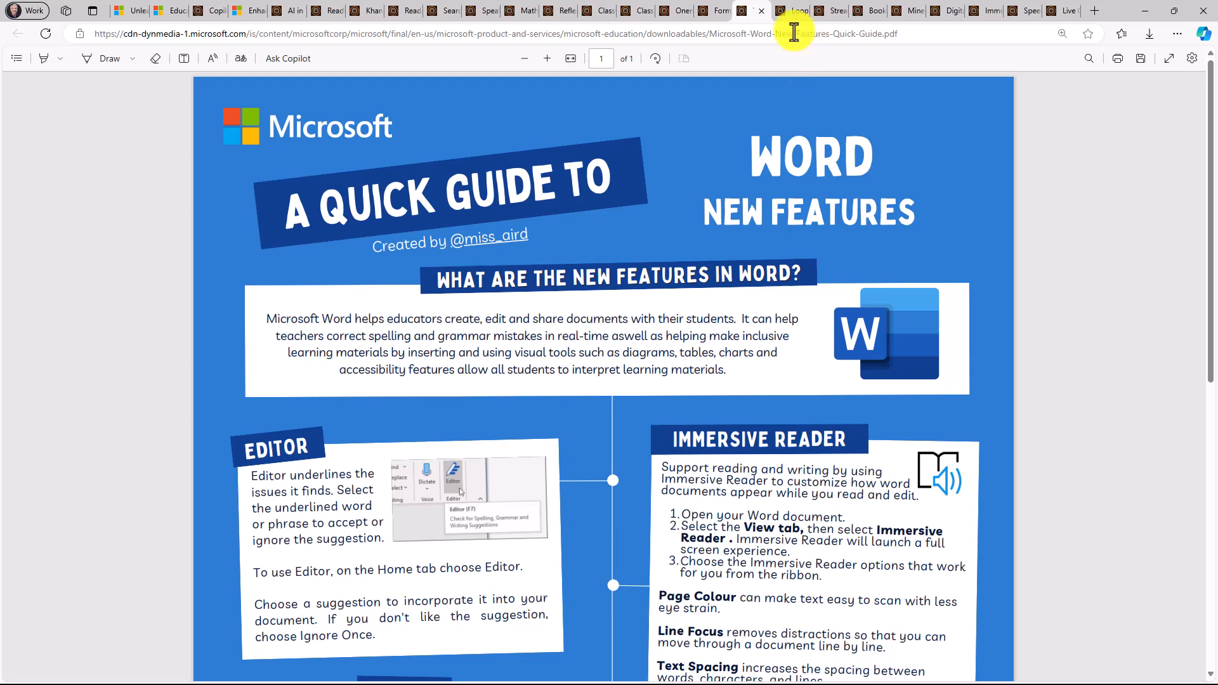
Step: View the Loop and Stream guides, then scroll through the Bookings guide and back up
{"action": "left_click", "coordinate": [798, 10]}
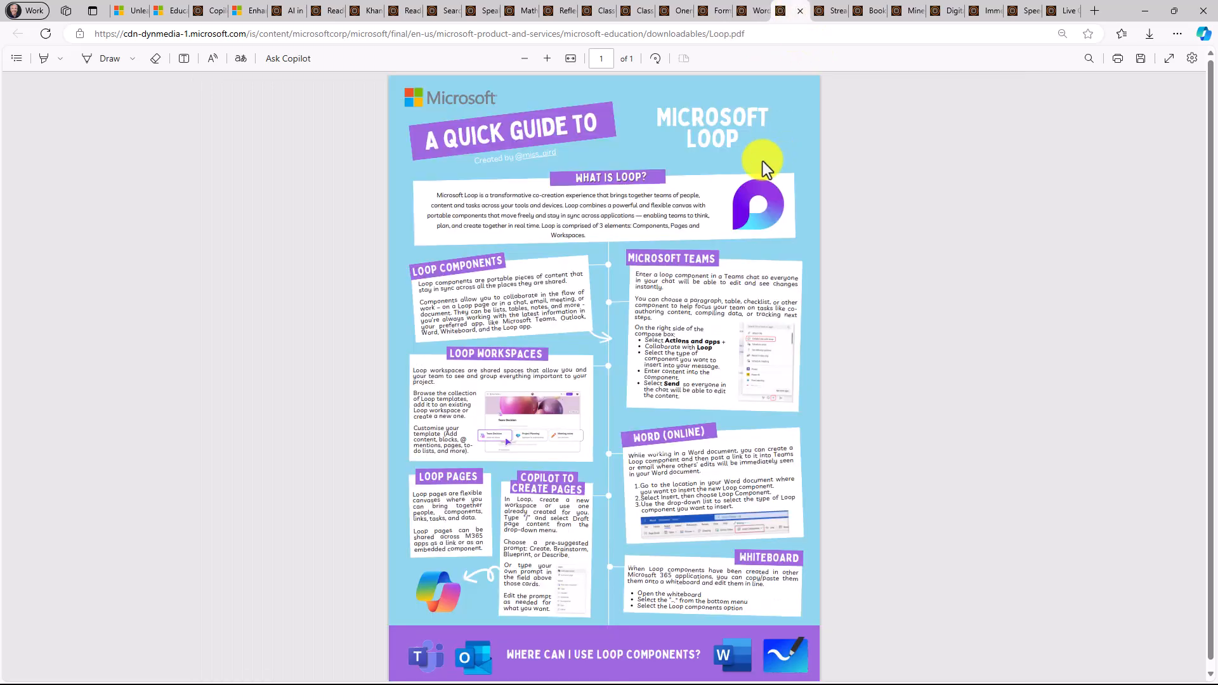
{"action": "mouse_move", "coordinate": [633, 214]}
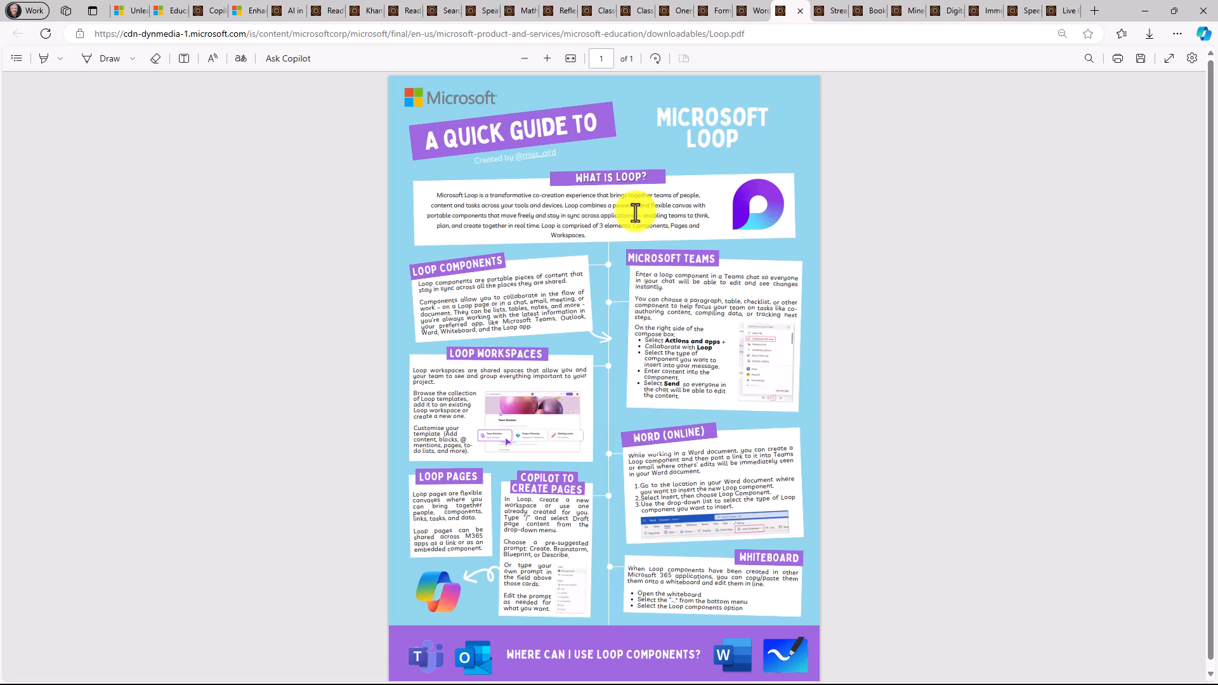
{"action": "left_click", "coordinate": [826, 11]}
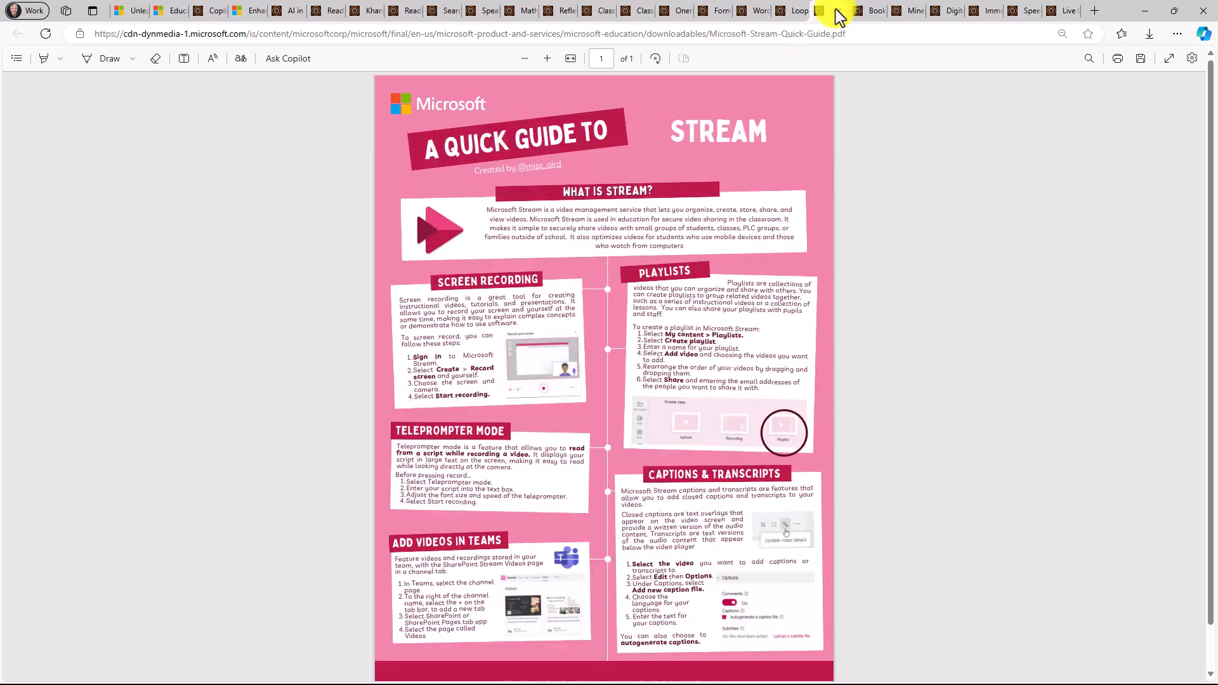
{"action": "mouse_move", "coordinate": [626, 303]}
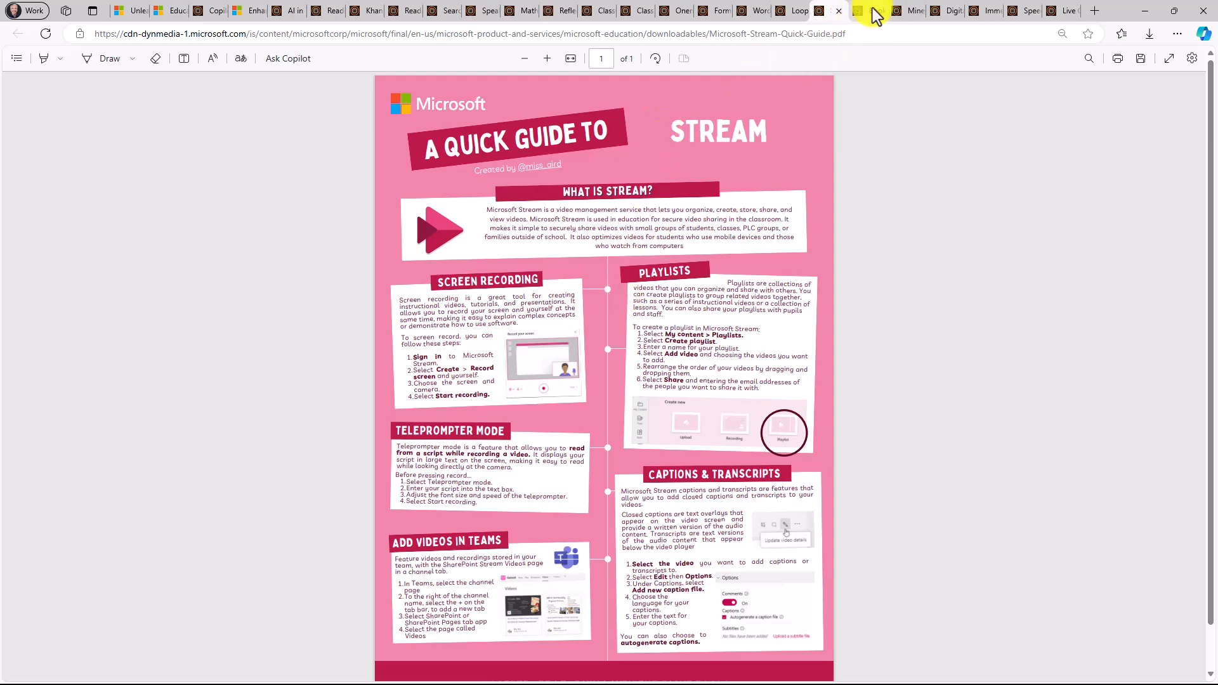
{"action": "left_click", "coordinate": [834, 10]}
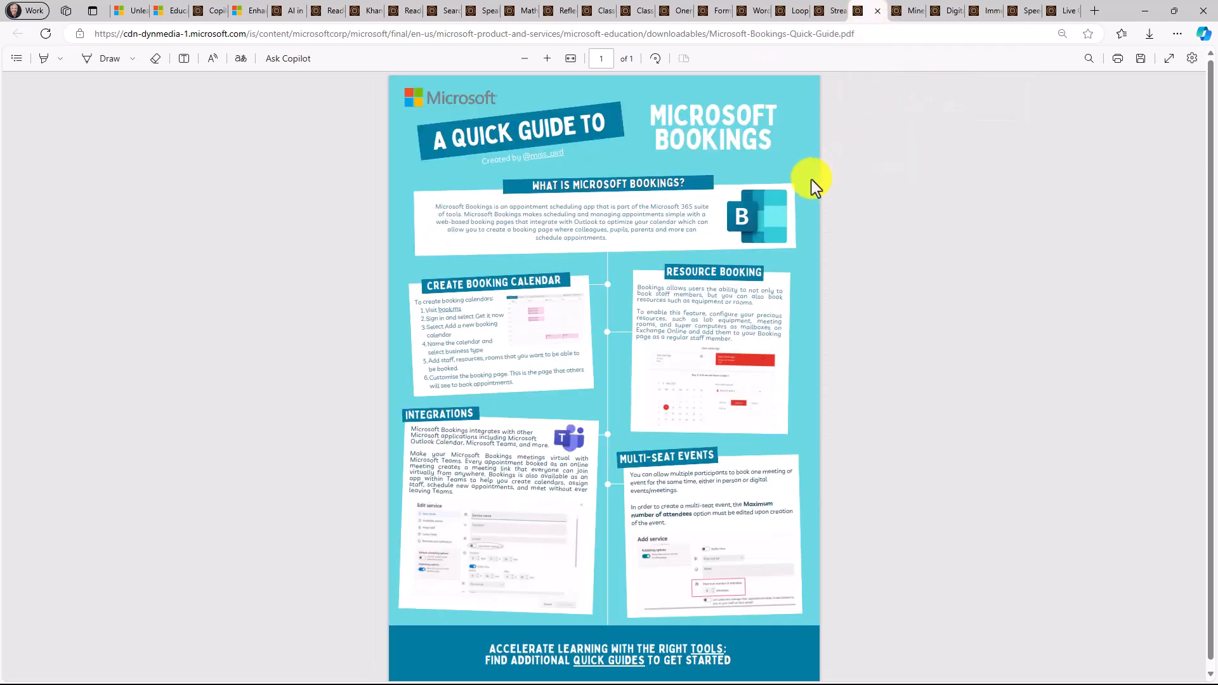
{"action": "mouse_move", "coordinate": [577, 278]}
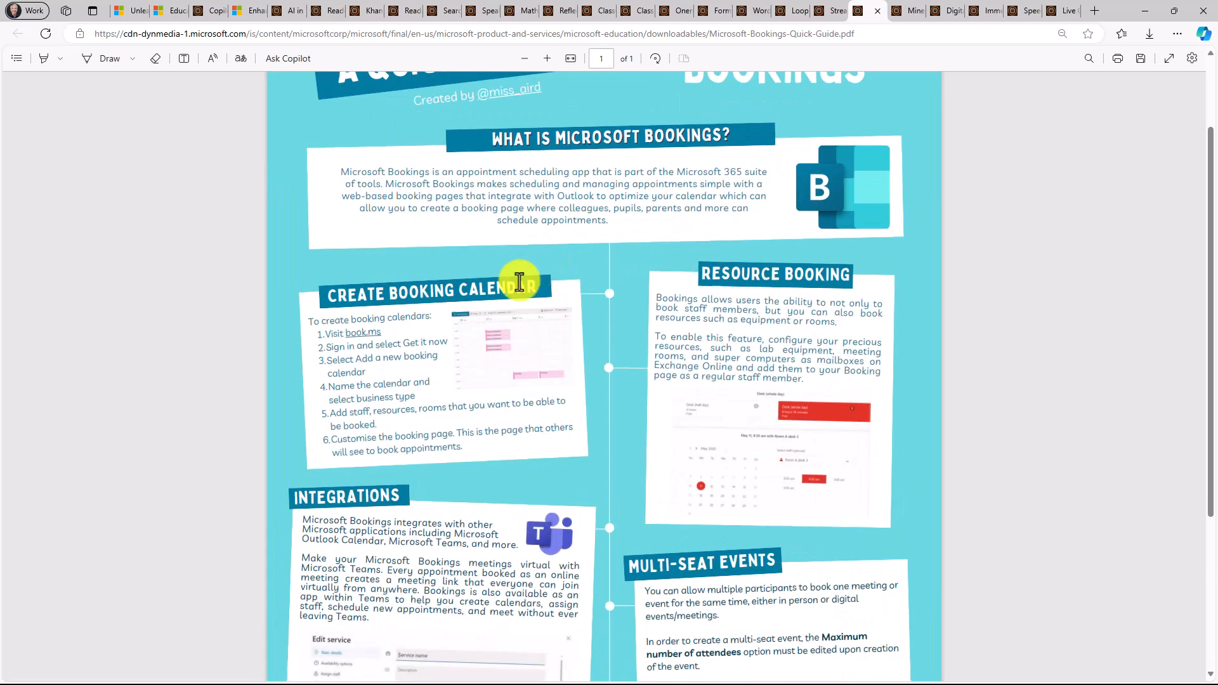
{"action": "scroll", "scroll_direction": "down", "scroll_amount": 3}
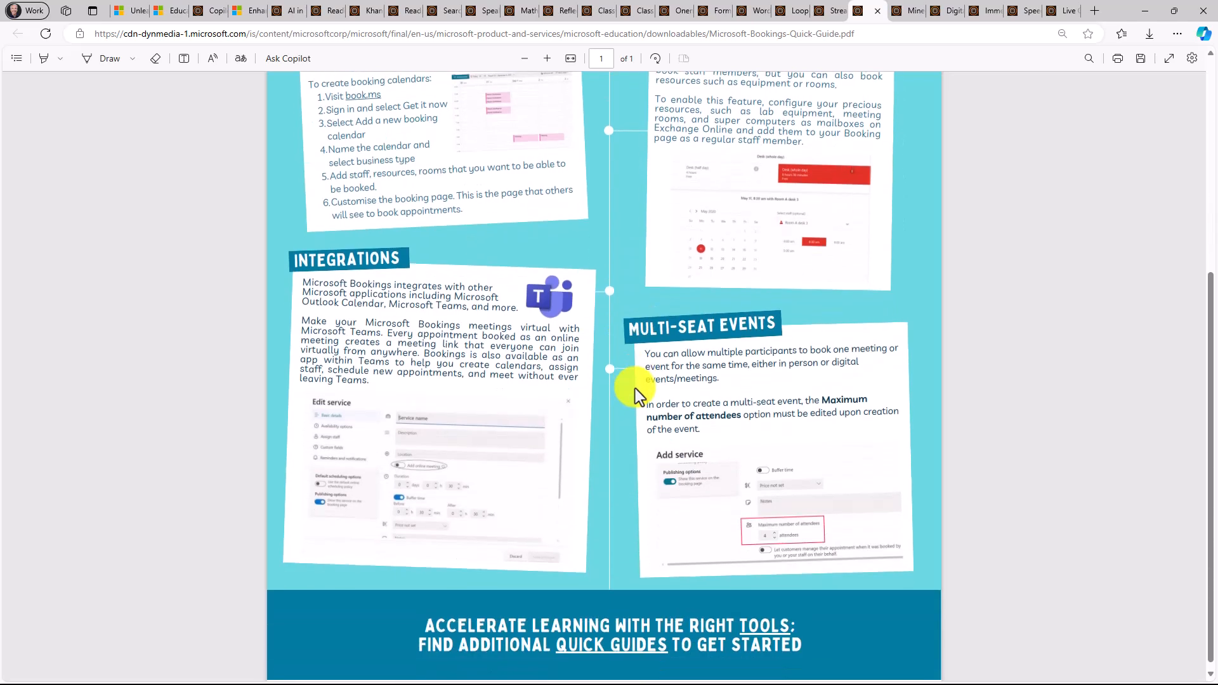
{"action": "scroll", "scroll_direction": "up", "scroll_amount": 3}
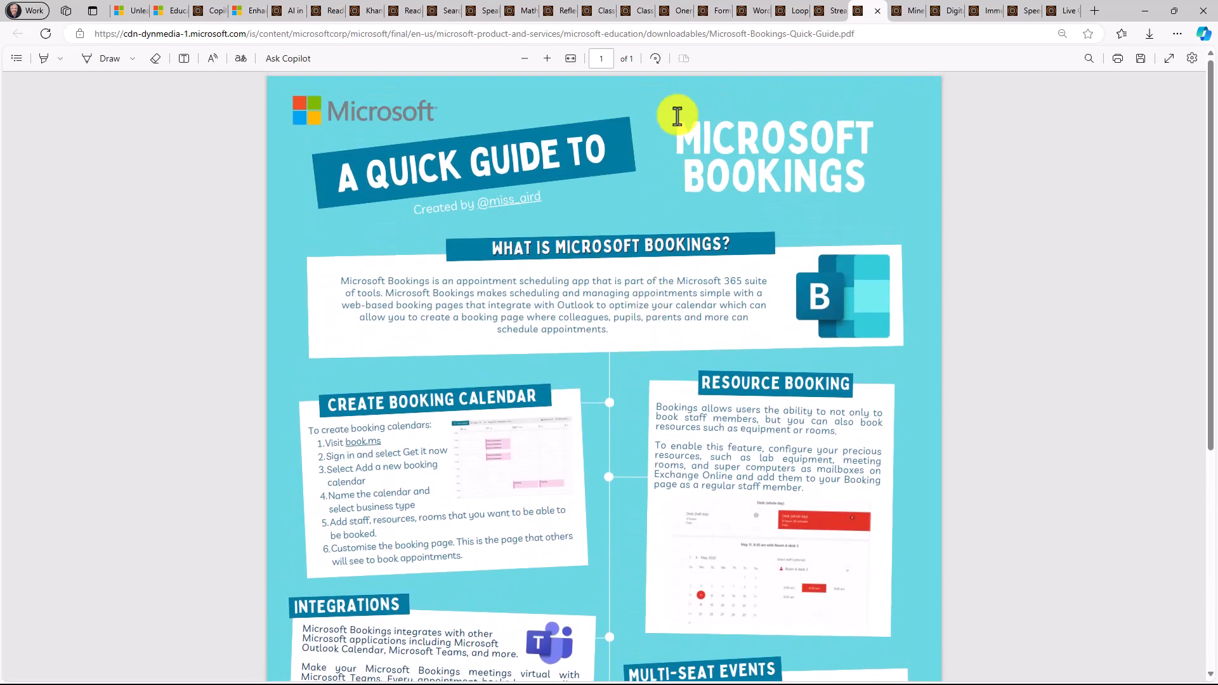
{"action": "mouse_move", "coordinate": [909, 10]}
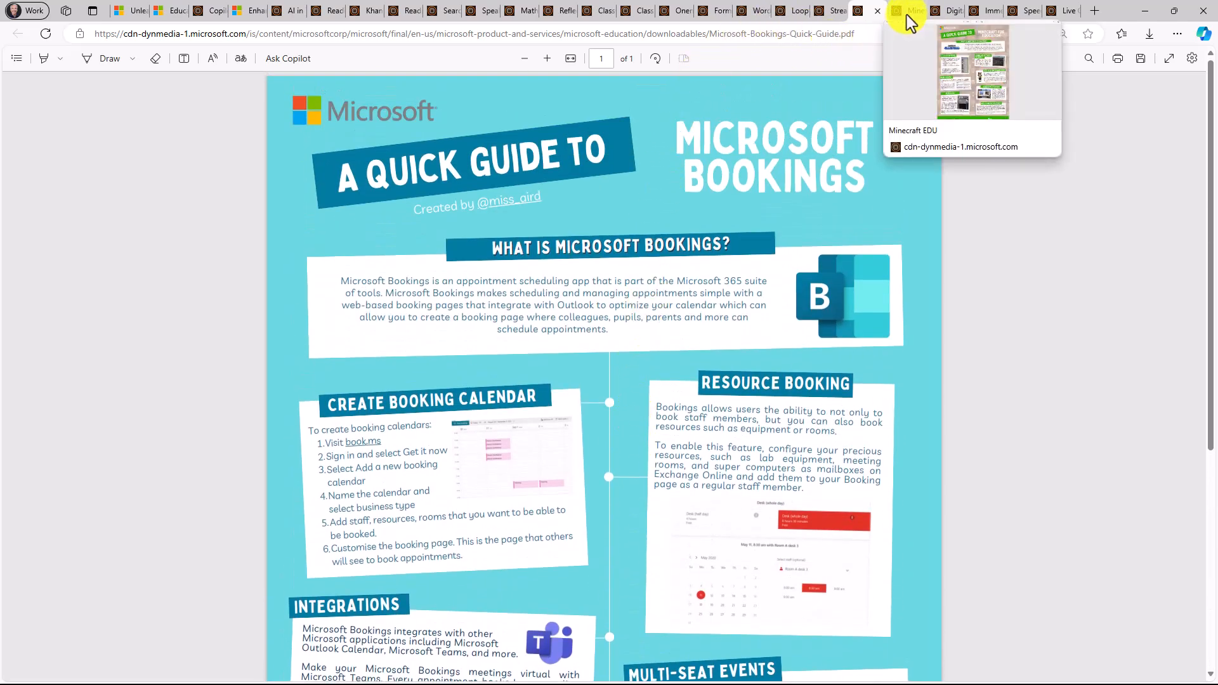
Step: Switch to the Minecraft for Education Quick Guide PDF tab
{"action": "left_click", "coordinate": [909, 10]}
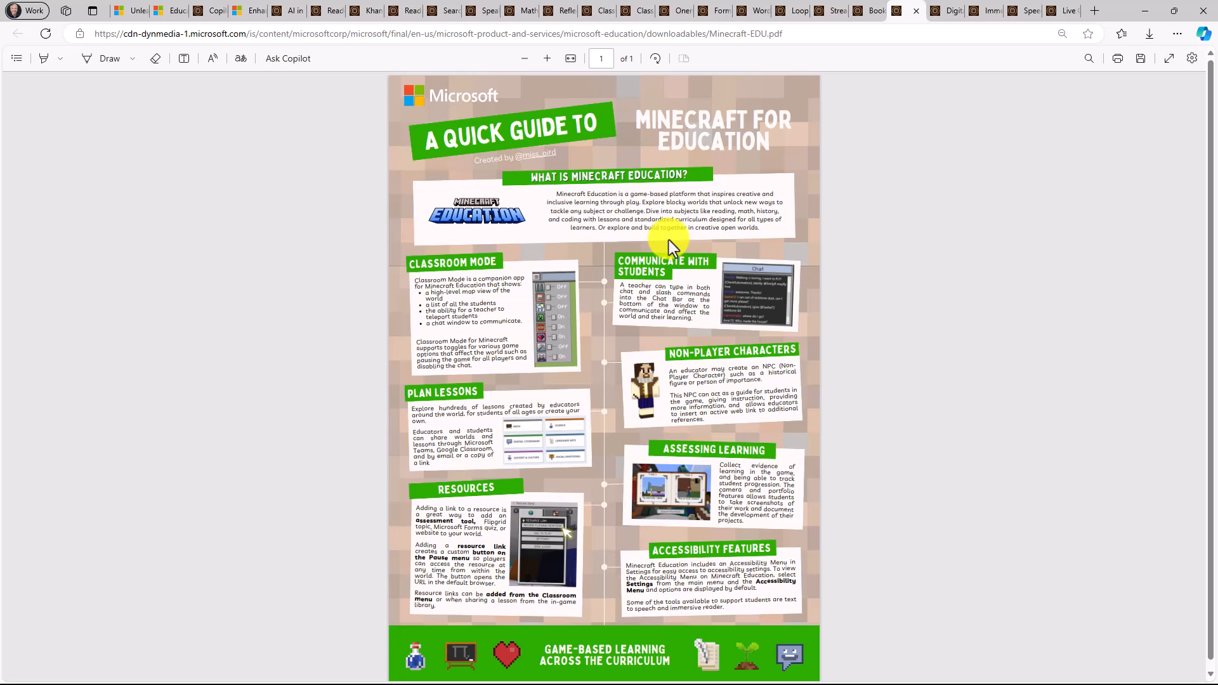
{"action": "mouse_move", "coordinate": [843, 169]}
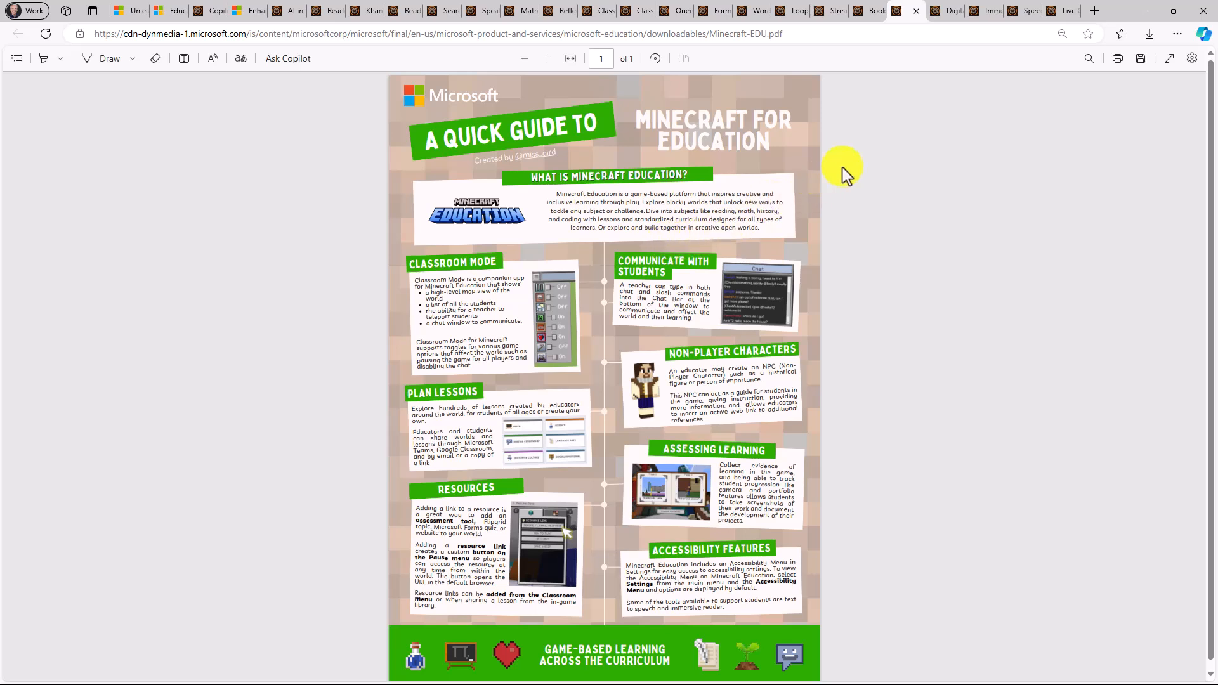
{"action": "mouse_move", "coordinate": [895, 64]}
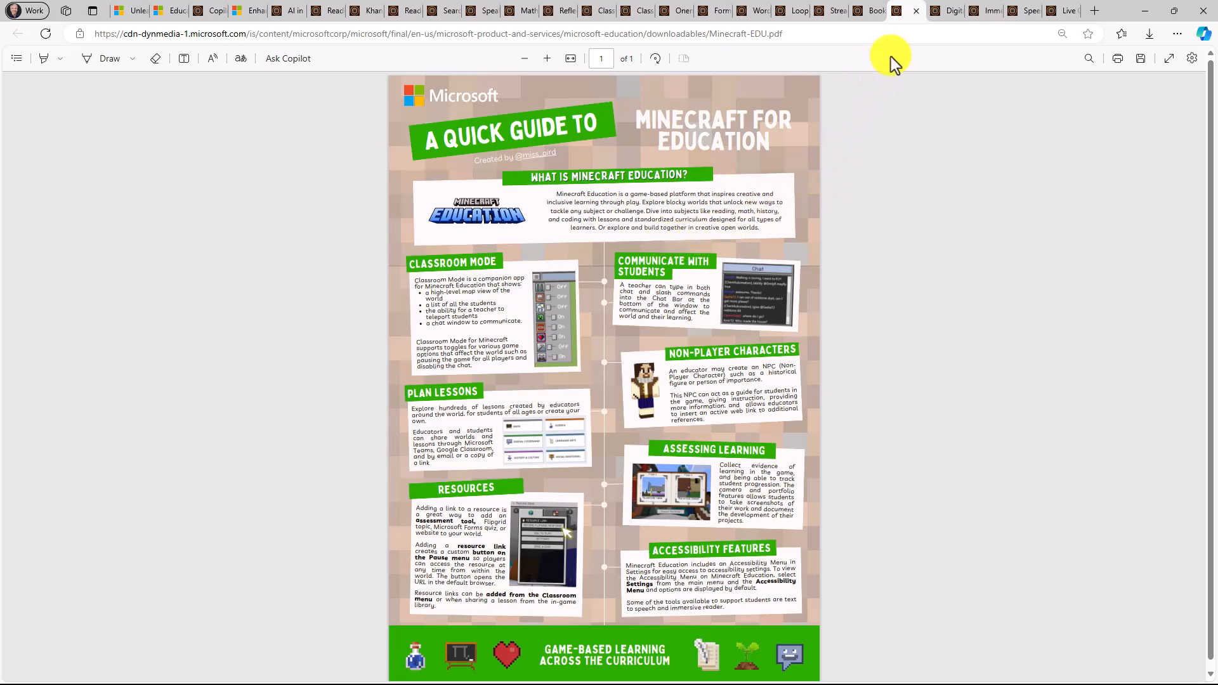
Step: Switch to the Digital Tools for Dyslexia PDF, magnify it, and scroll to its Microsoft footer
{"action": "left_click", "coordinate": [937, 11]}
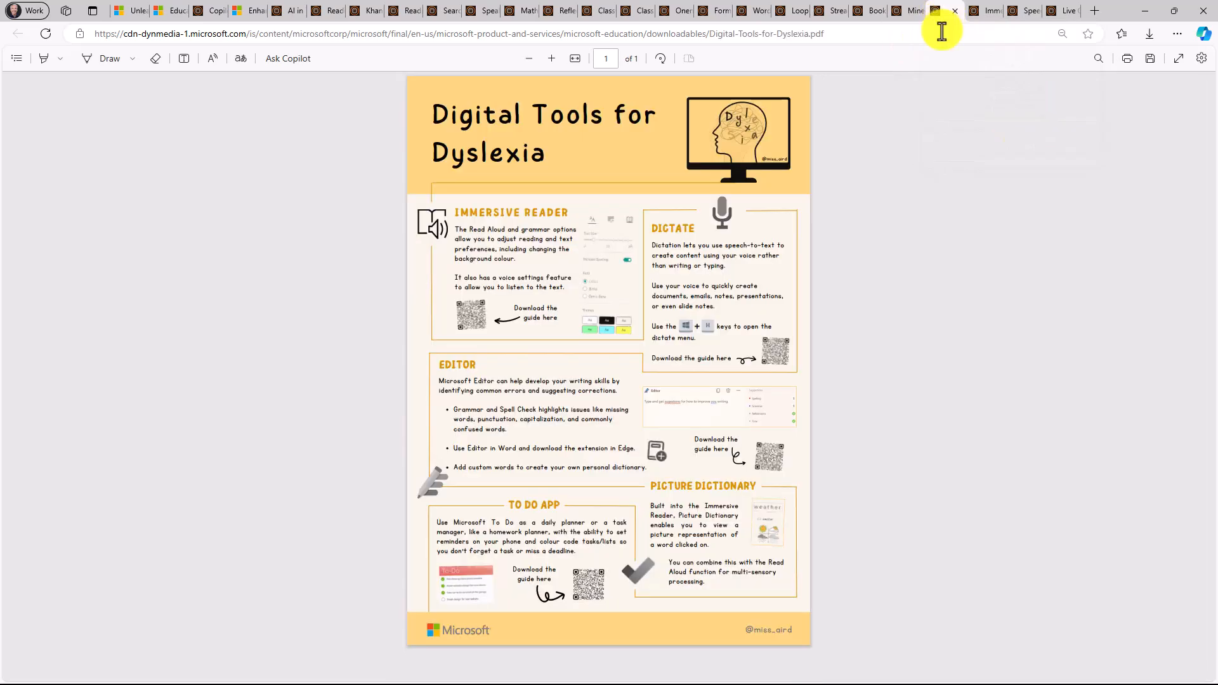
{"action": "left_click", "coordinate": [547, 58]}
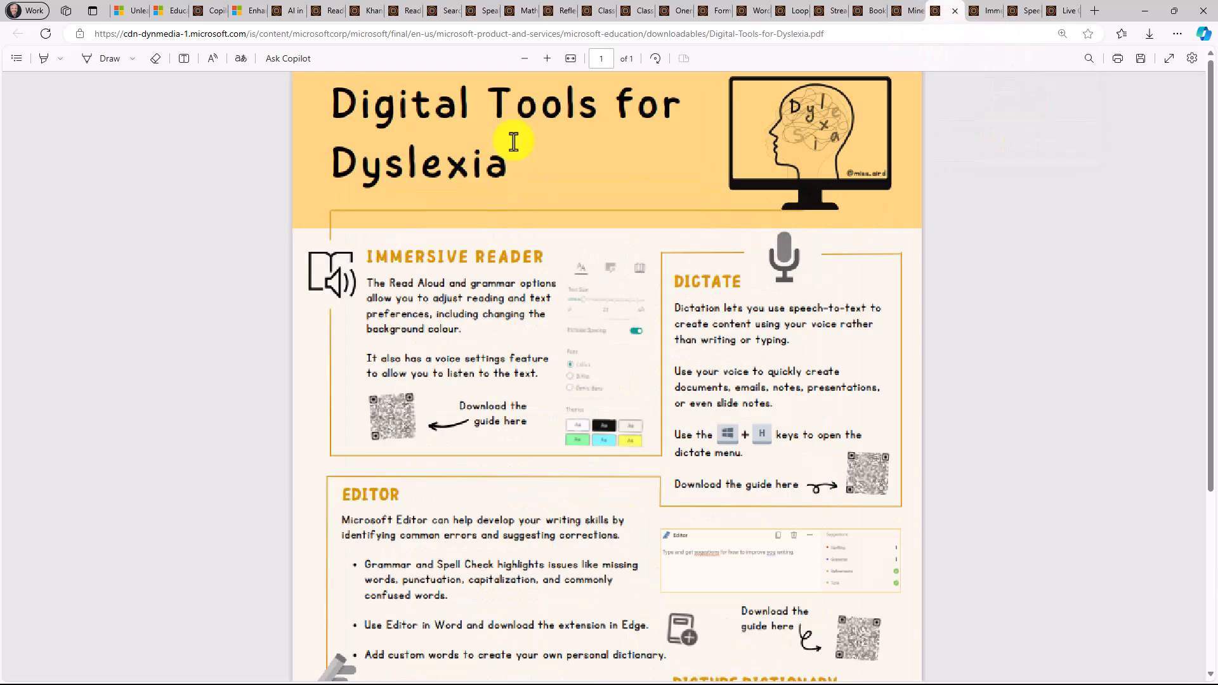
{"action": "left_click", "coordinate": [546, 58]}
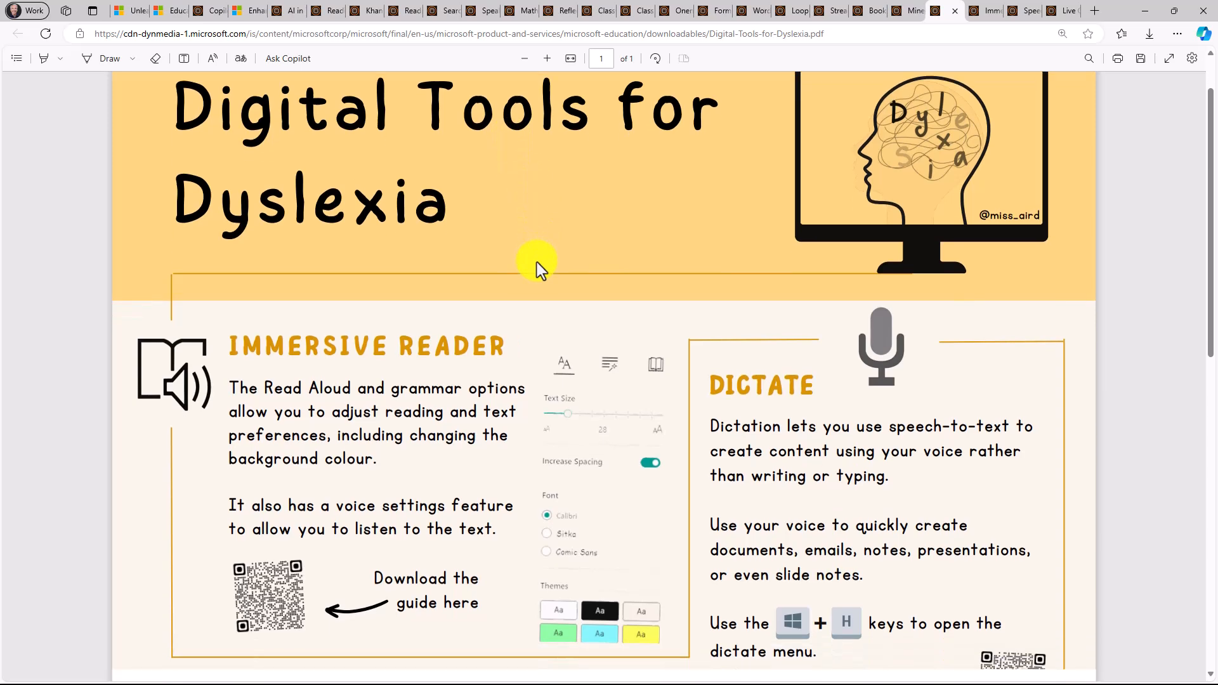
{"action": "scroll", "scroll_direction": "down", "scroll_amount": 3}
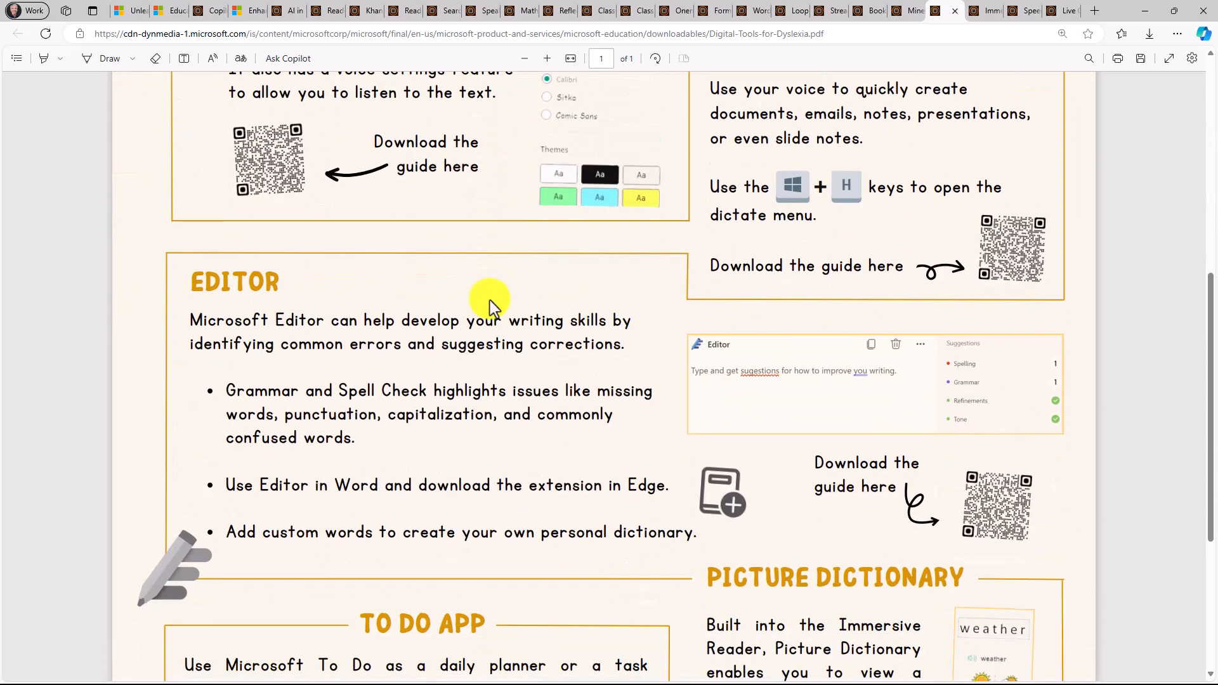
{"action": "scroll", "scroll_direction": "down", "scroll_amount": 3}
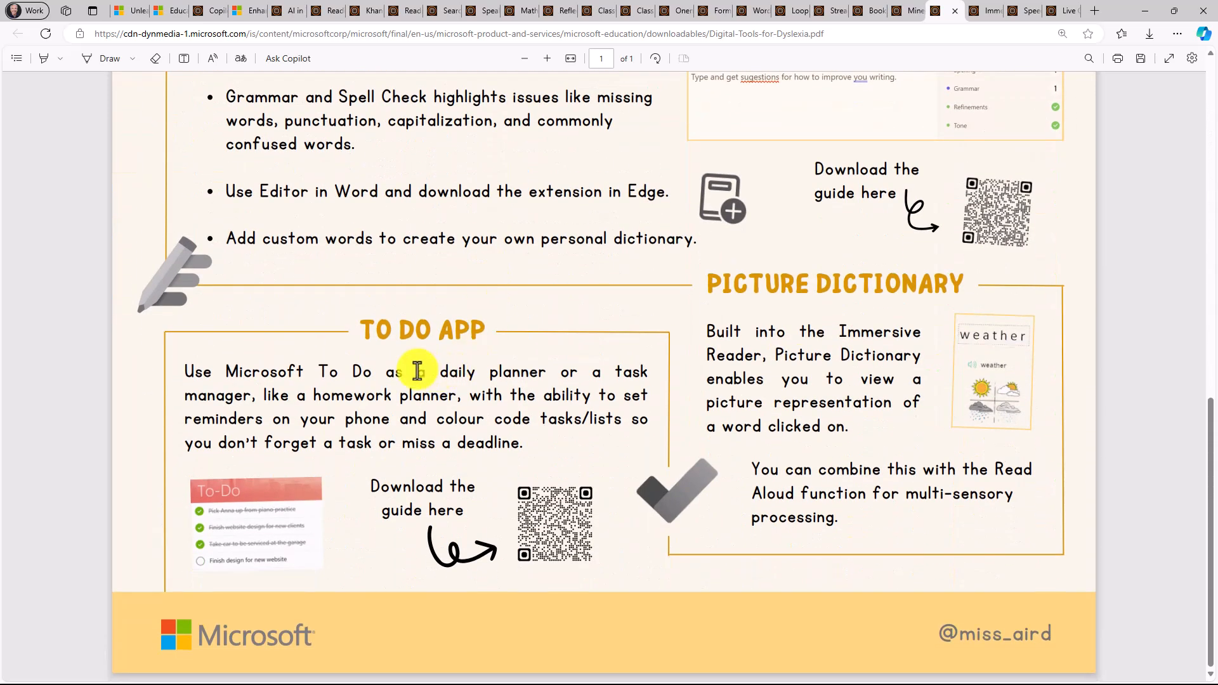
{"action": "scroll", "scroll_direction": "up", "scroll_amount": 3}
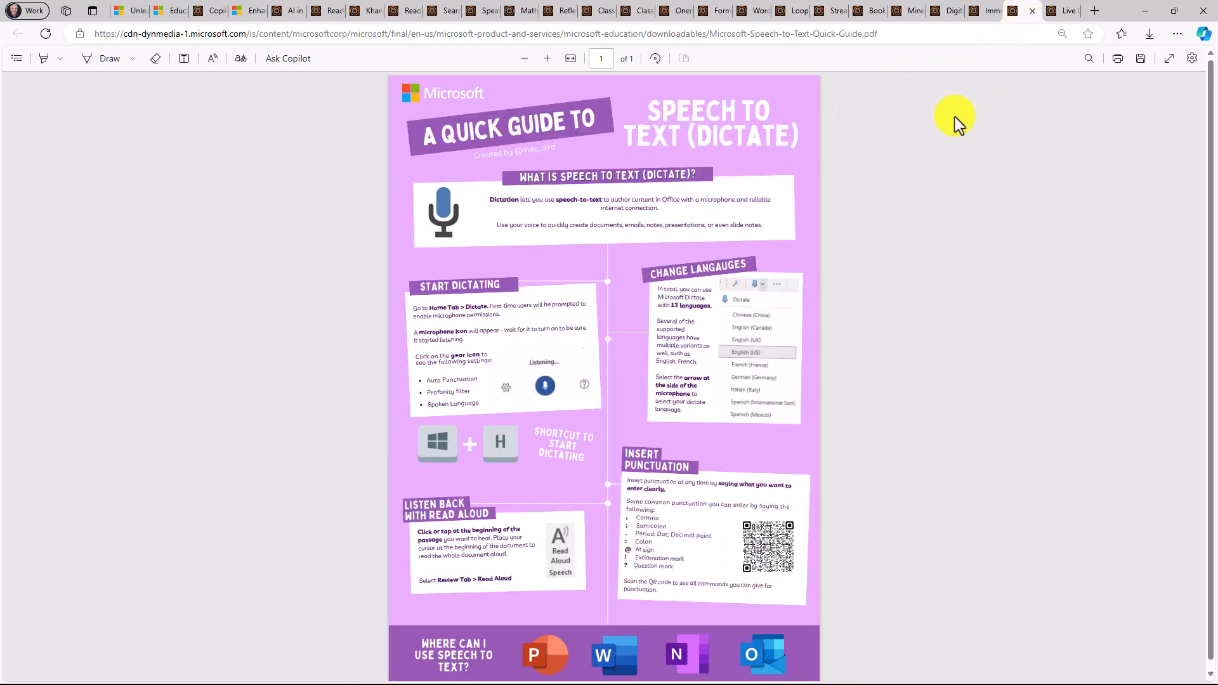
{"action": "mouse_move", "coordinate": [823, 253]}
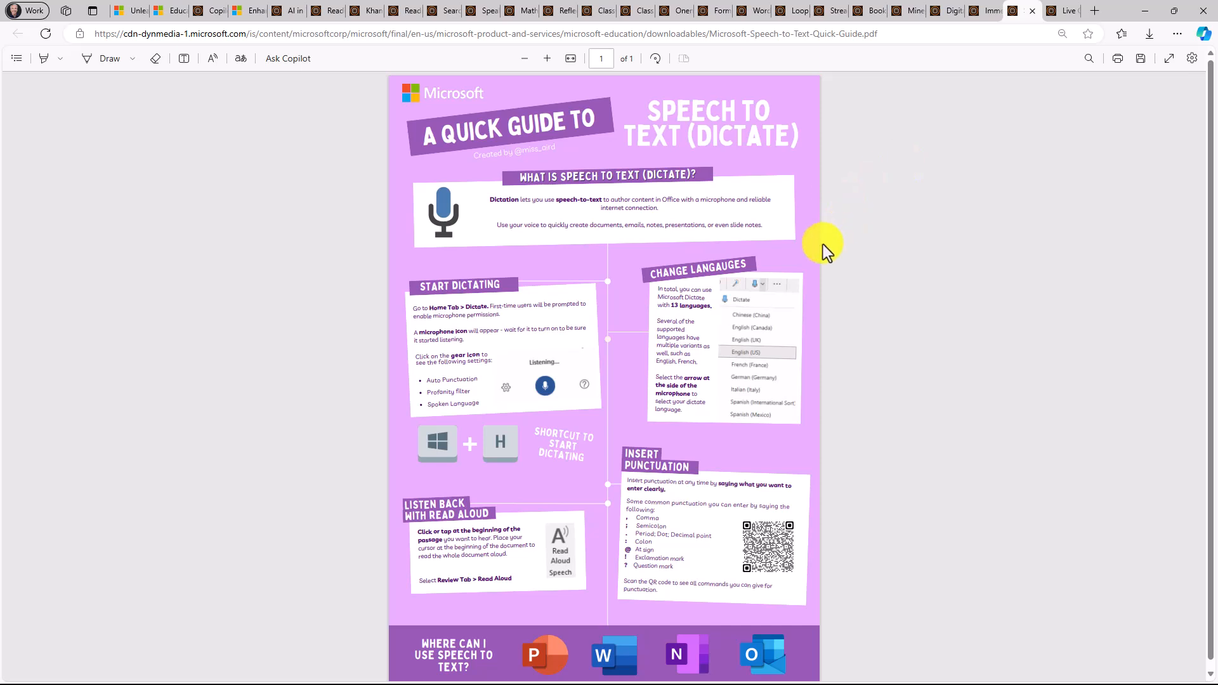
{"action": "mouse_move", "coordinate": [563, 644]}
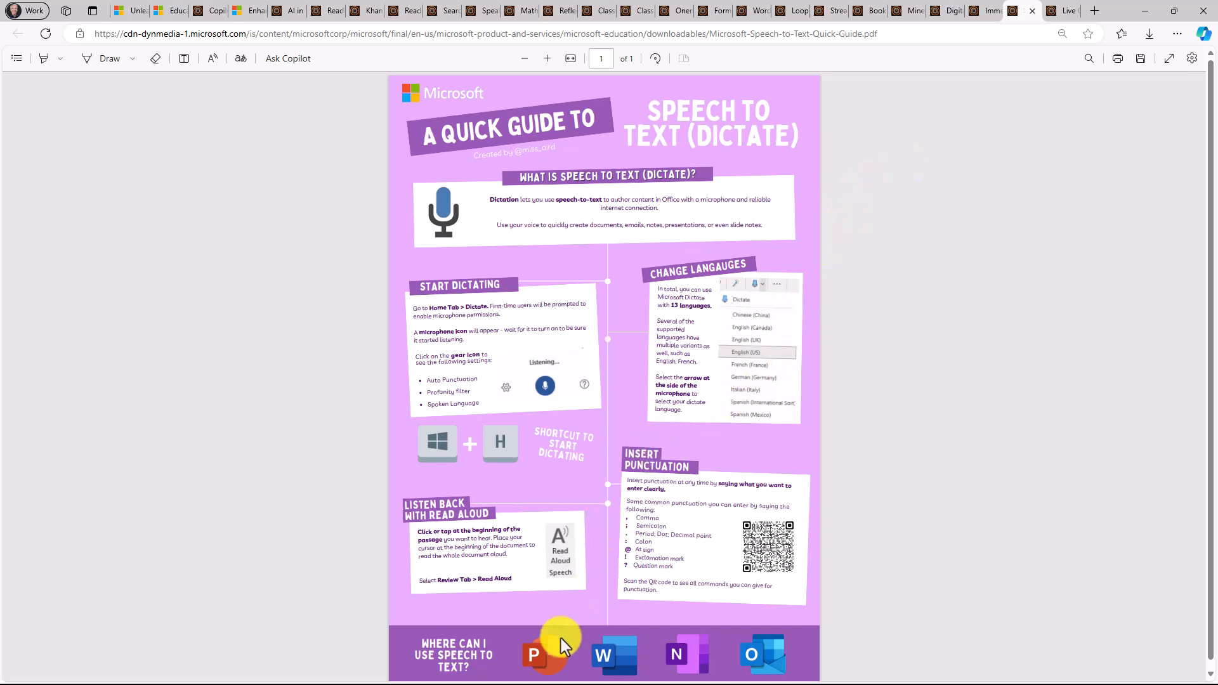
{"action": "mouse_move", "coordinate": [641, 607]}
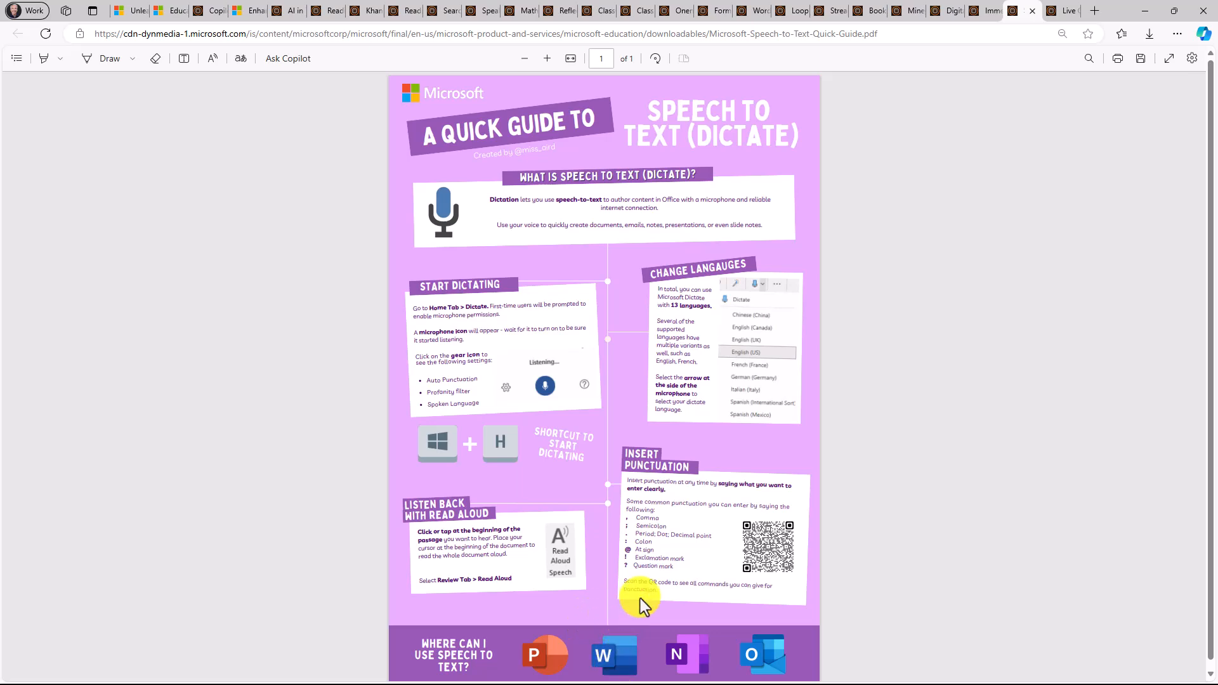
{"action": "mouse_move", "coordinate": [864, 359]}
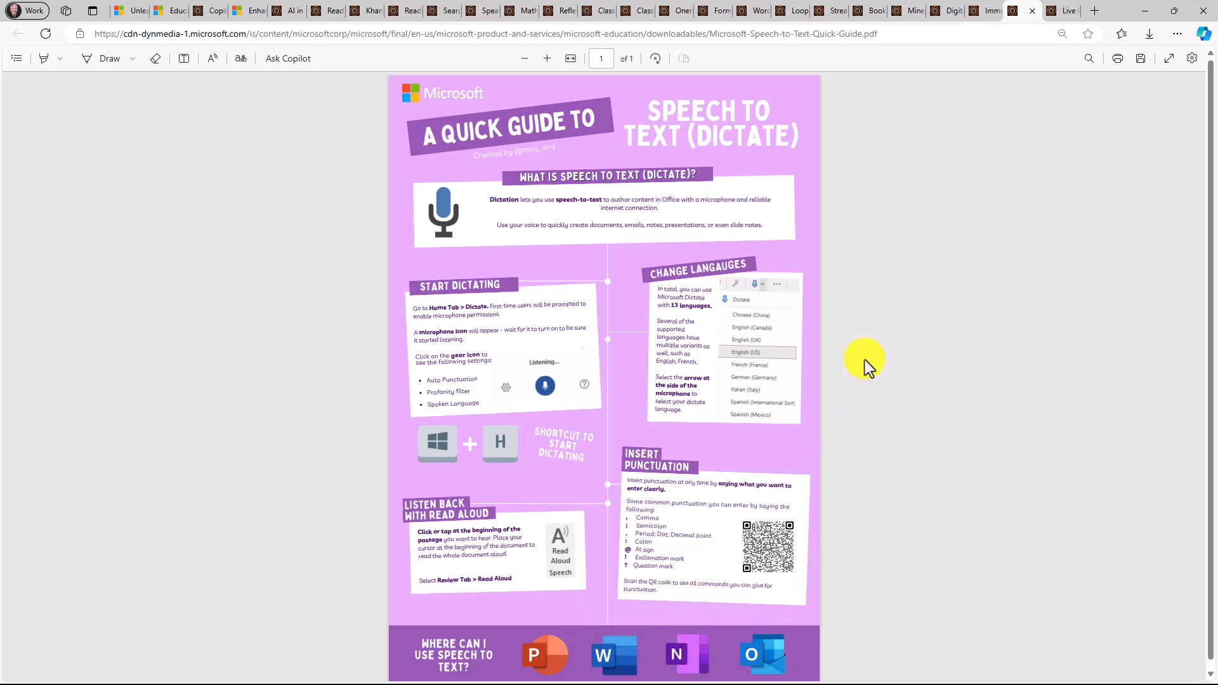
Step: Switch to the Microsoft Live Captions Quick Guide PDF tab
{"action": "left_click", "coordinate": [1024, 10]}
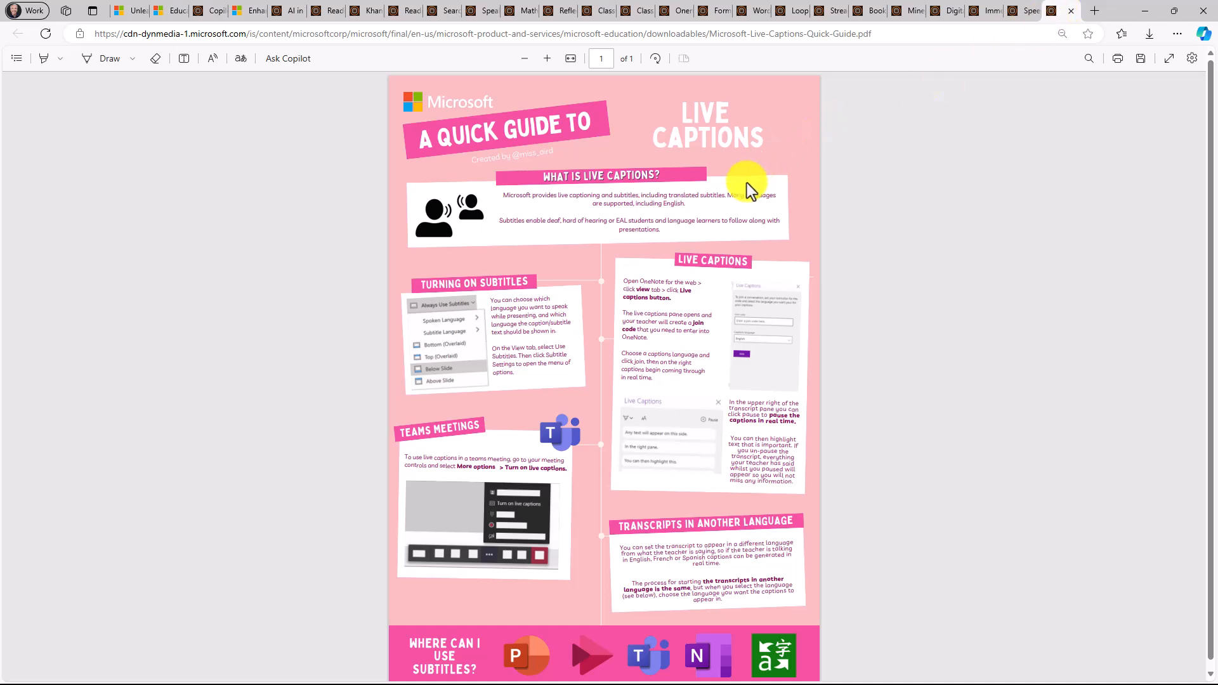
{"action": "mouse_move", "coordinate": [687, 222]}
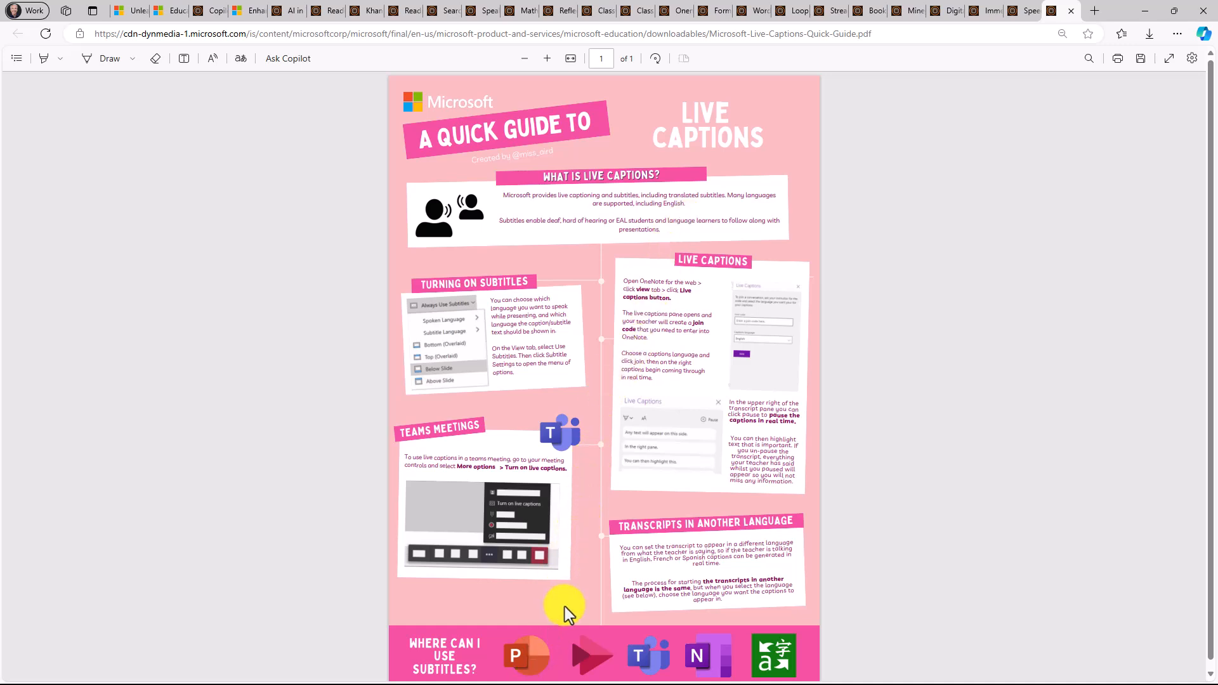
{"action": "mouse_move", "coordinate": [773, 653]}
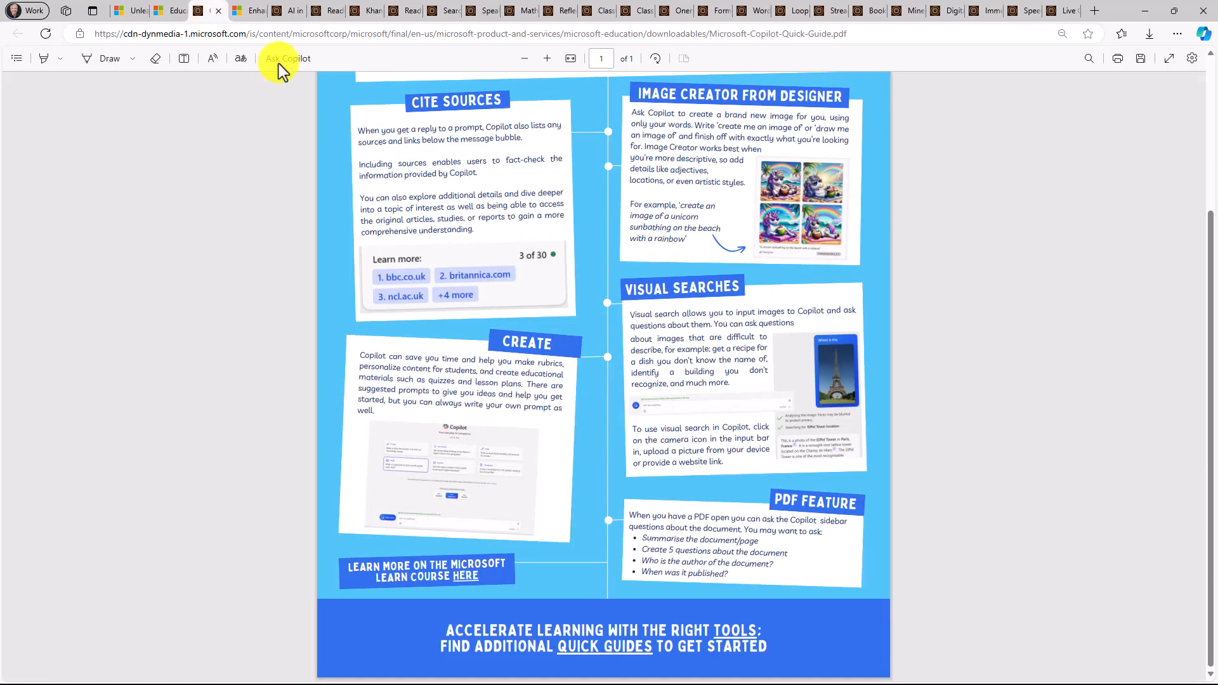
{"action": "mouse_move", "coordinate": [441, 637]}
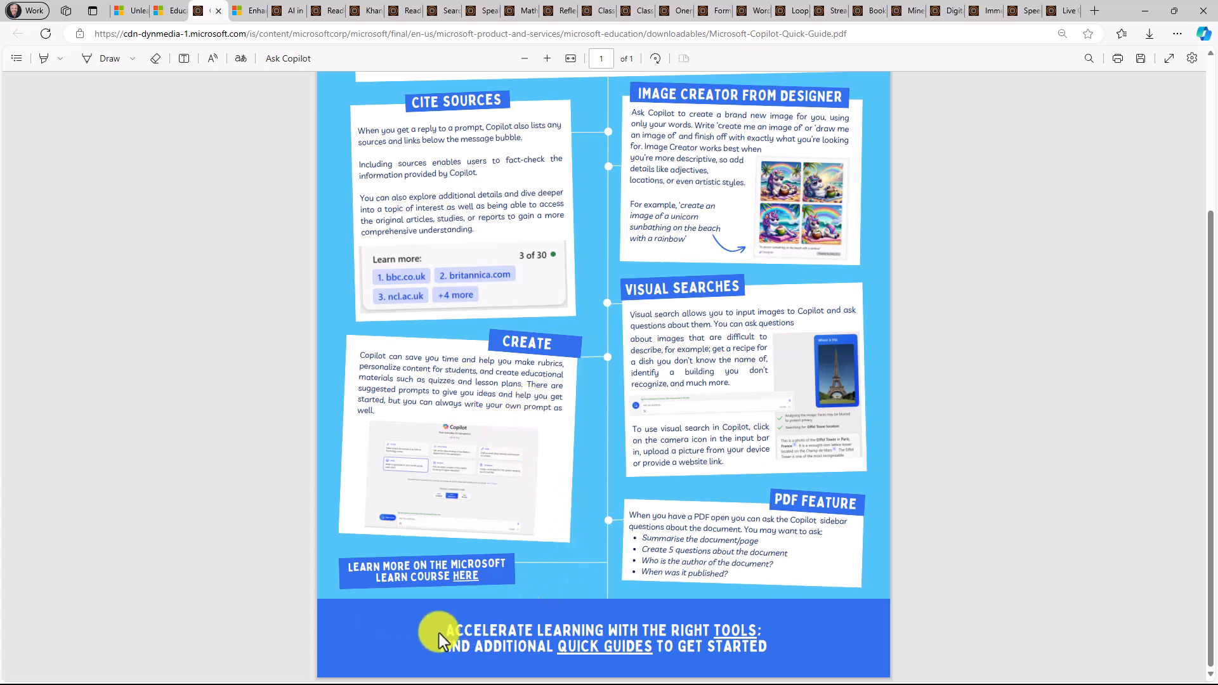
{"action": "mouse_move", "coordinate": [585, 654]}
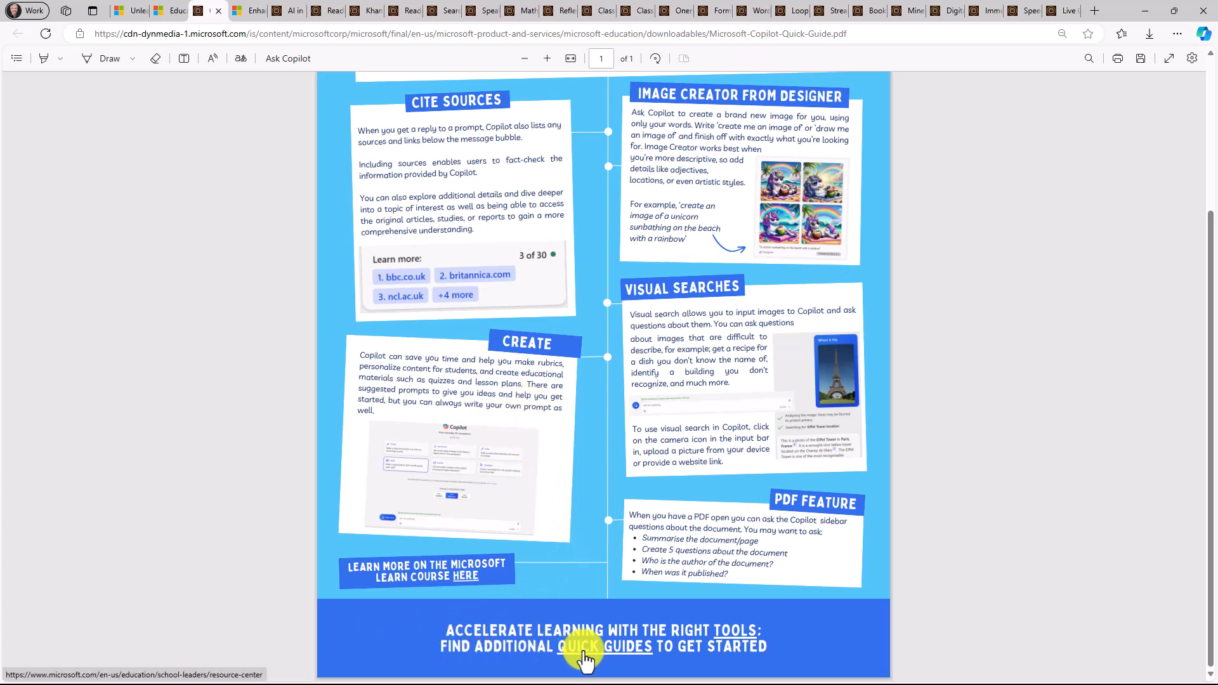
{"action": "mouse_move", "coordinate": [626, 652]}
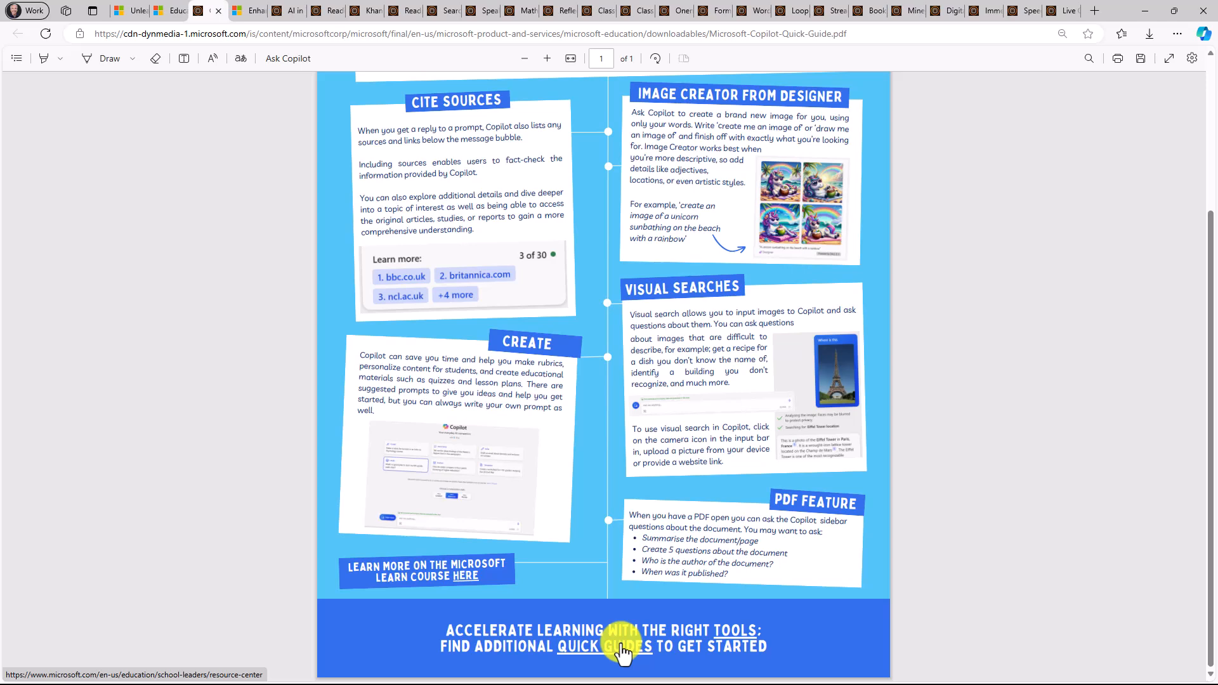
Step: Follow the Quick Guides link and scroll the Resource Center listings down to the page numbers
{"action": "left_click", "coordinate": [620, 646]}
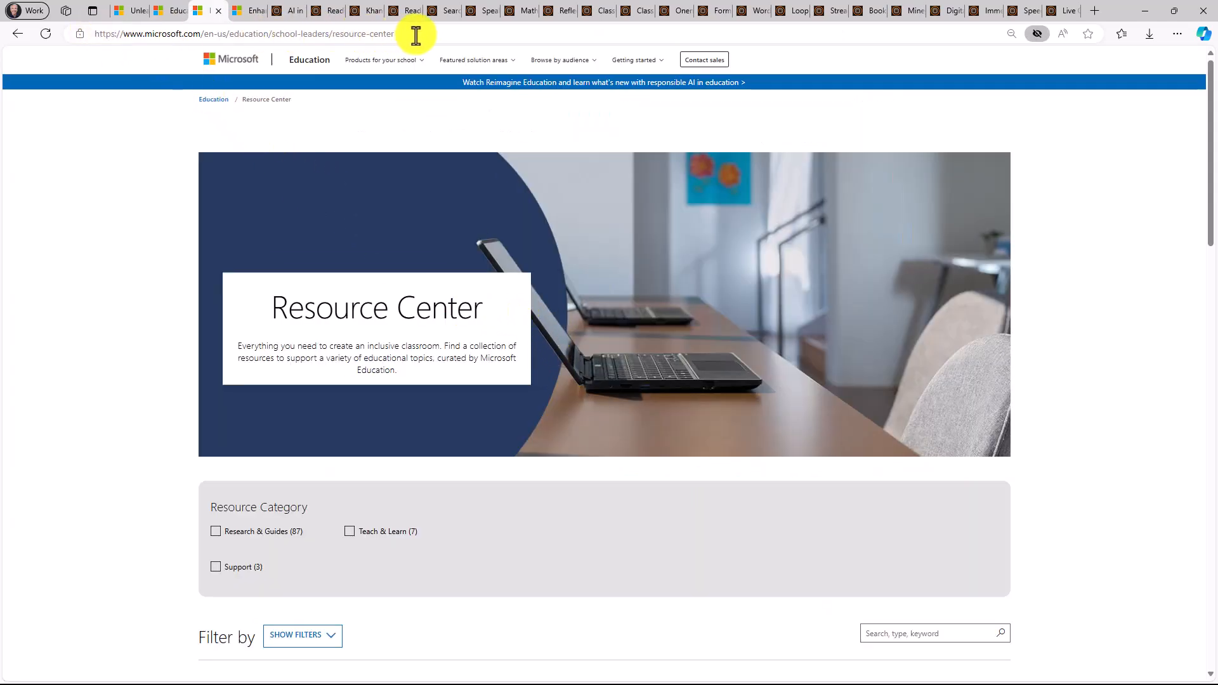
{"action": "scroll", "scroll_direction": "down", "scroll_amount": 3}
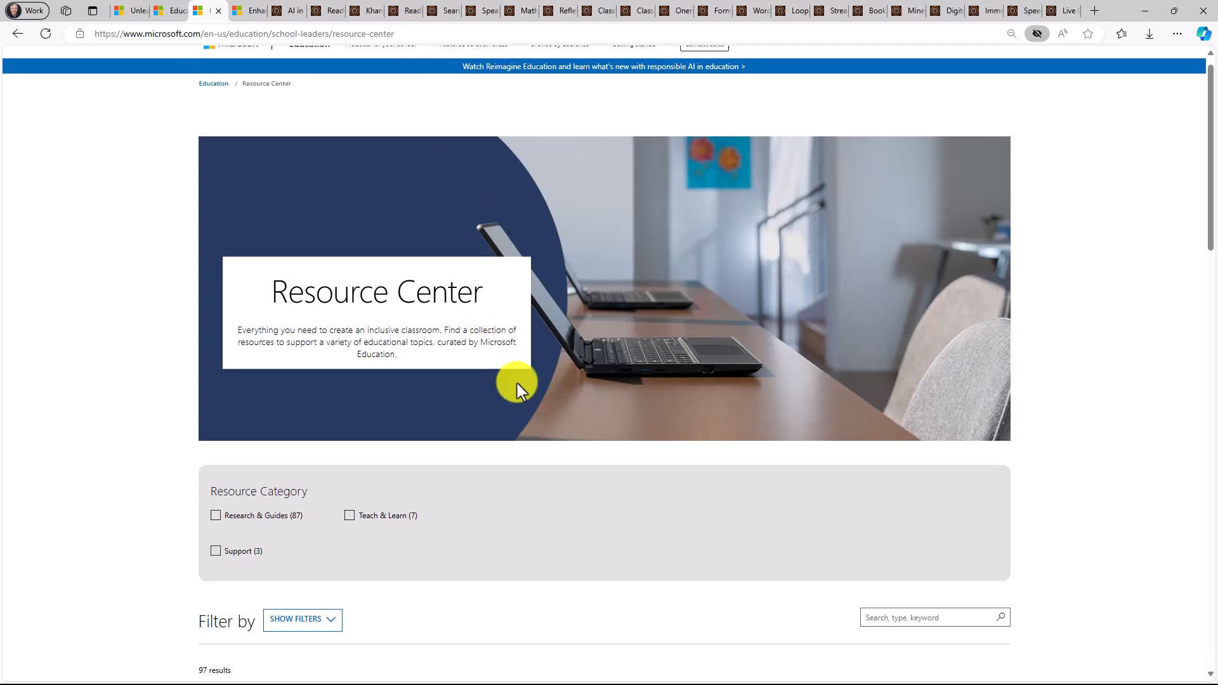
{"action": "scroll", "scroll_direction": "down", "scroll_amount": 3}
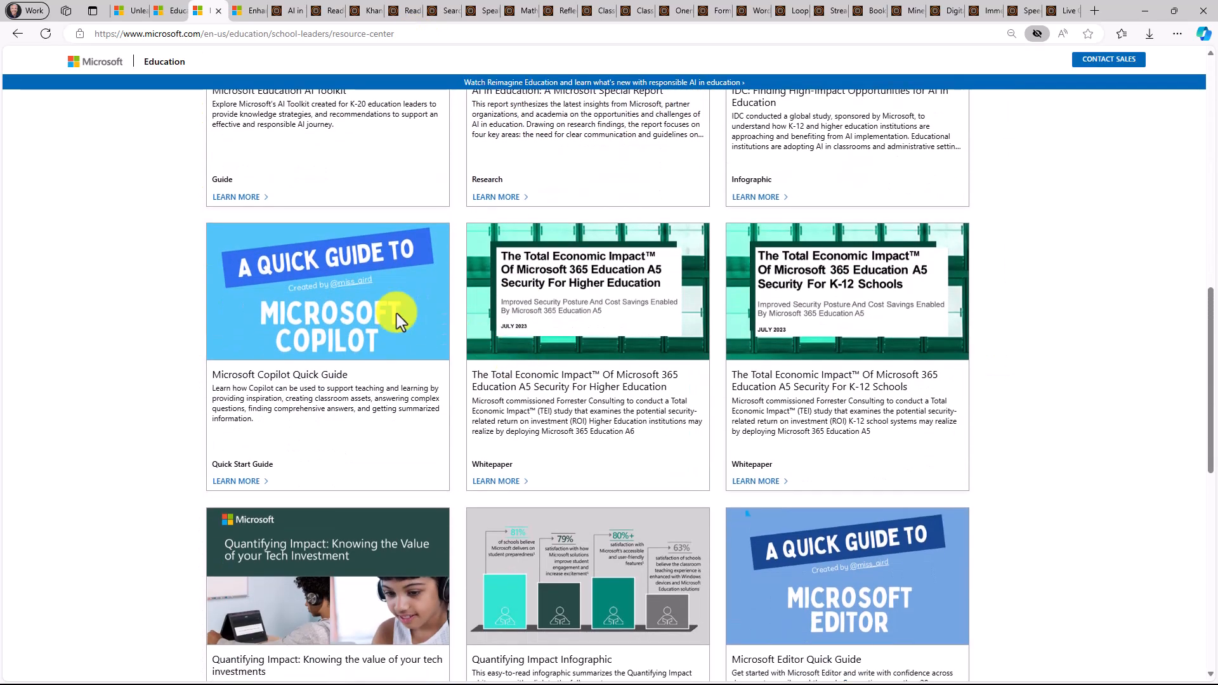
{"action": "scroll", "scroll_direction": "down", "scroll_amount": 3}
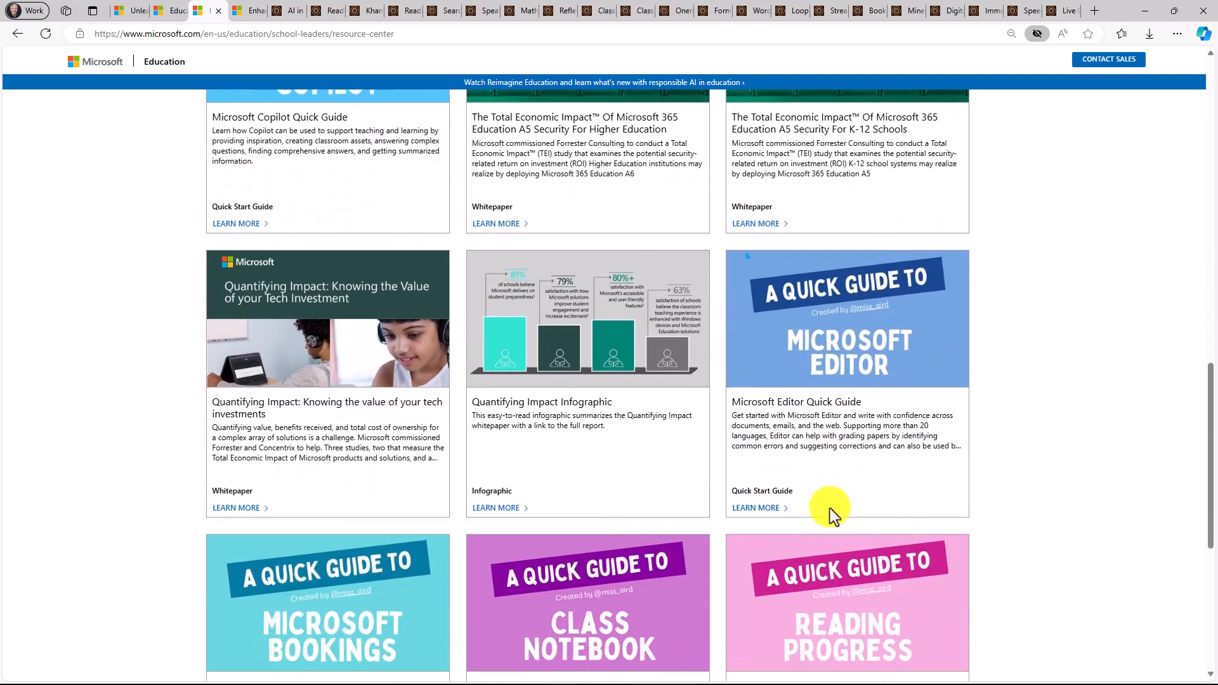
{"action": "scroll", "scroll_direction": "down", "scroll_amount": 3}
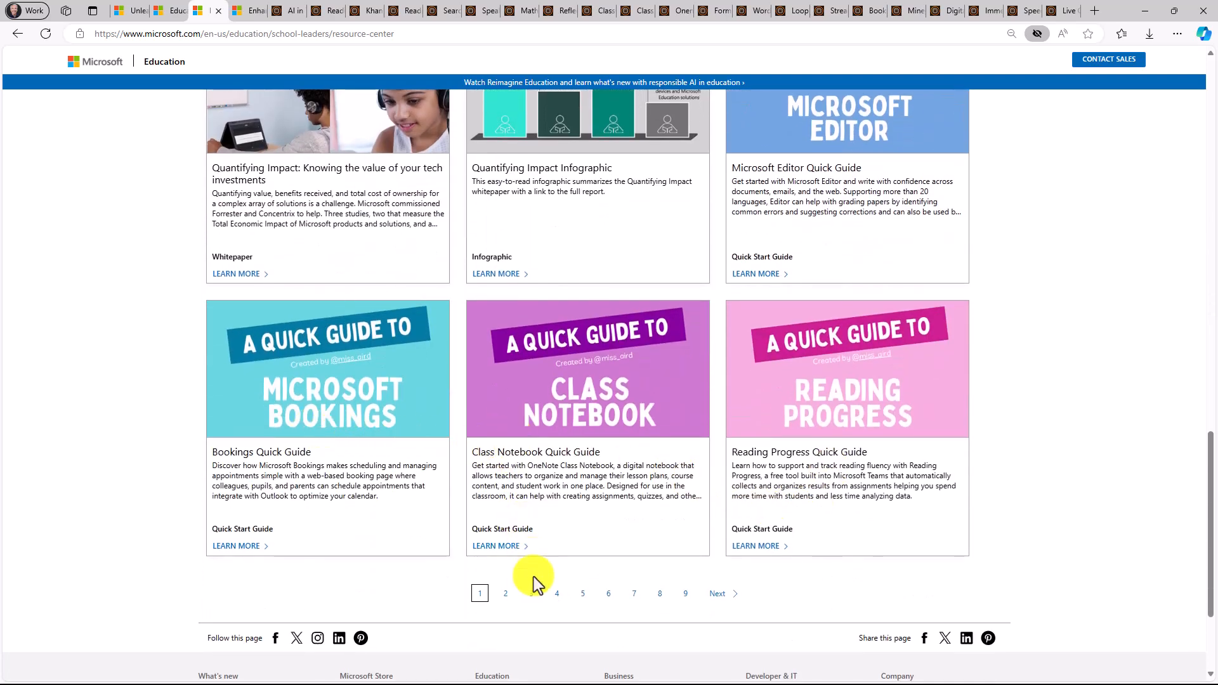
{"action": "mouse_move", "coordinate": [588, 592]}
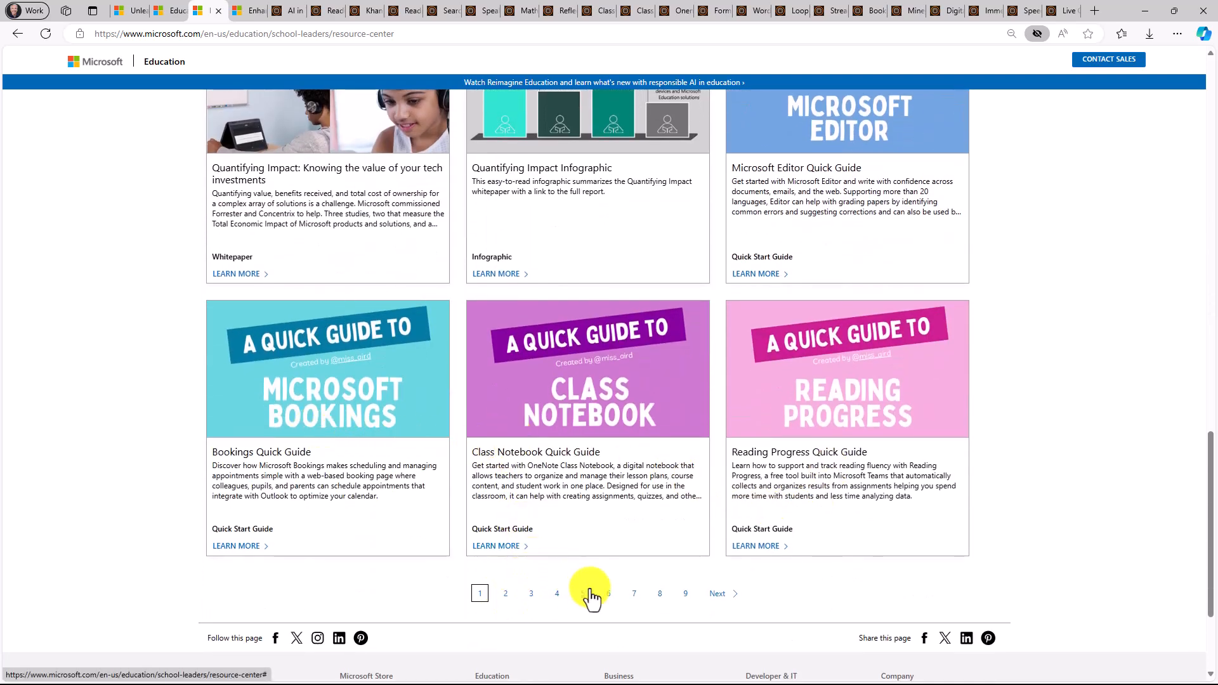
{"action": "mouse_move", "coordinate": [344, 311]}
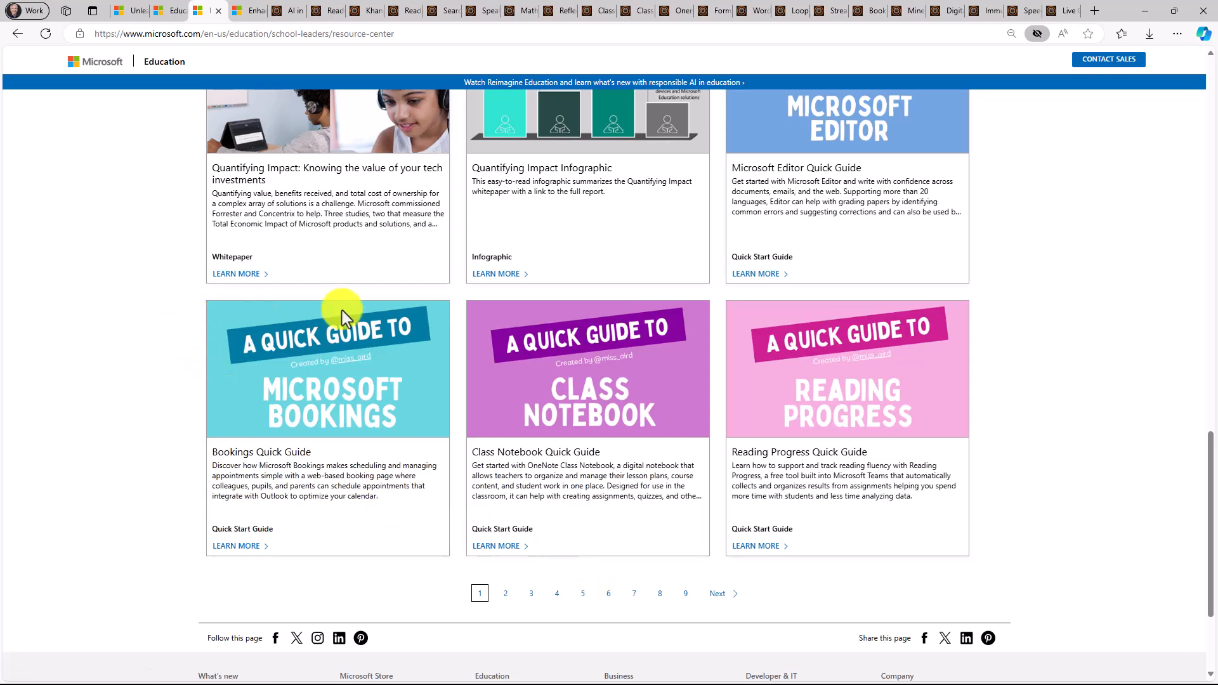
{"action": "scroll", "scroll_direction": "up", "scroll_amount": 3}
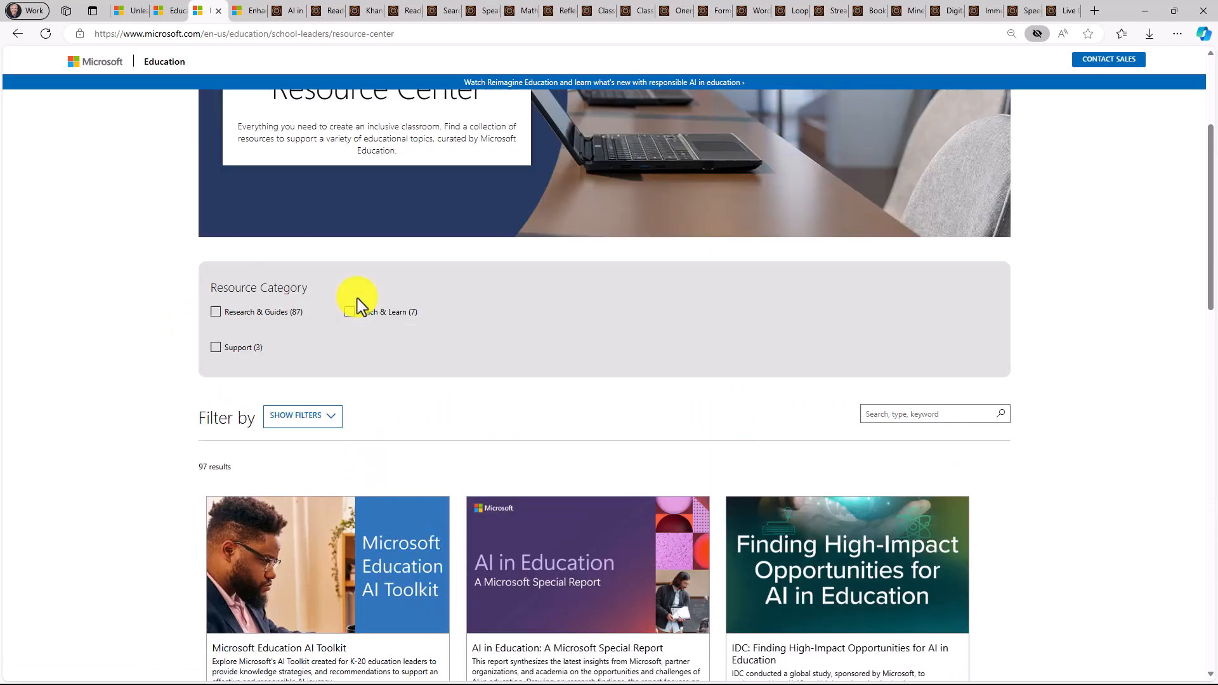
{"action": "scroll", "scroll_direction": "up", "scroll_amount": 3}
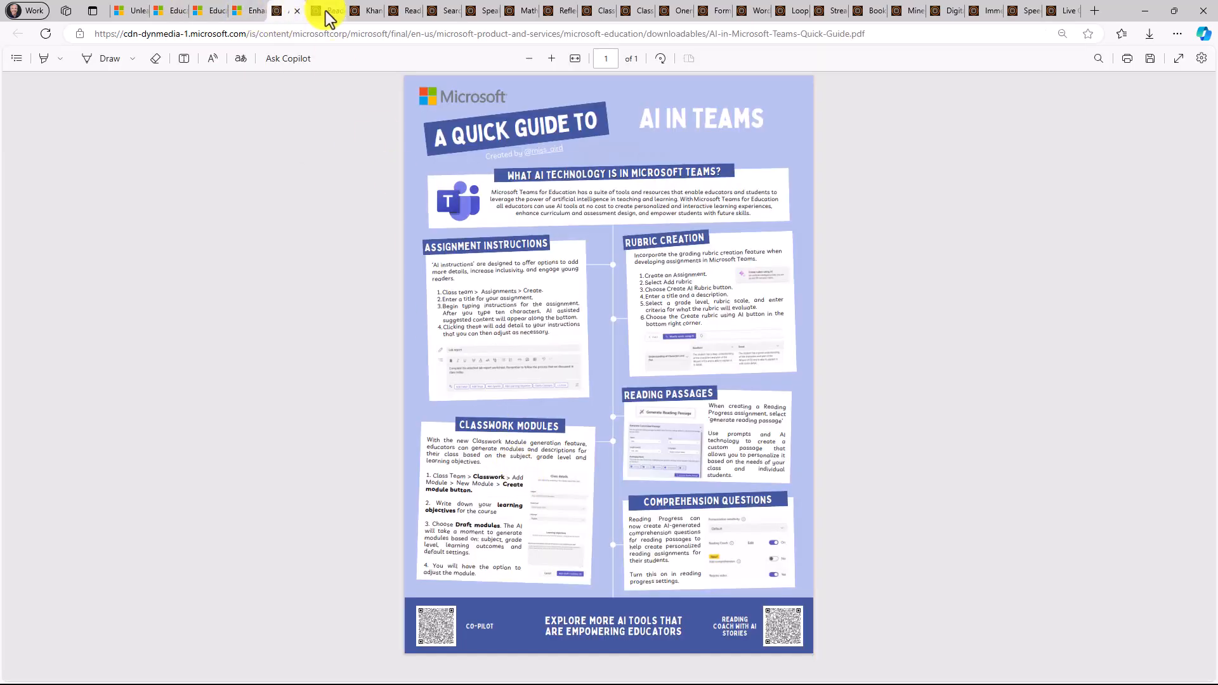
{"action": "mouse_move", "coordinate": [334, 10]}
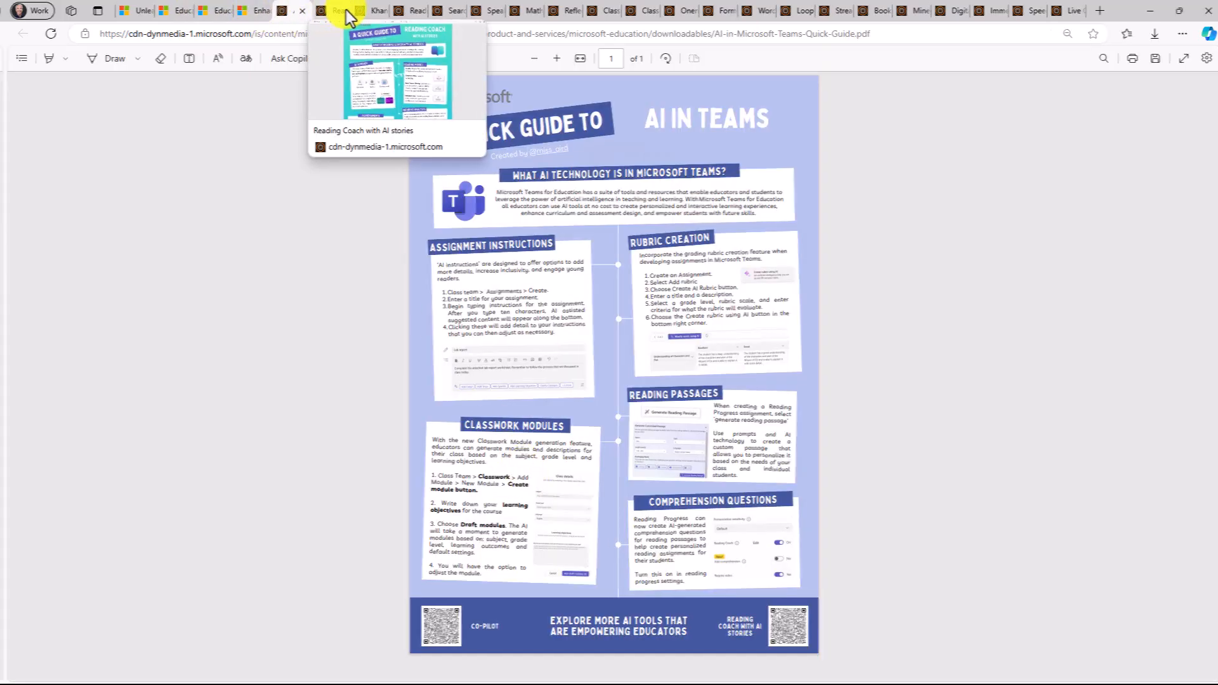